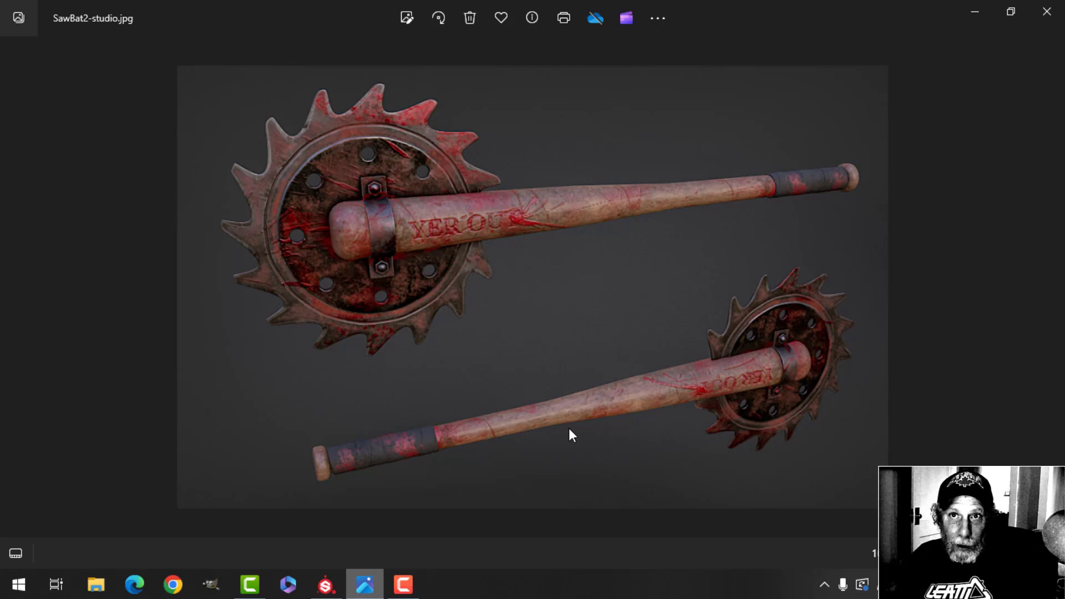
mouse_move(560, 438)
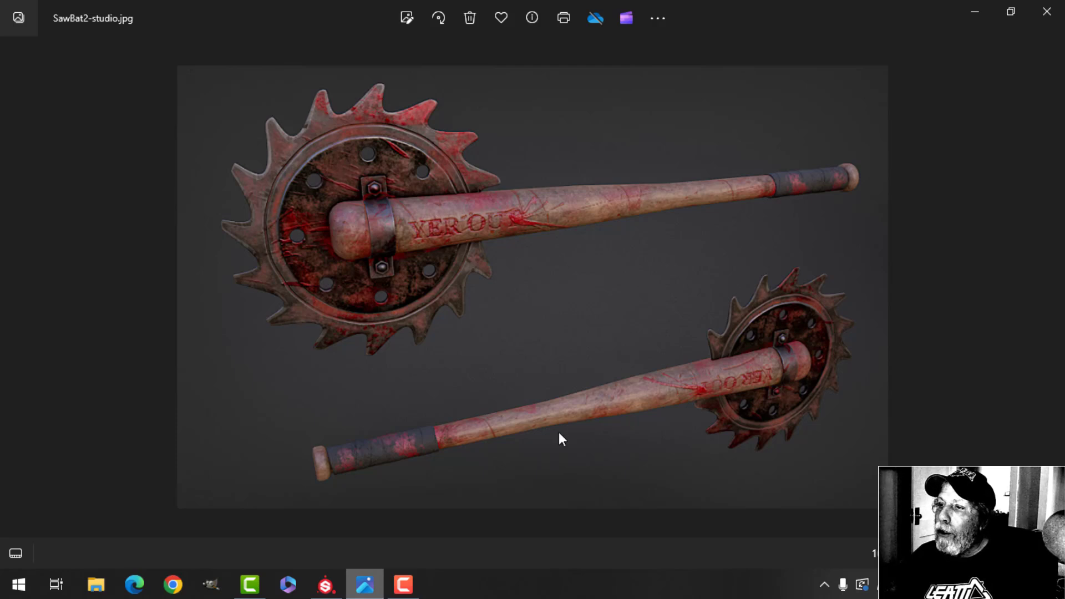
mouse_move(534, 432)
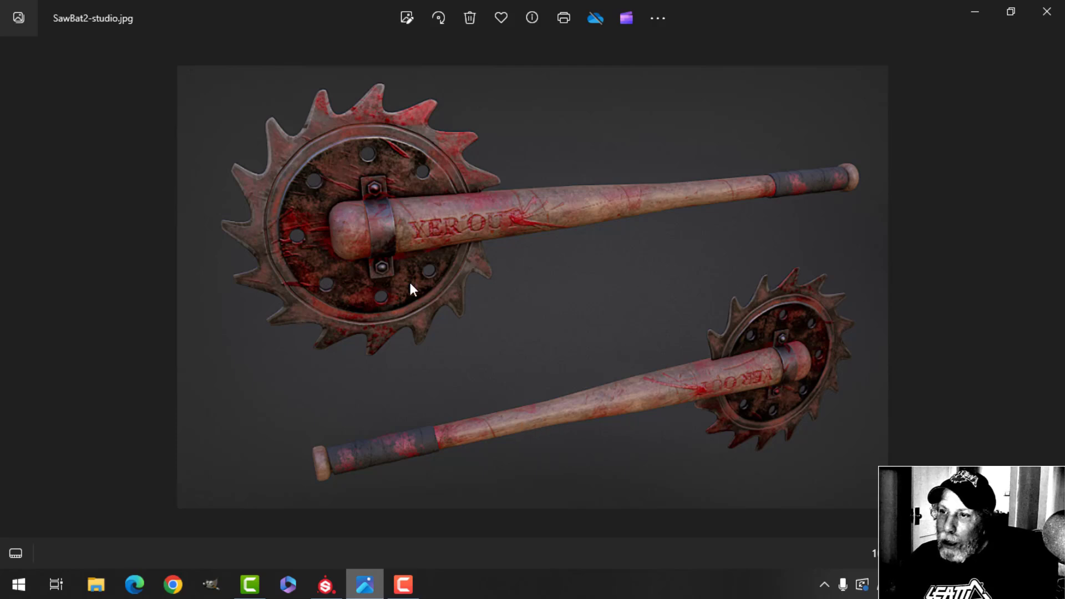
mouse_move(365, 209)
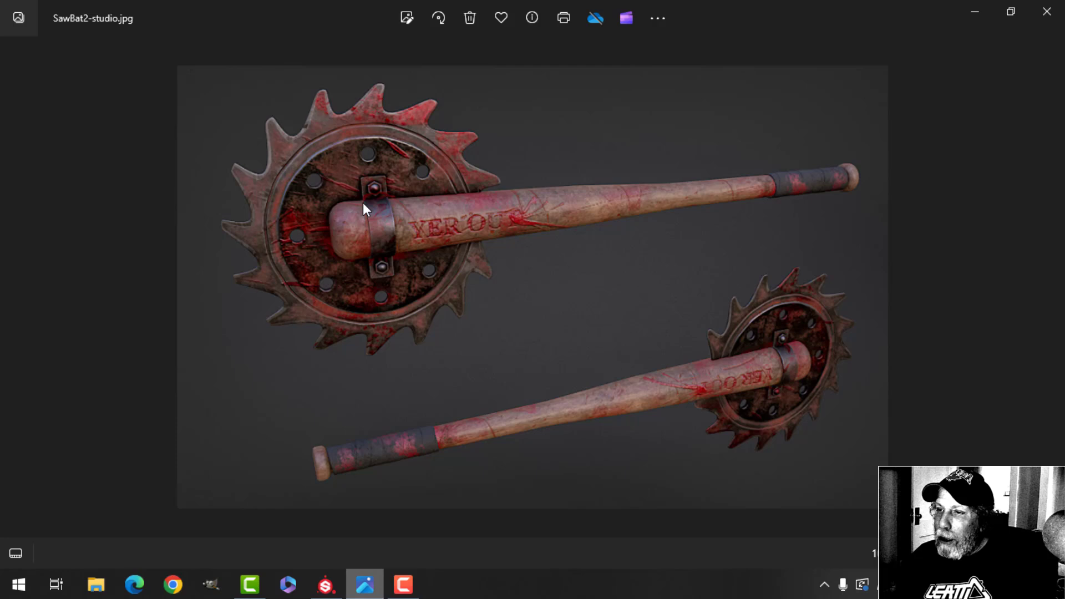
mouse_move(397, 243)
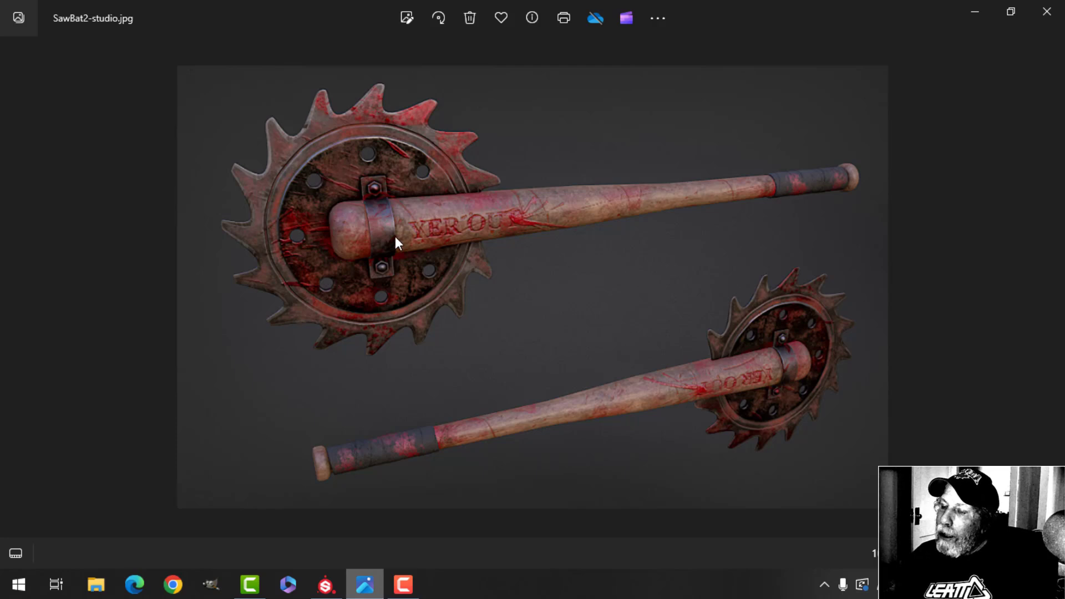
mouse_move(422, 274)
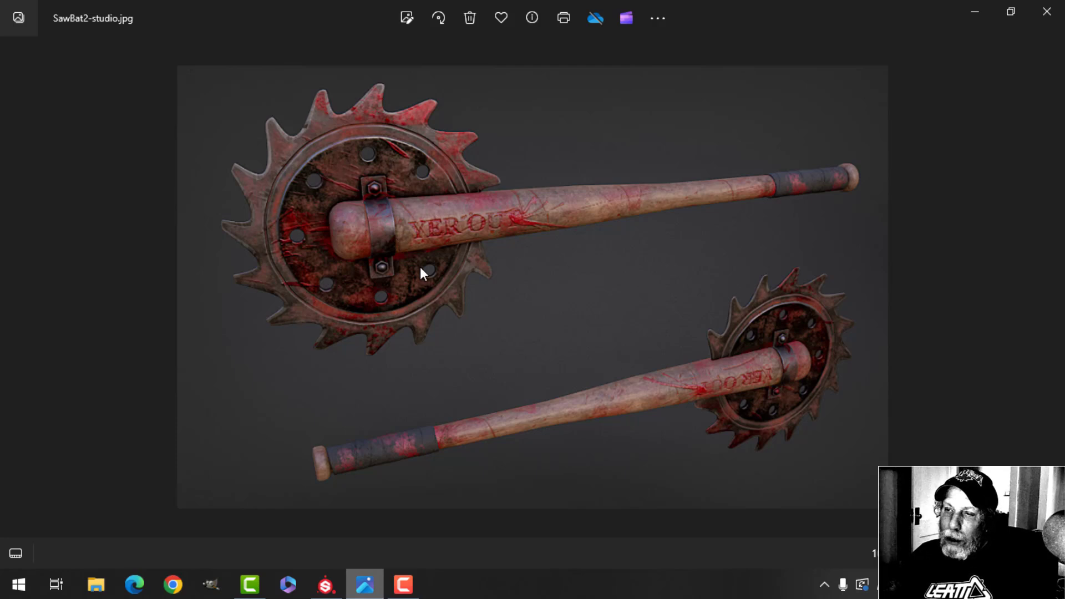
mouse_move(296, 141)
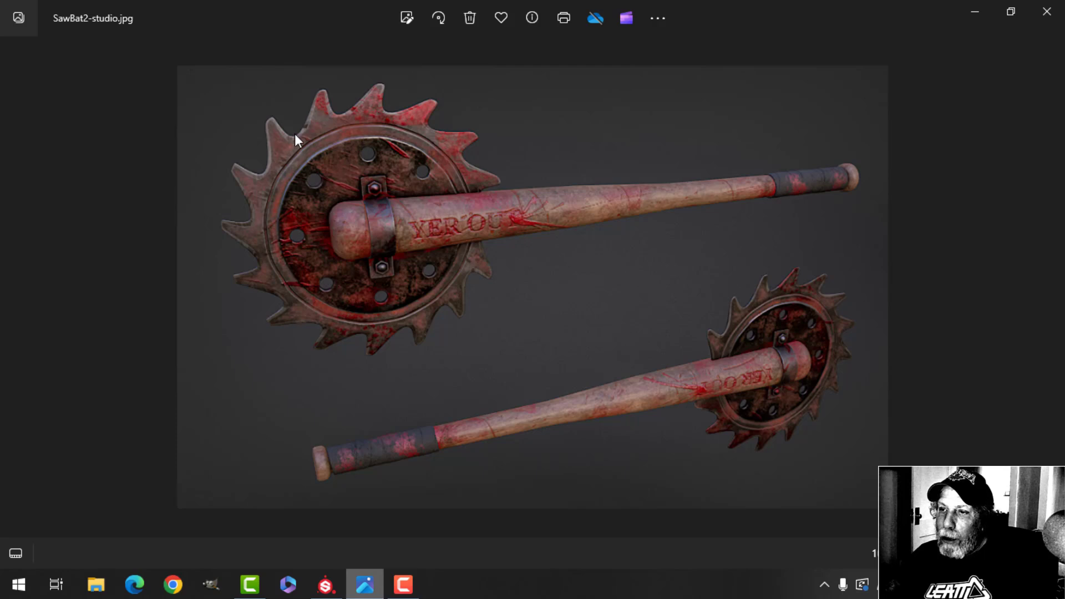
mouse_move(304, 186)
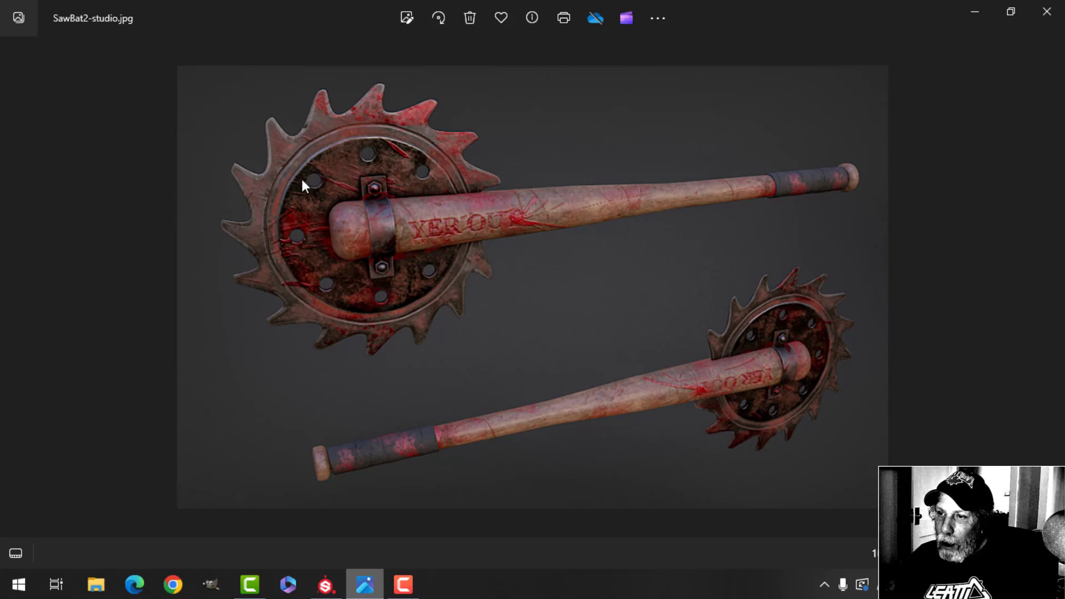
mouse_move(377, 223)
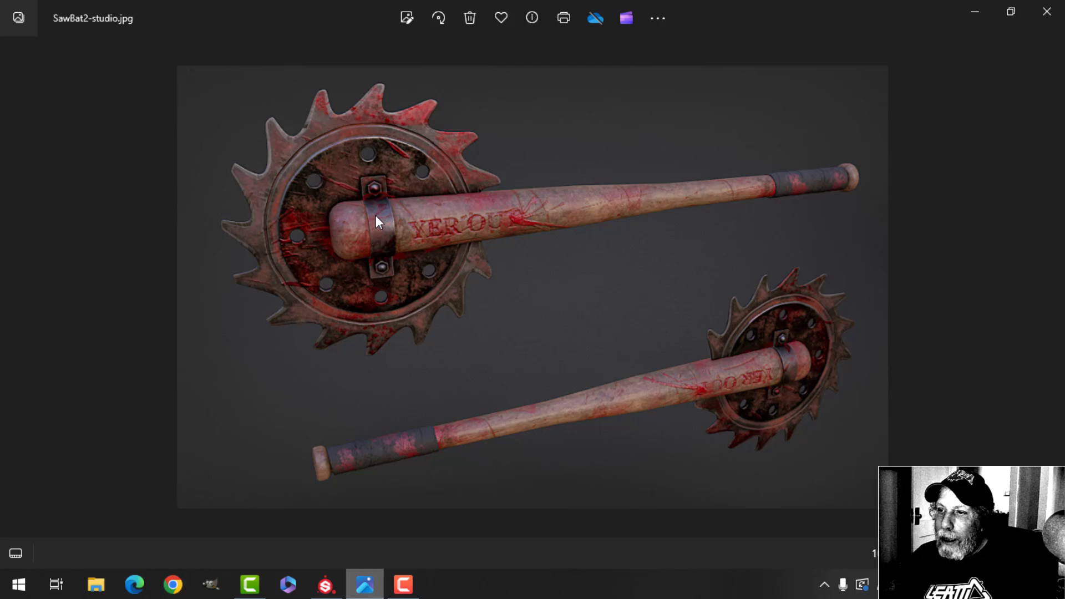
mouse_move(353, 240)
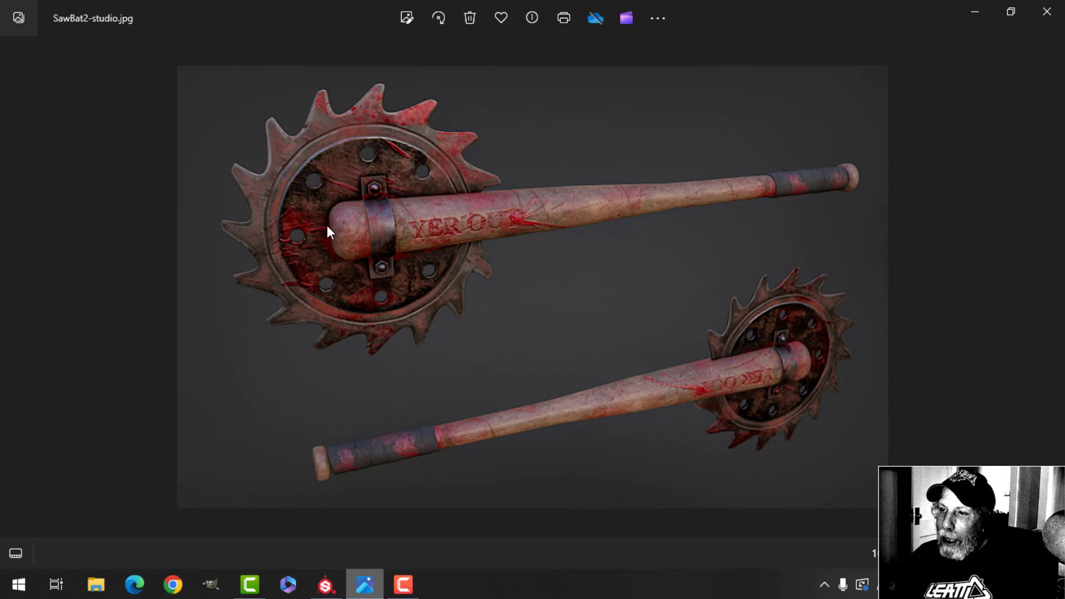
mouse_move(343, 231)
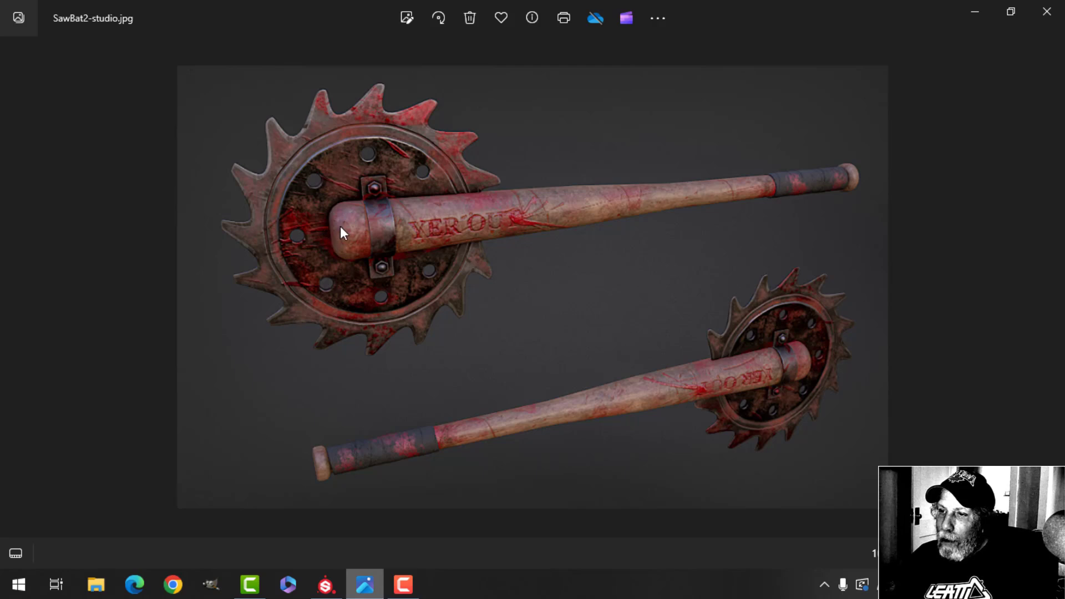
mouse_move(877, 172)
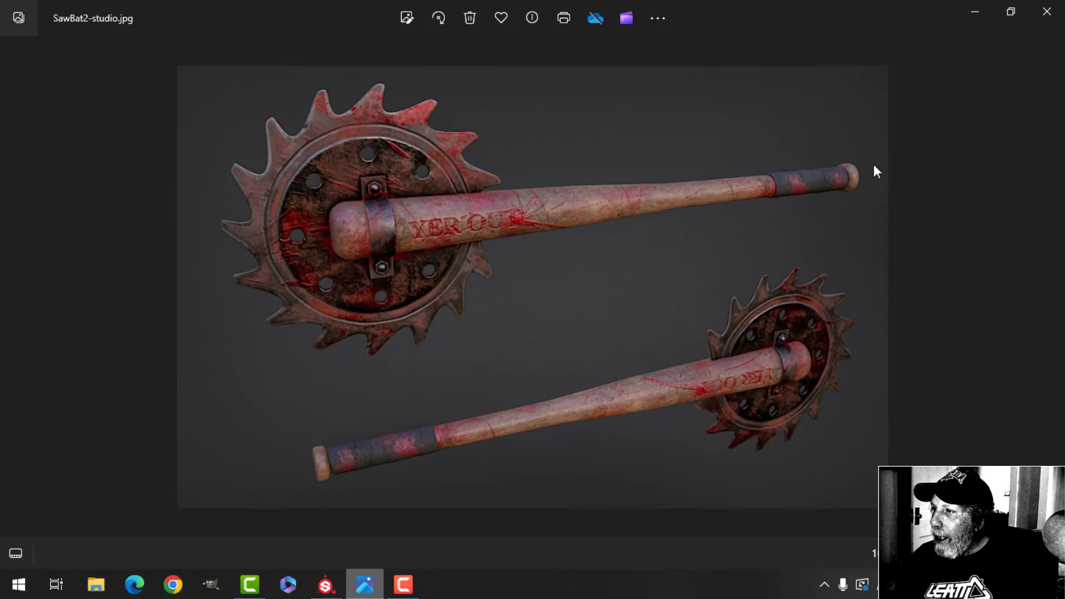
mouse_move(426, 235)
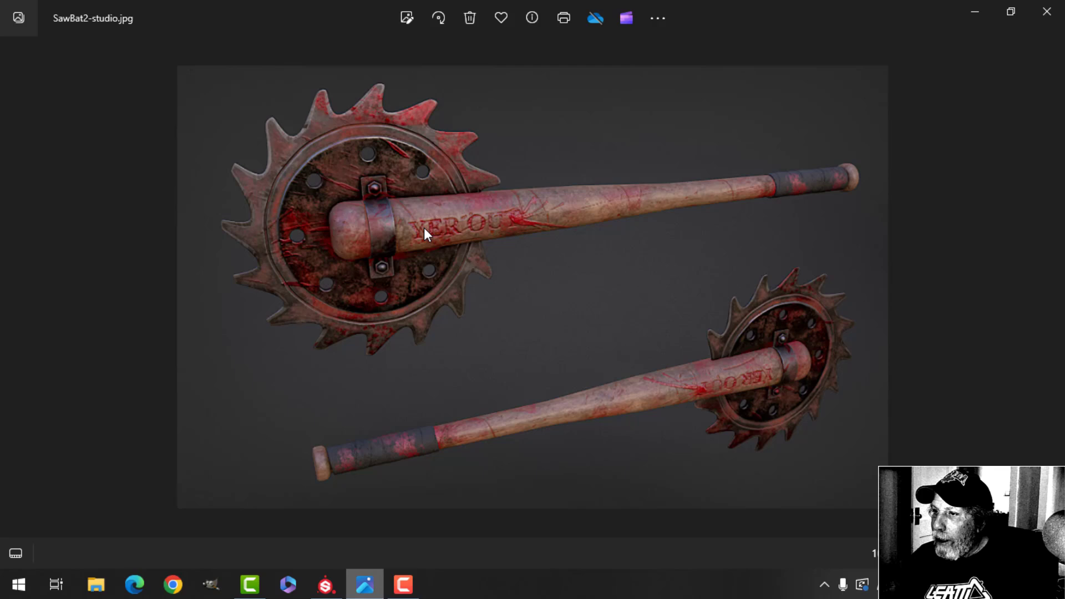
mouse_move(865, 175)
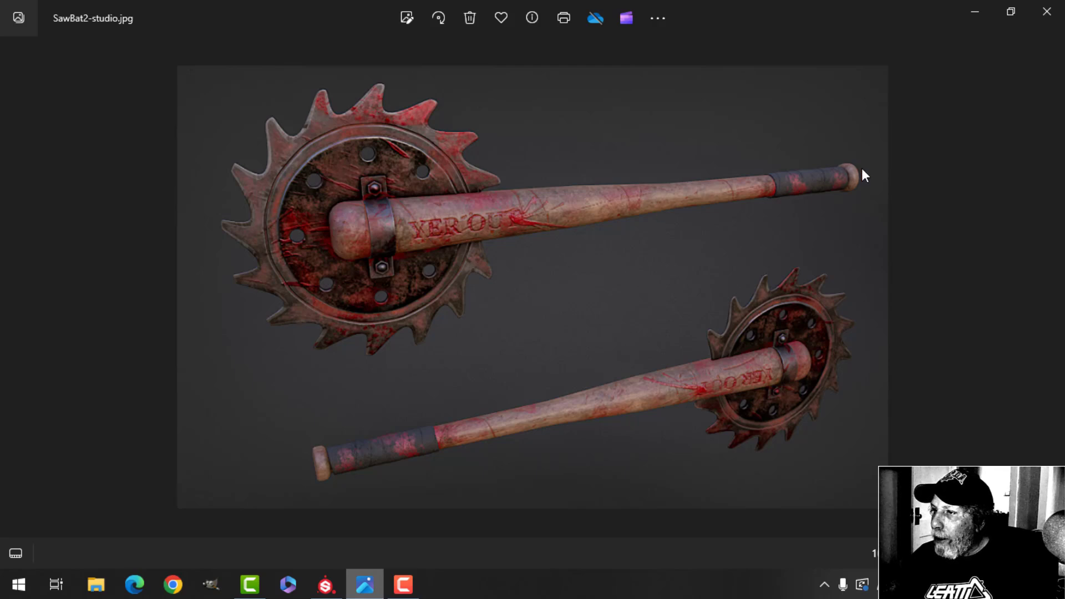
mouse_move(574, 224)
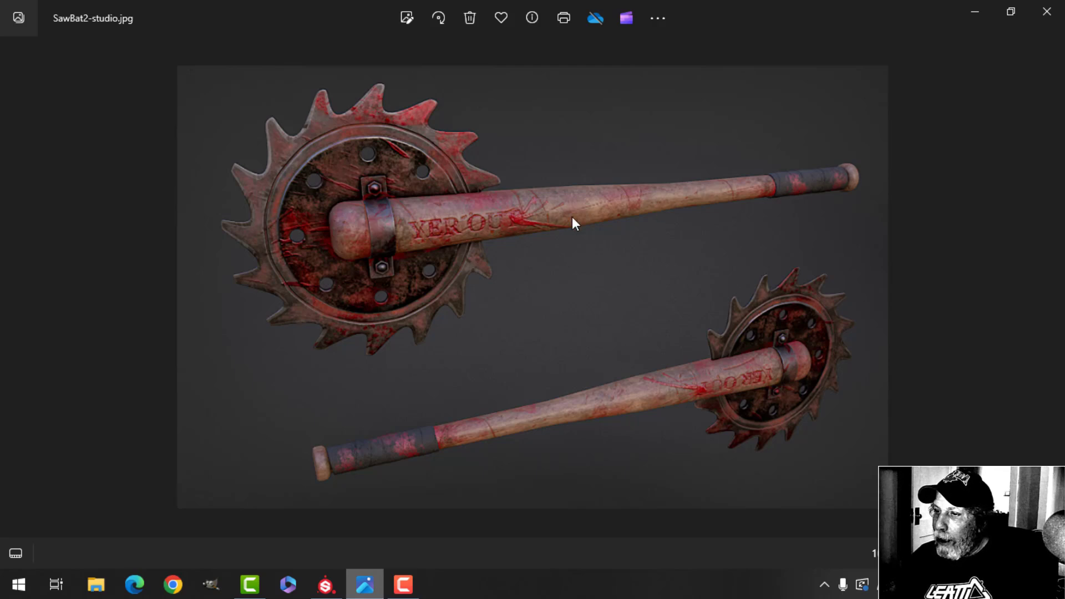
mouse_move(809, 189)
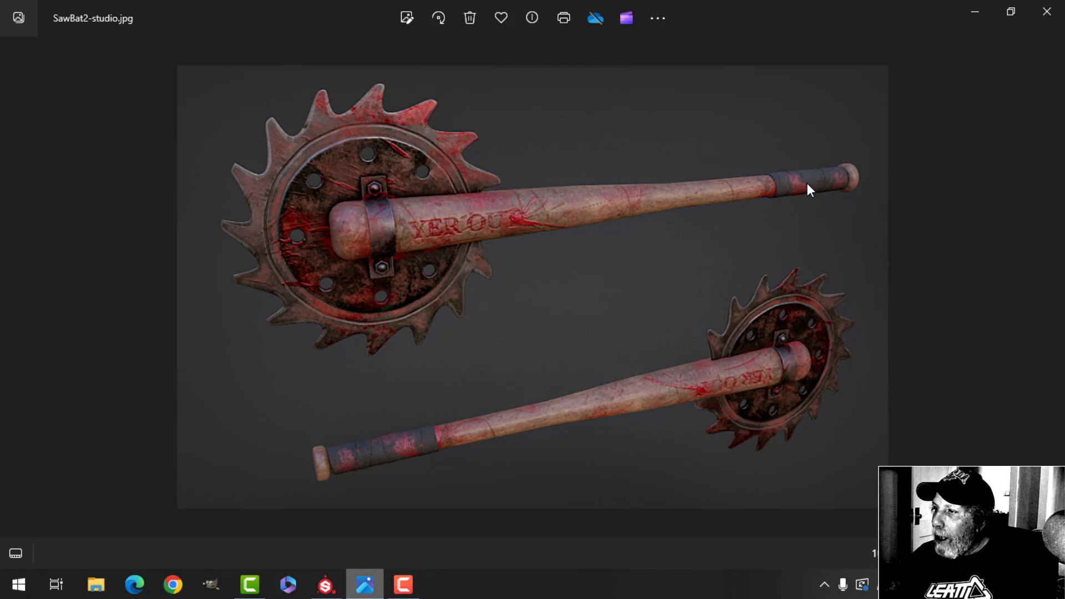
mouse_move(806, 186)
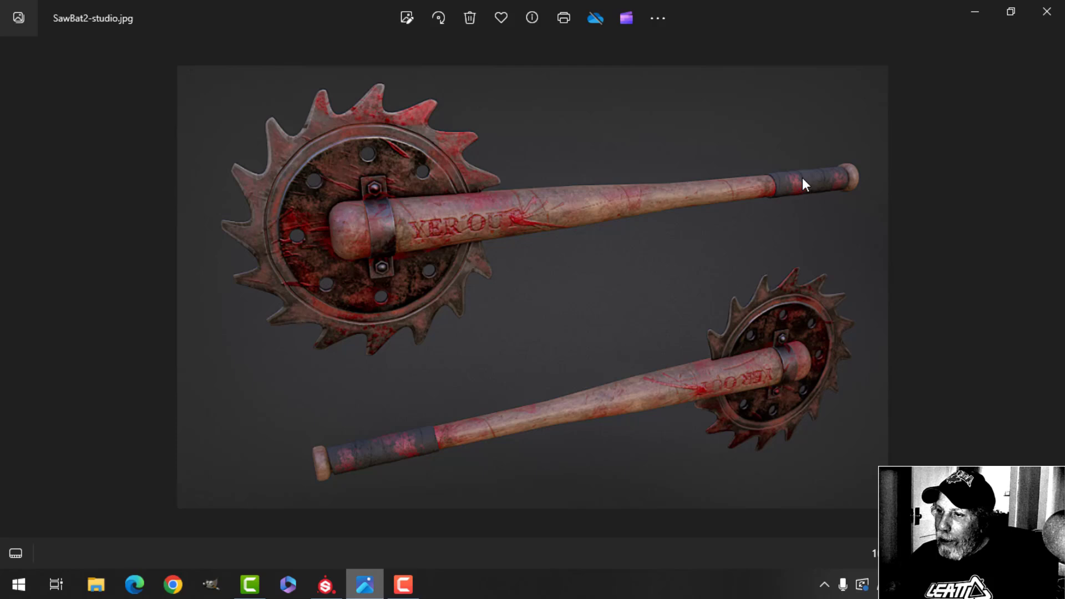
mouse_move(326, 172)
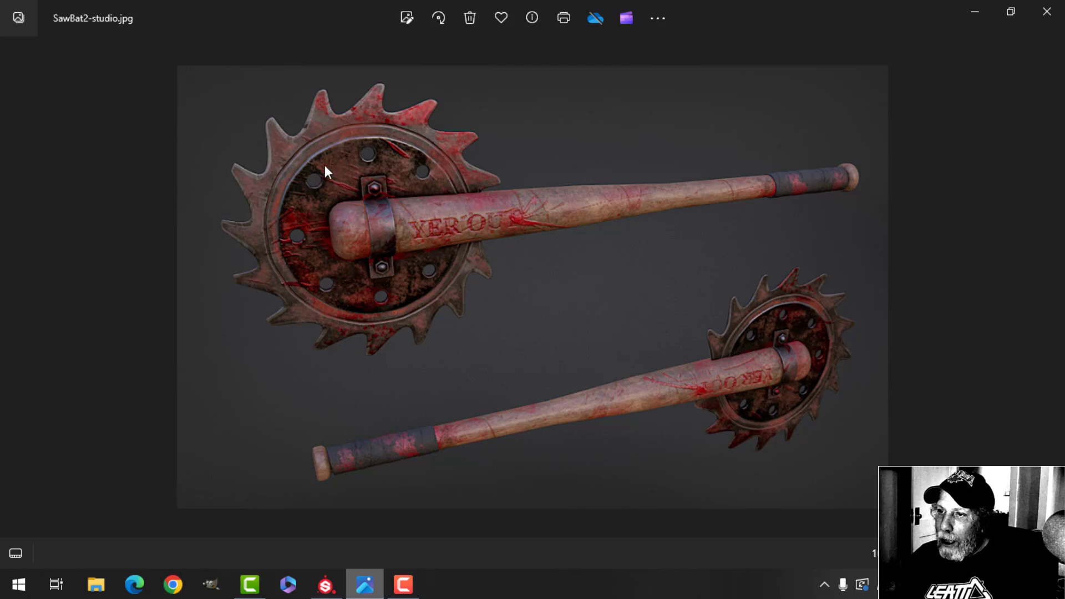
mouse_move(852, 171)
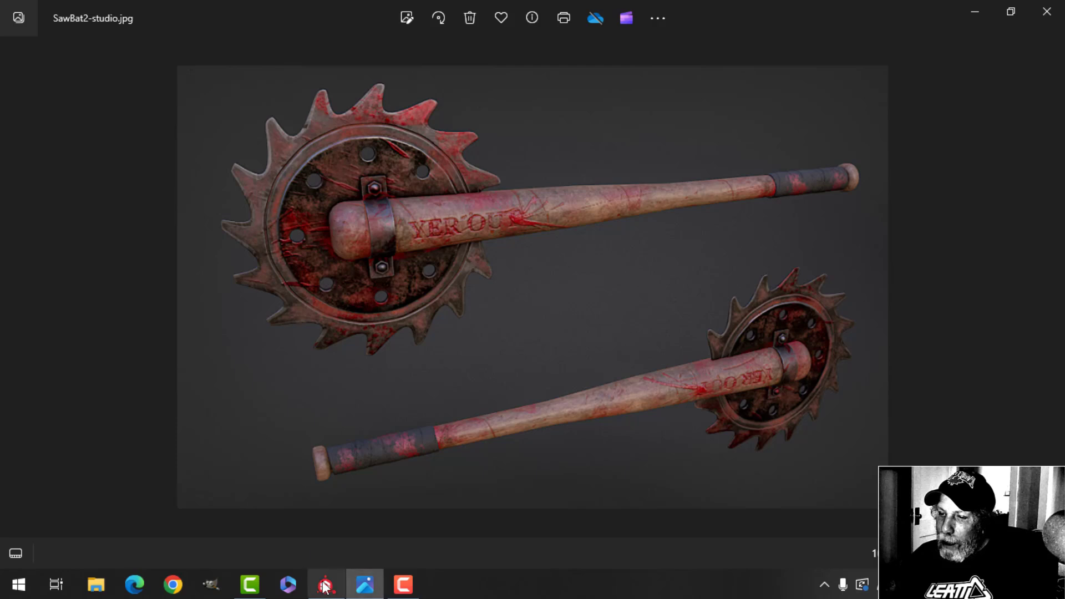
Switch to the saw-bat project and show the blade's grey metal base fill layer
click(325, 585)
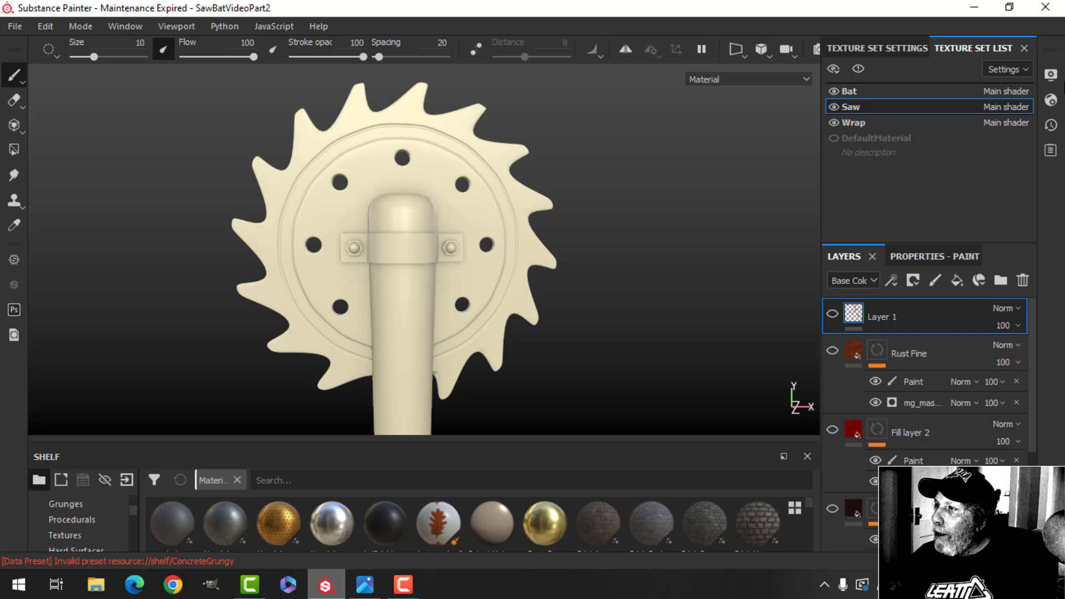
click(1051, 75)
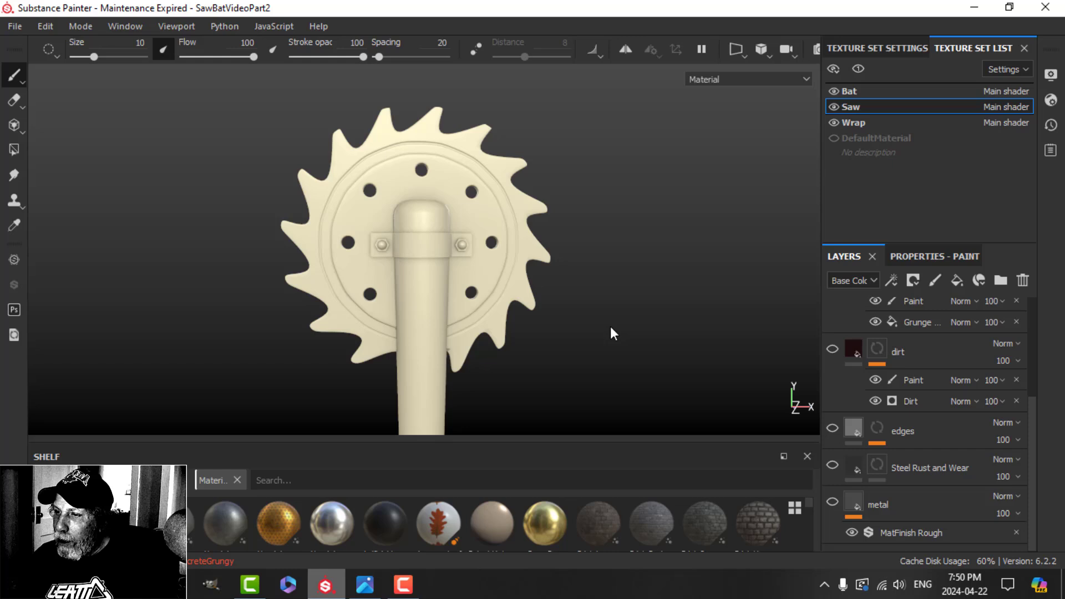
mouse_move(599, 298)
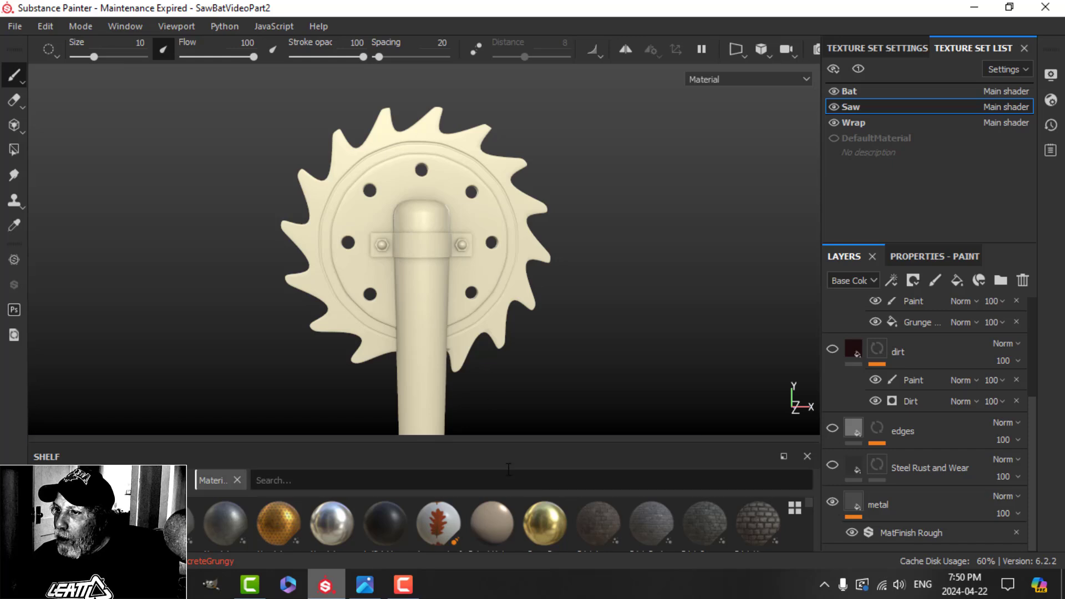
click(854, 502)
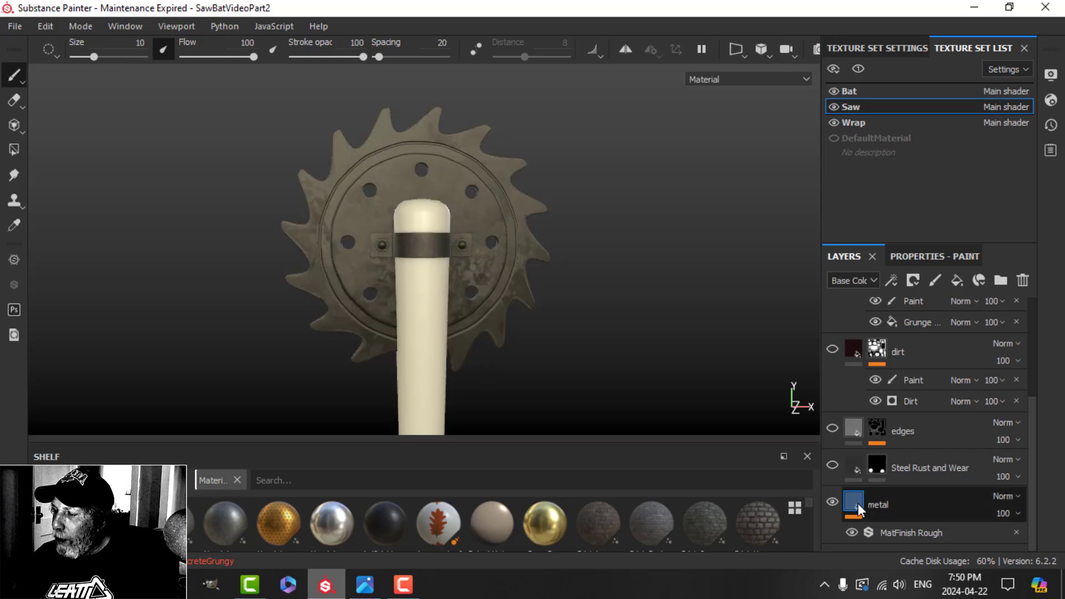
click(877, 505)
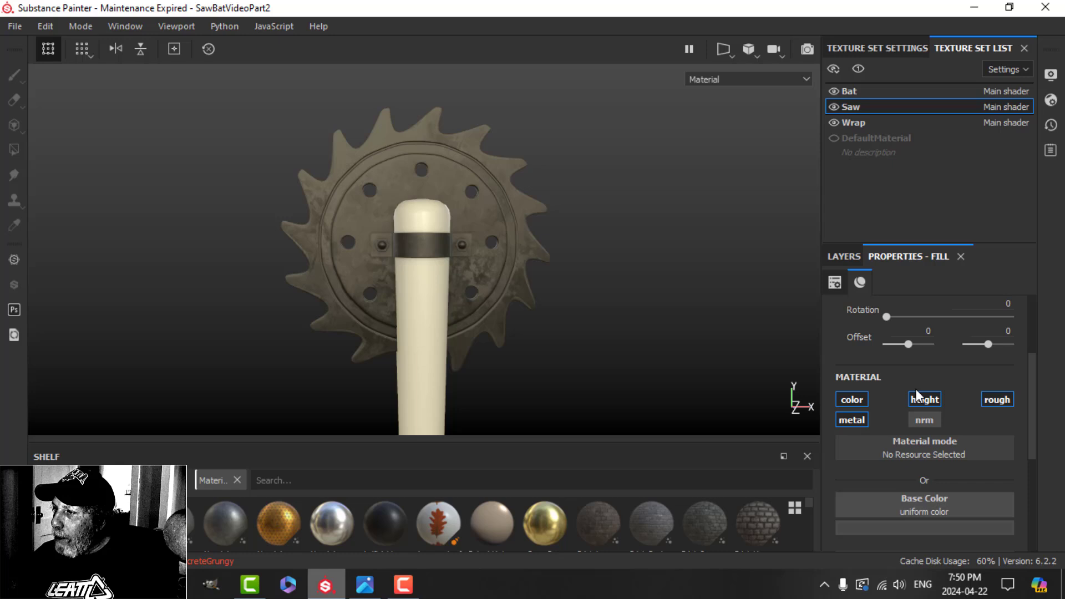
Check the metal fill's Roughness 0.4686 and Metallic 1, then return to the layer stack
scroll(down, 3)
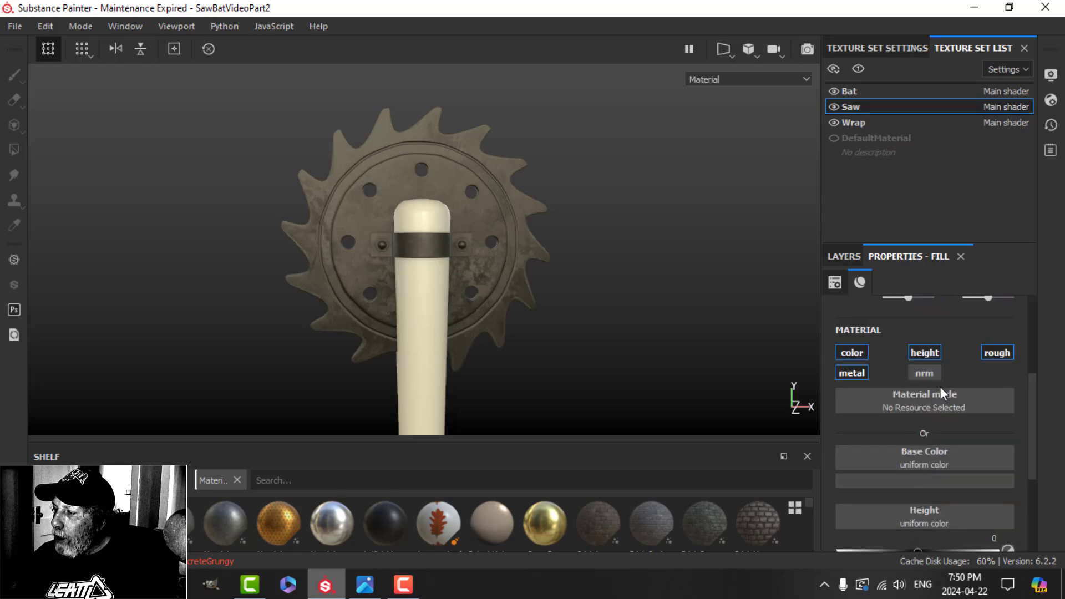
scroll(down, 3)
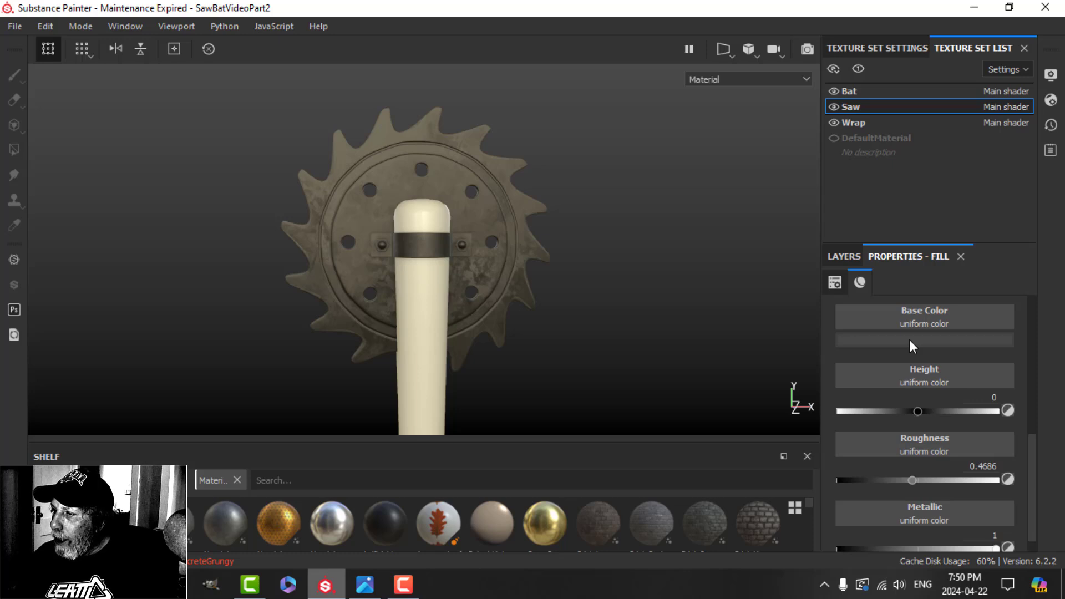
mouse_move(932, 426)
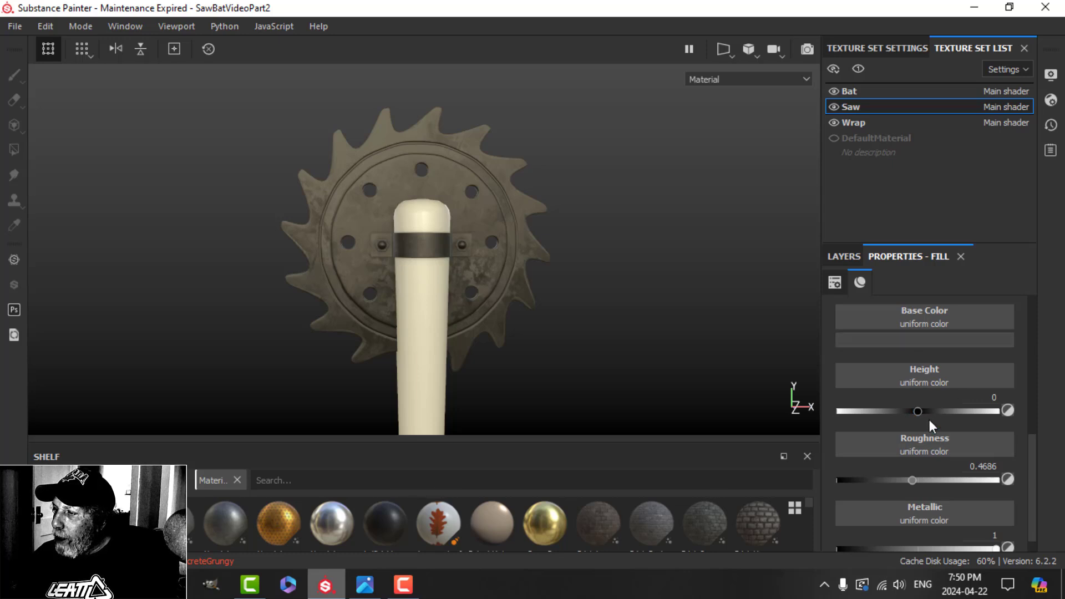
scroll(down, 3)
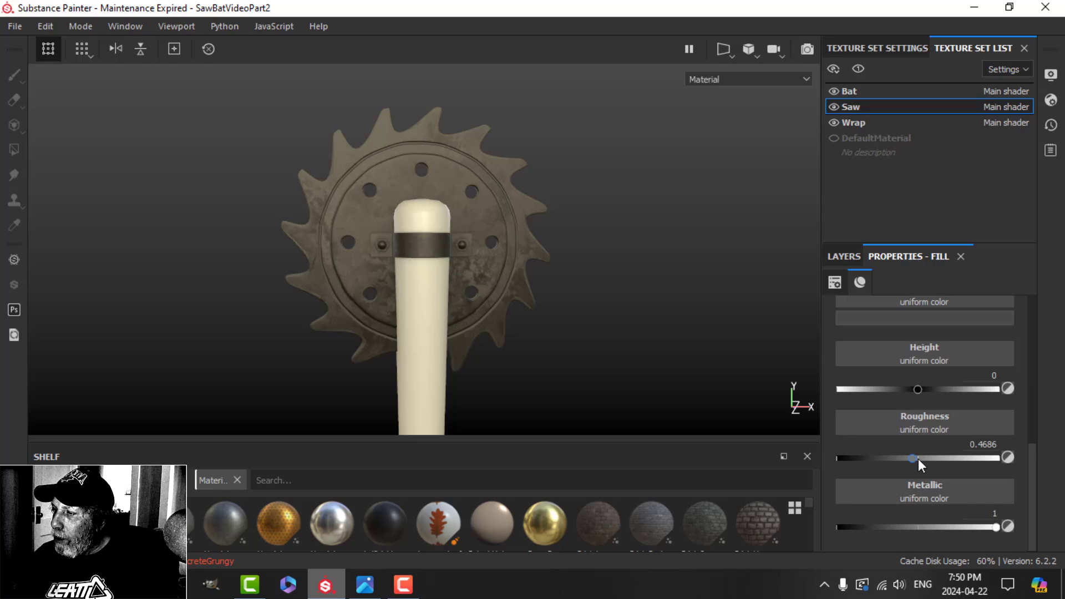
mouse_move(917, 465)
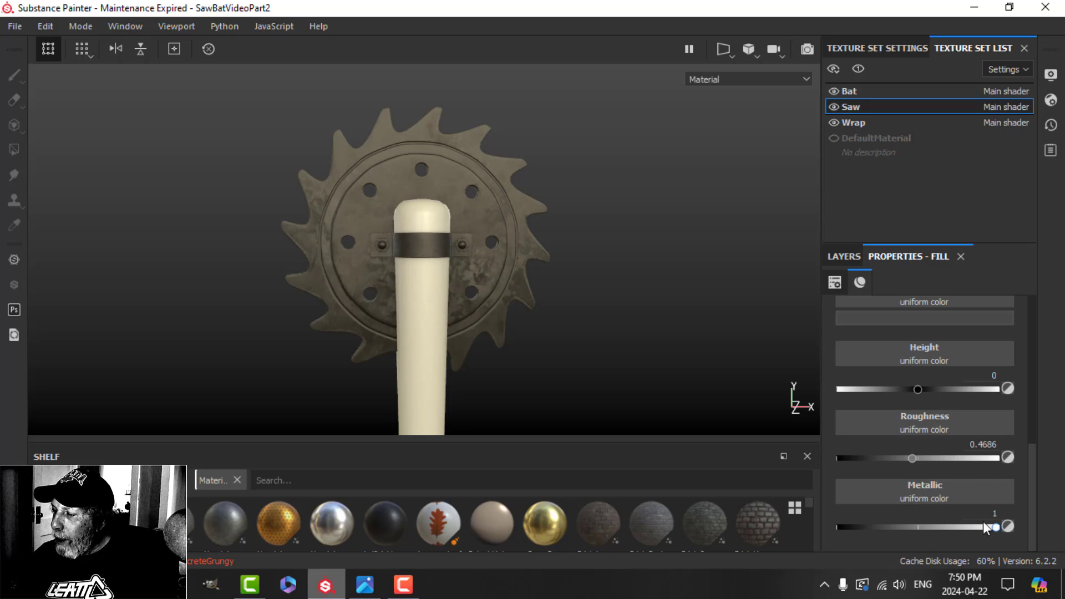
click(843, 256)
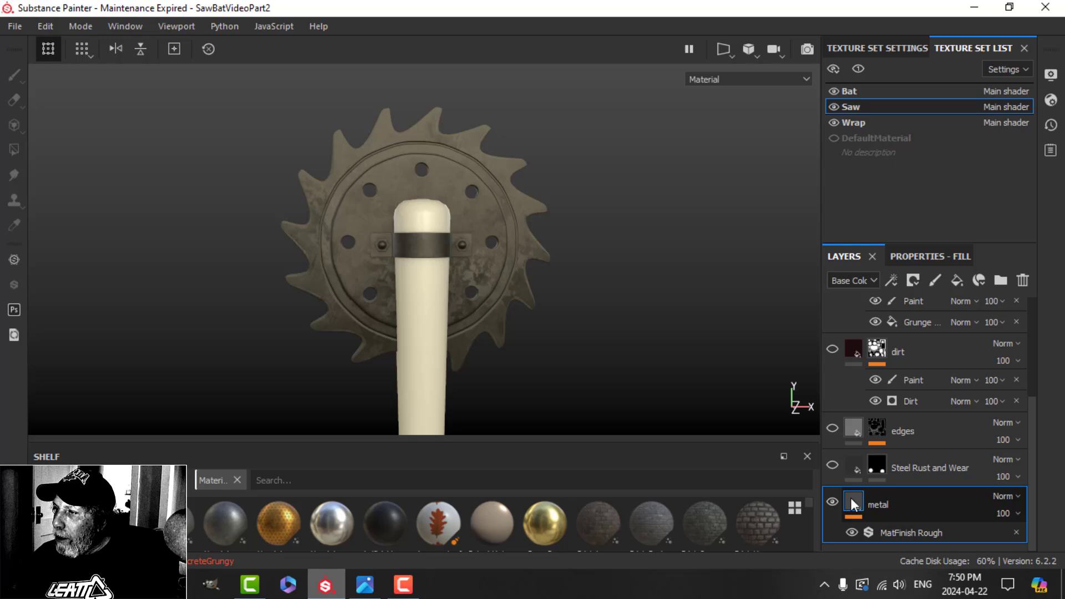
Select the MatFinish Rough filter under the metal layer and reseed its rough finish
click(893, 280)
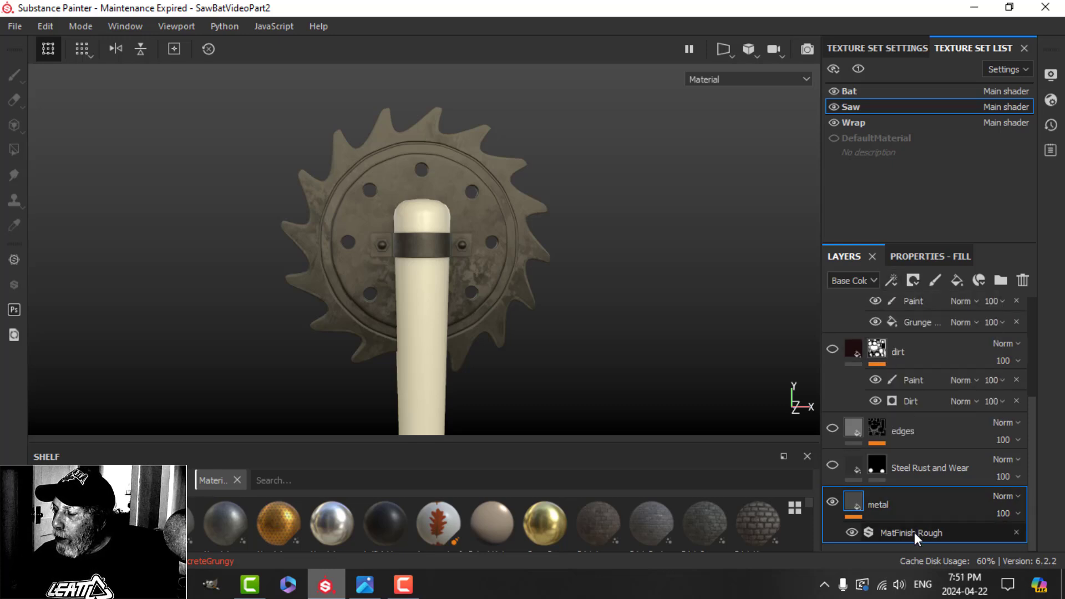
click(905, 532)
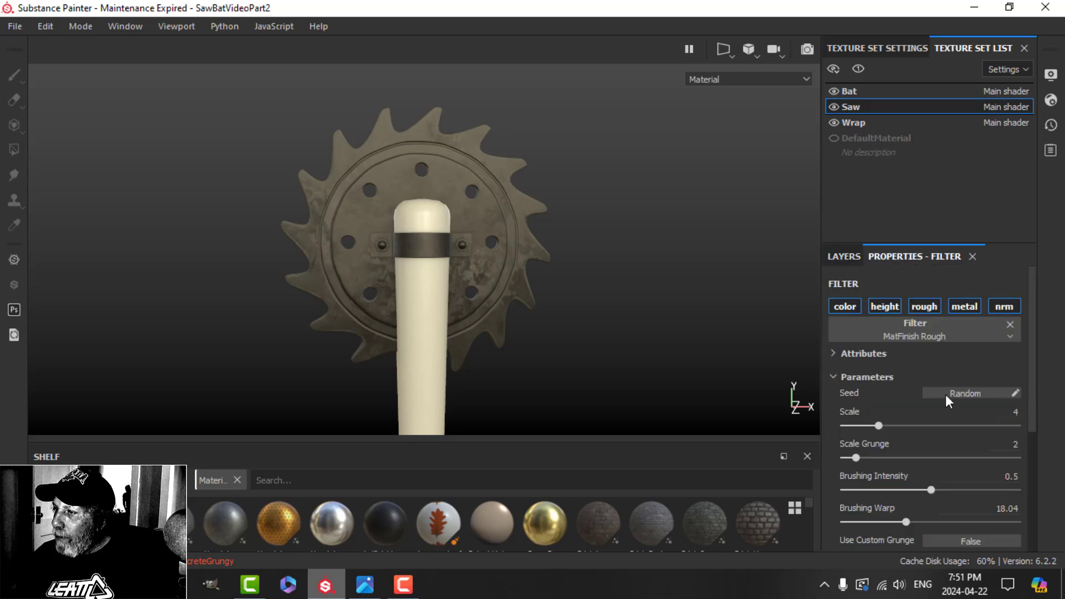
click(843, 256)
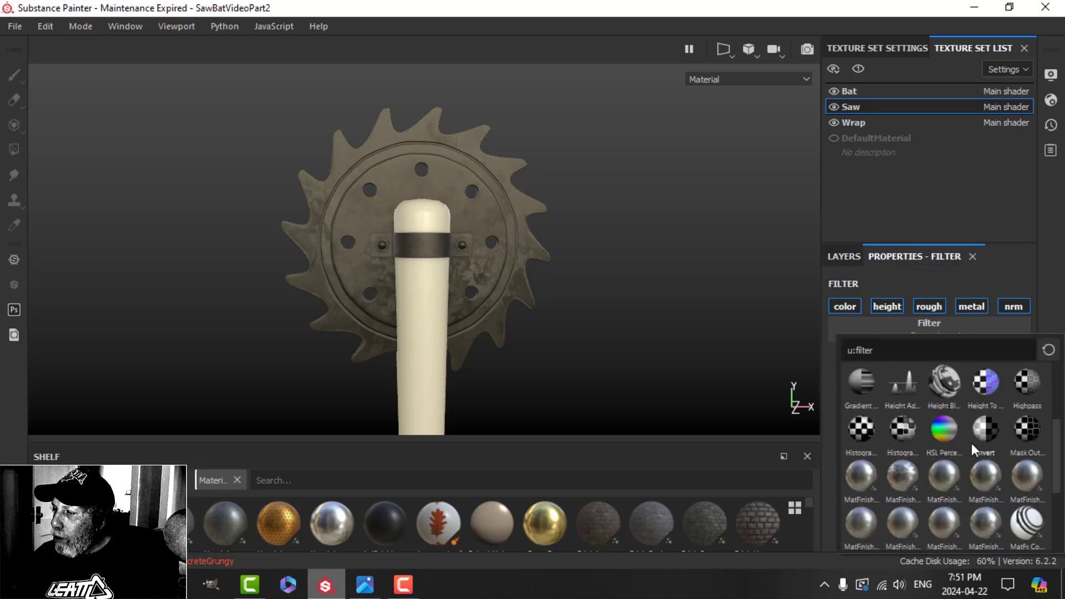
mouse_move(984, 532)
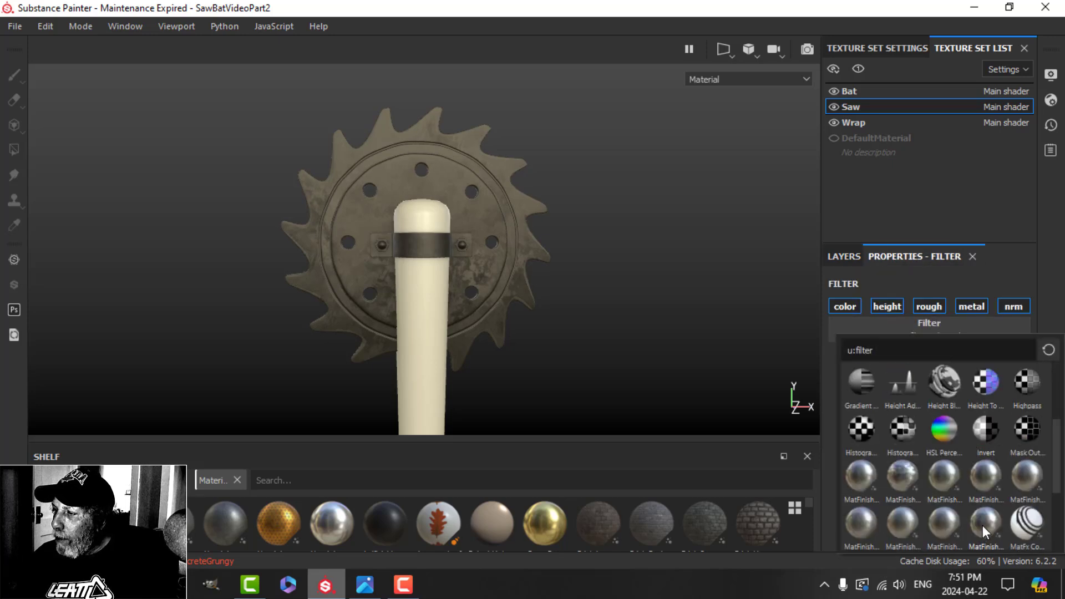
Choose a rough matte finish for the metal and go back to the layer list
click(844, 256)
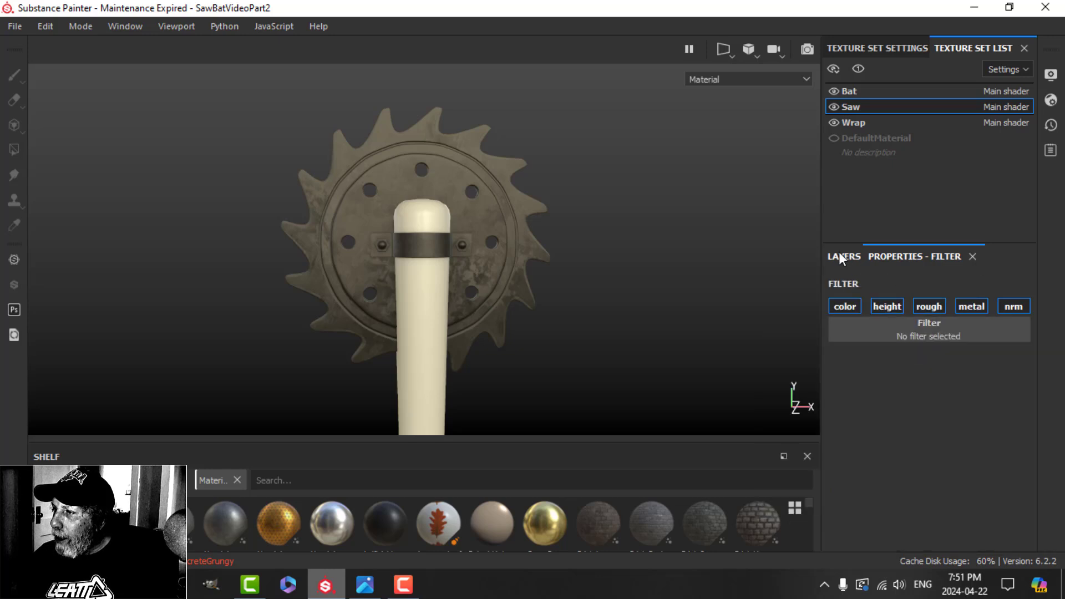
click(844, 257)
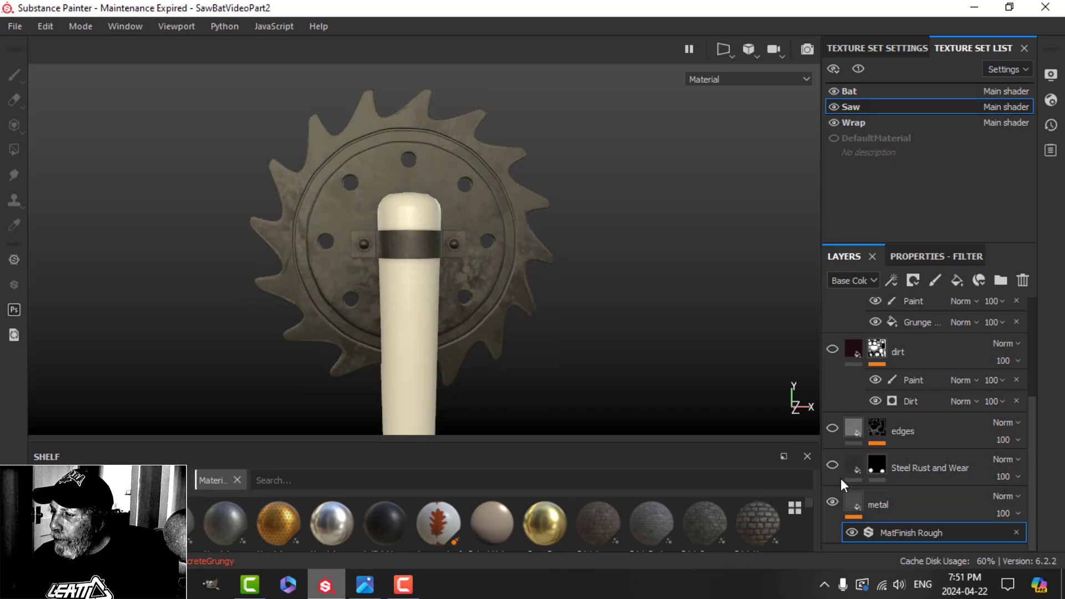
click(832, 467)
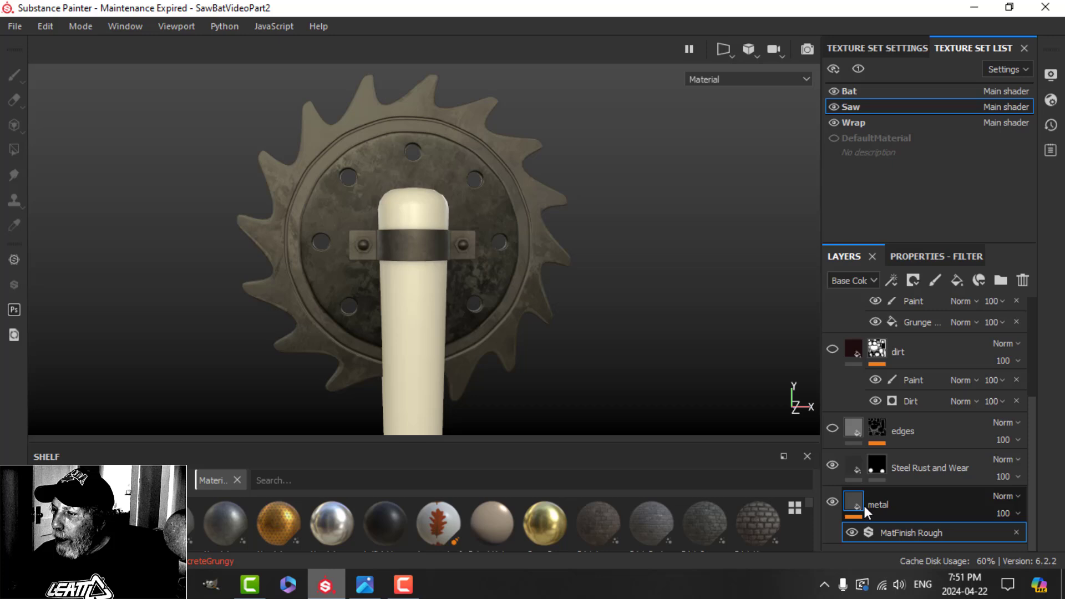
click(931, 467)
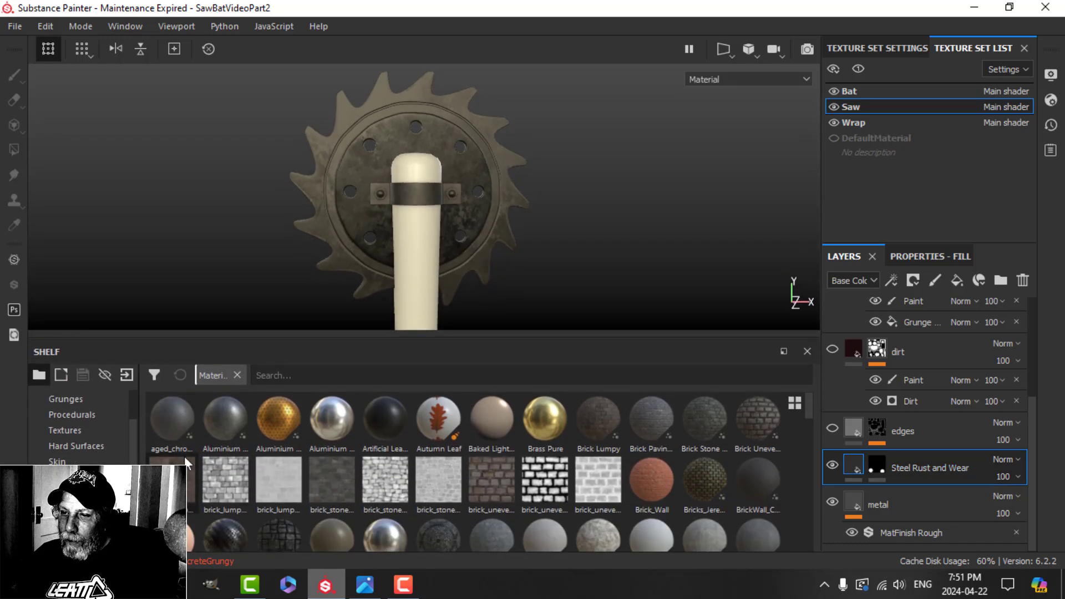
text(metal)
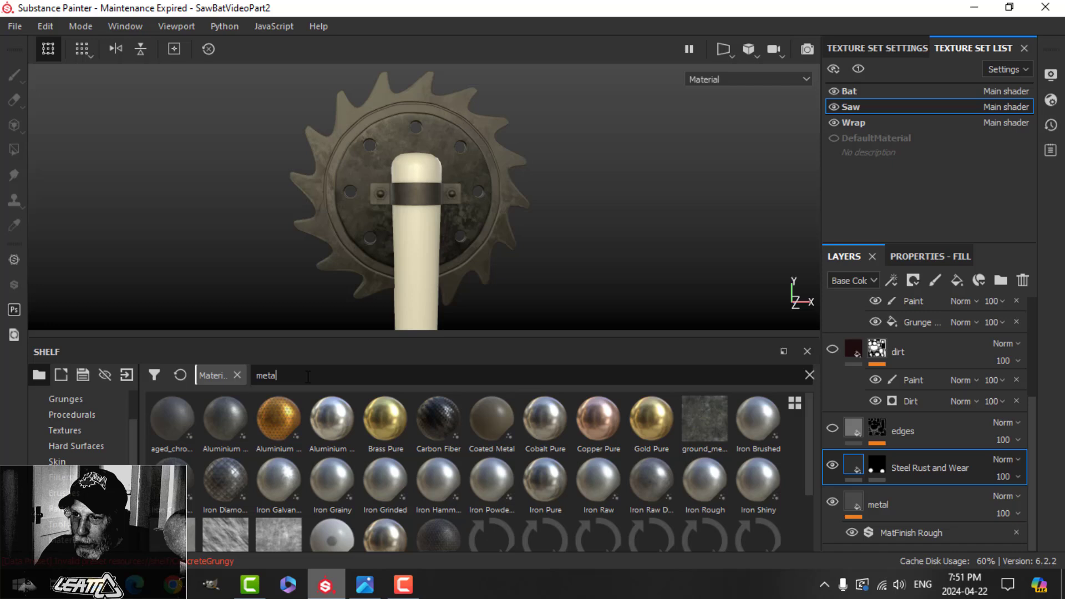
scroll(down, 3)
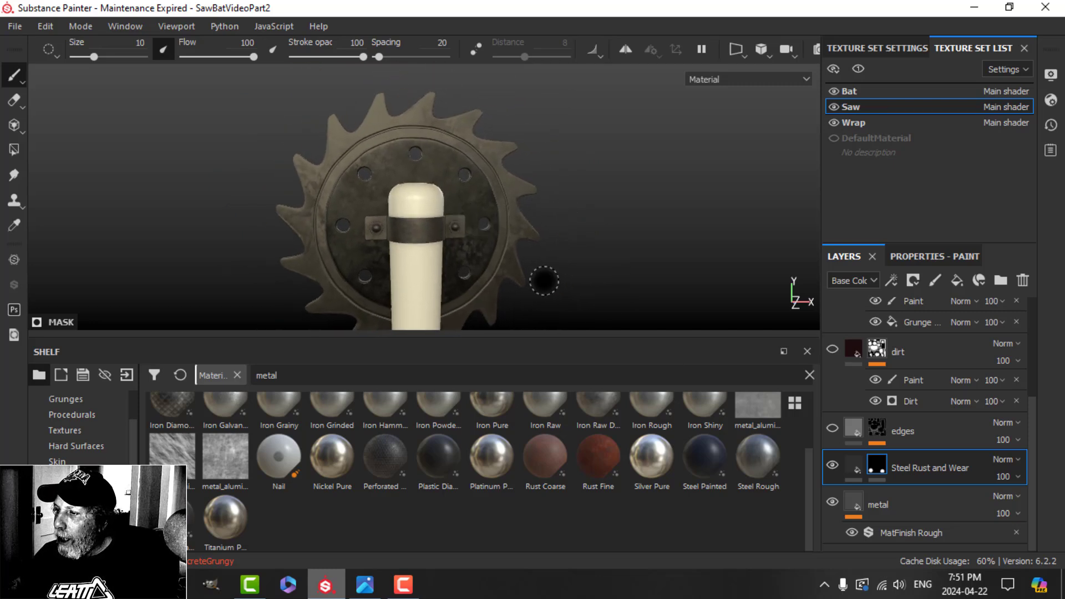
click(832, 431)
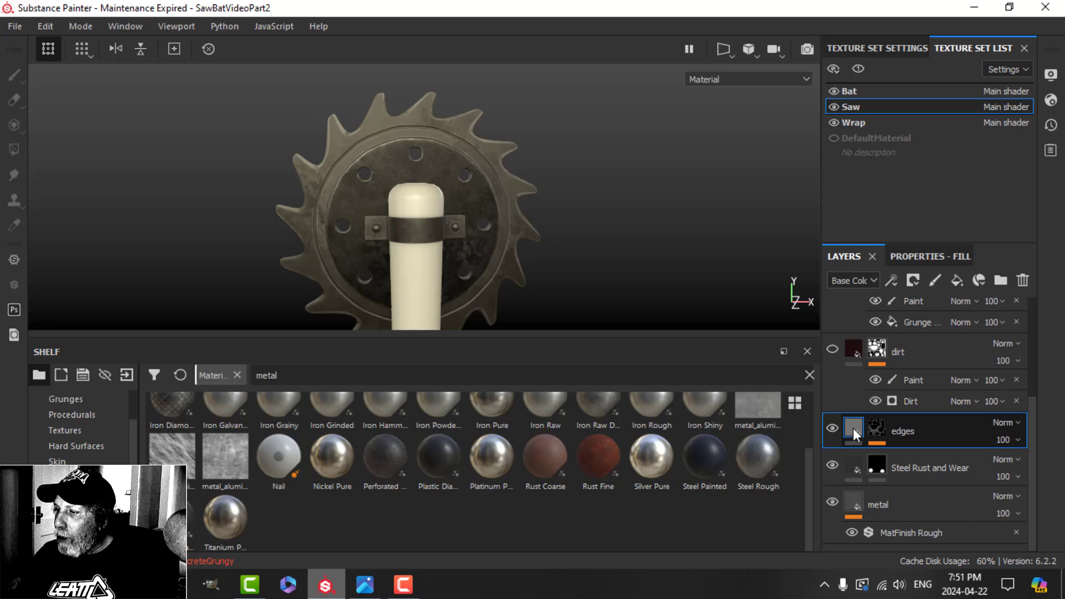
Add a Metal Edge Wear generator to the edges layer and reveal the red blood-stain Fill layer 2
click(854, 431)
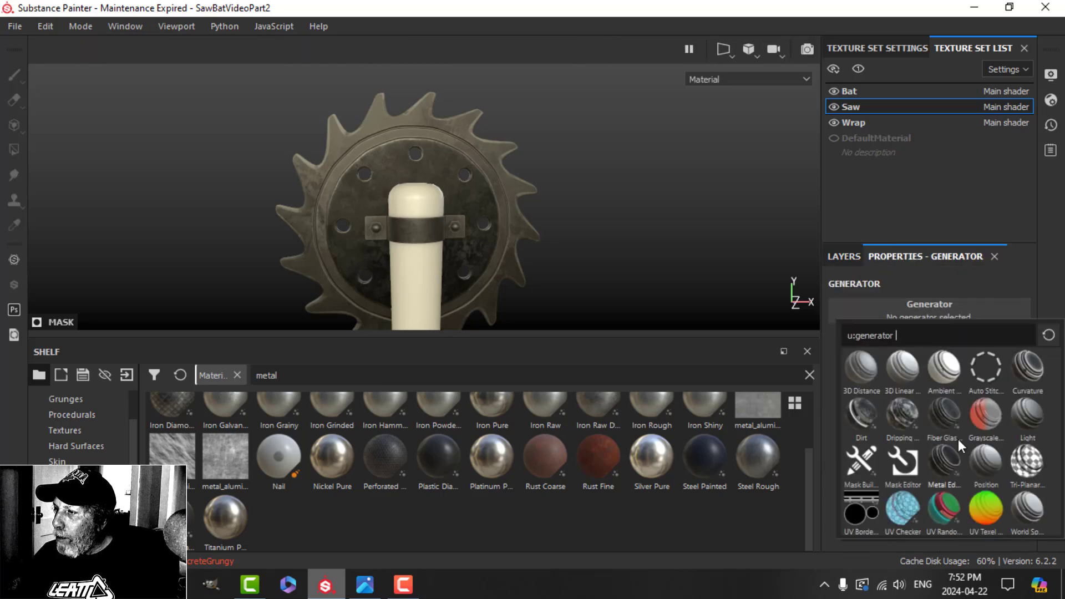
click(842, 257)
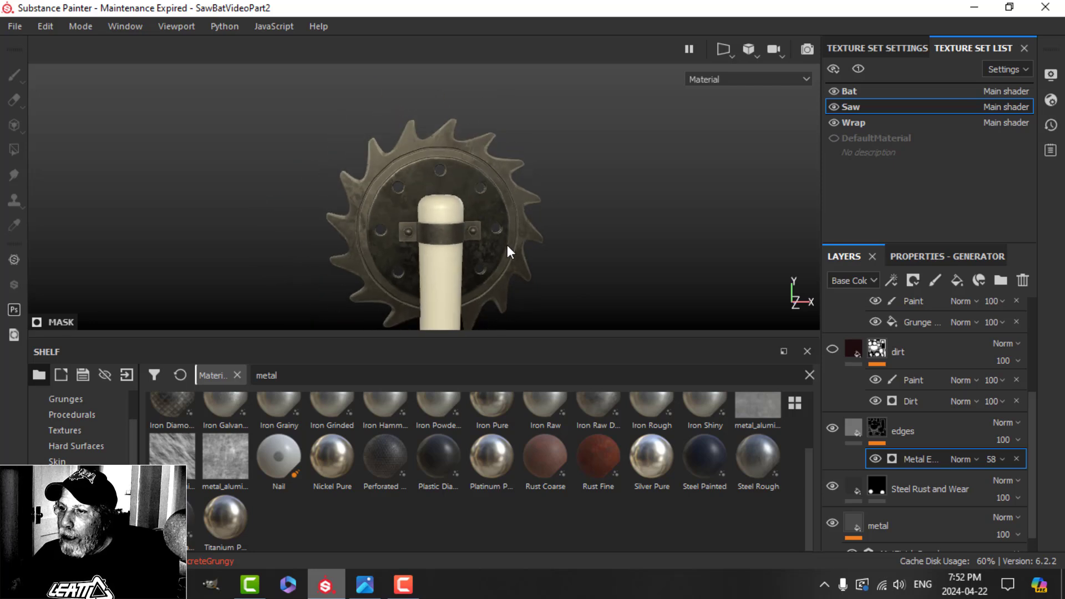
click(831, 351)
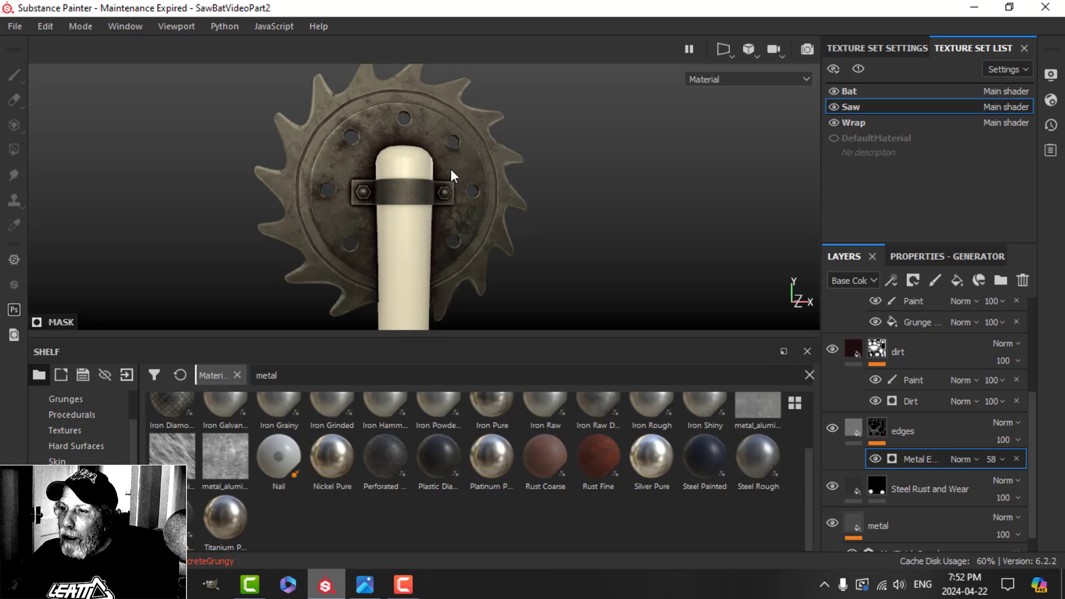
drag(452, 177, 401, 256)
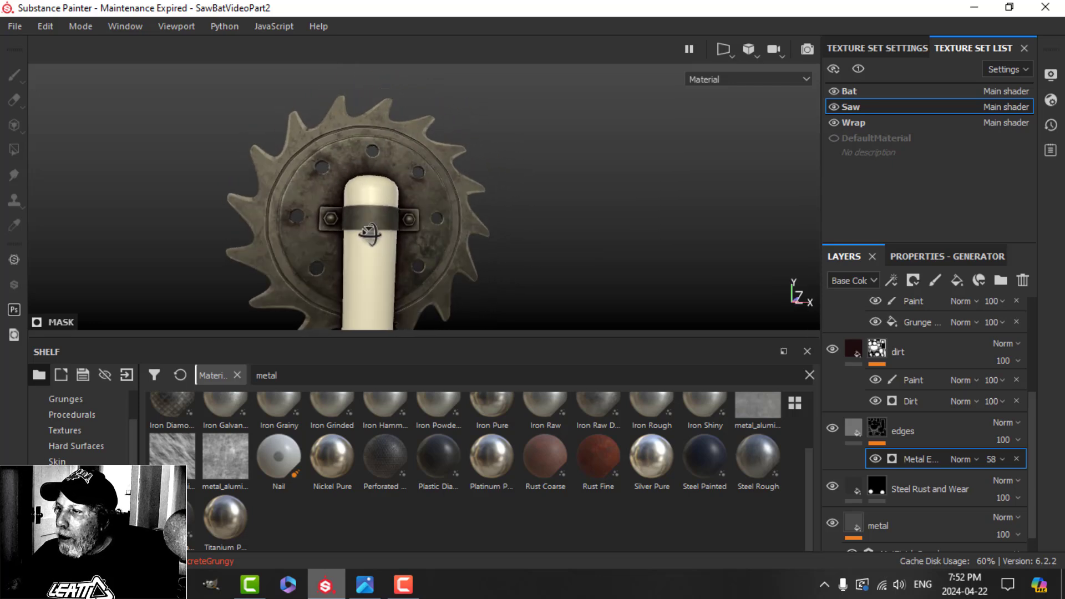
scroll(down, 3)
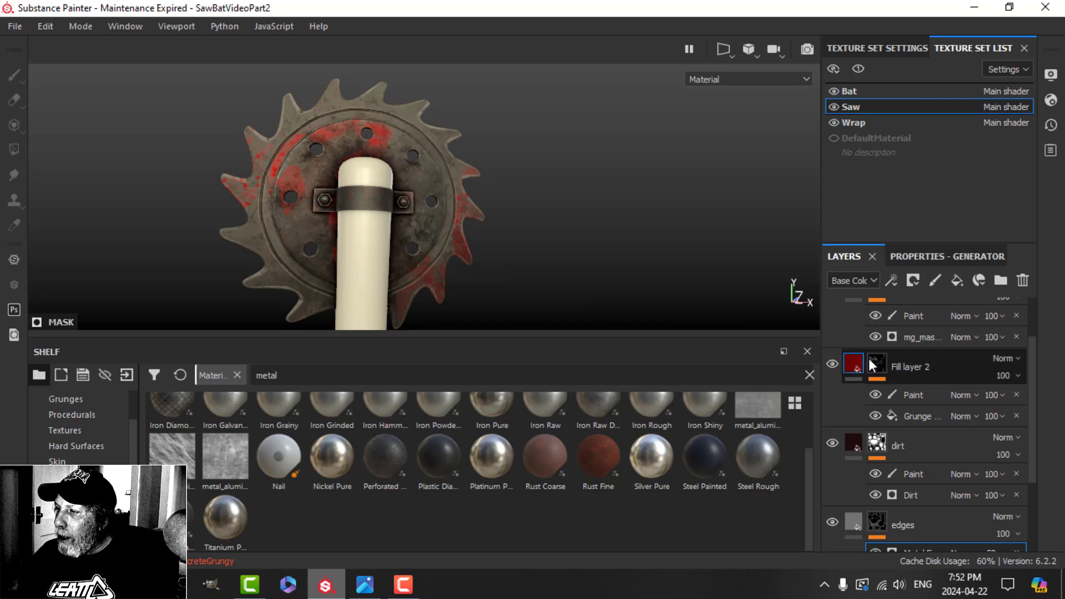
click(913, 416)
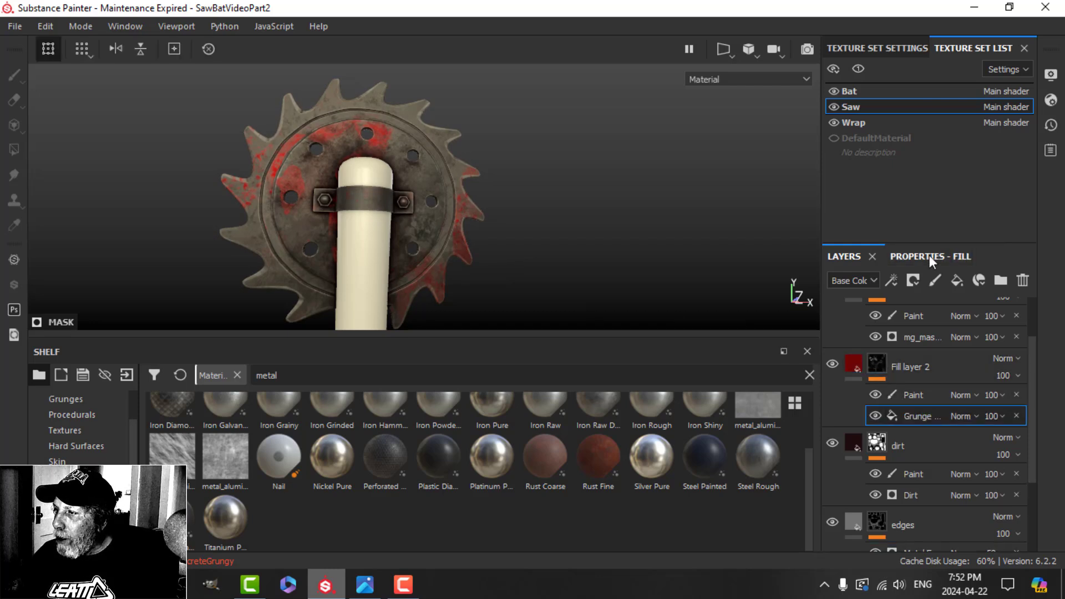
click(915, 257)
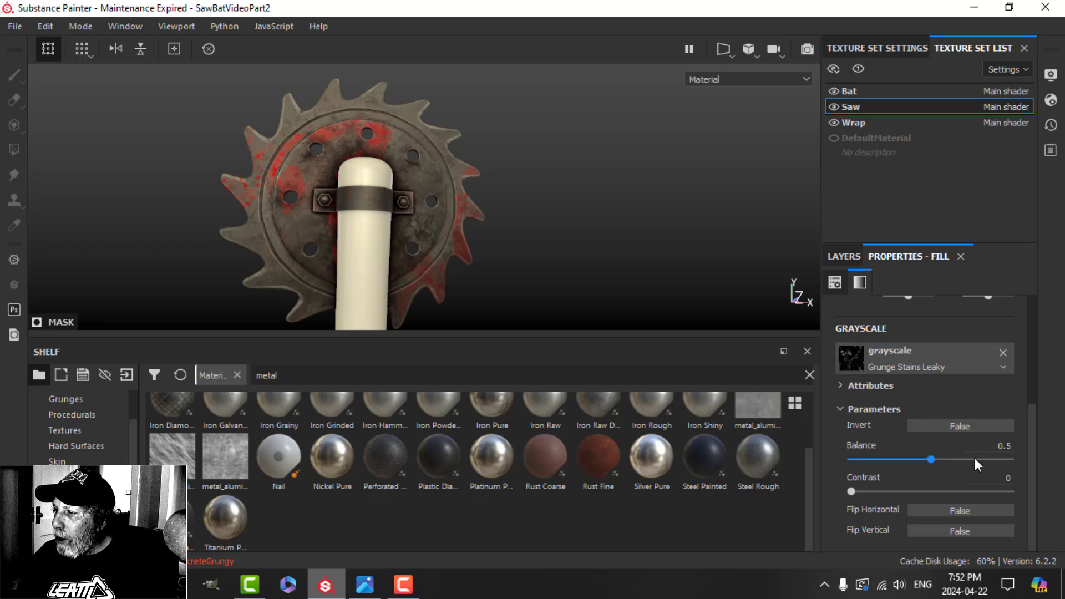
scroll(up, 3)
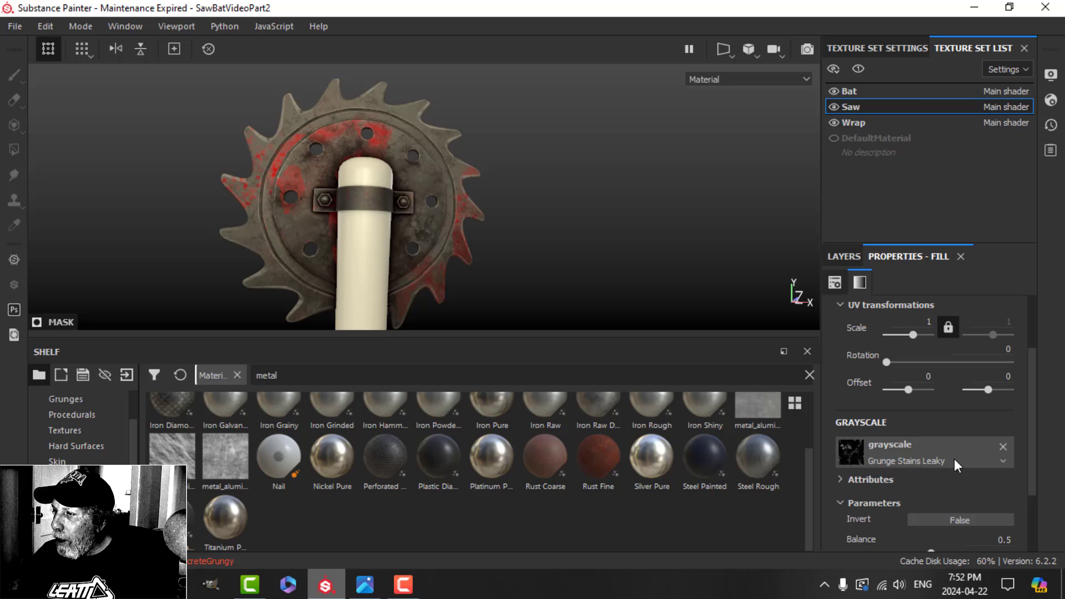
scroll(down, 3)
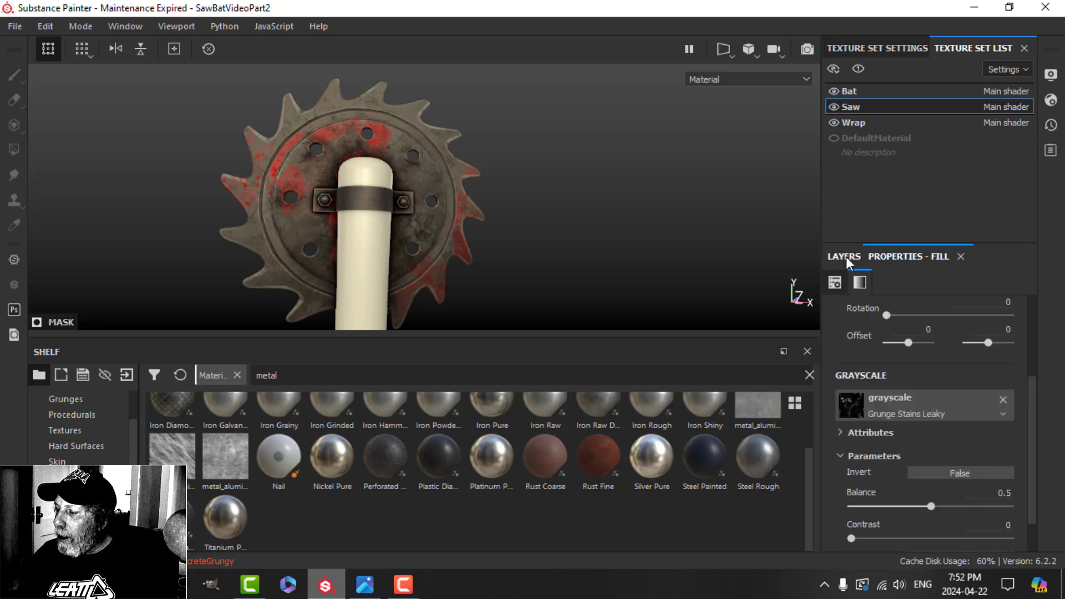
click(842, 257)
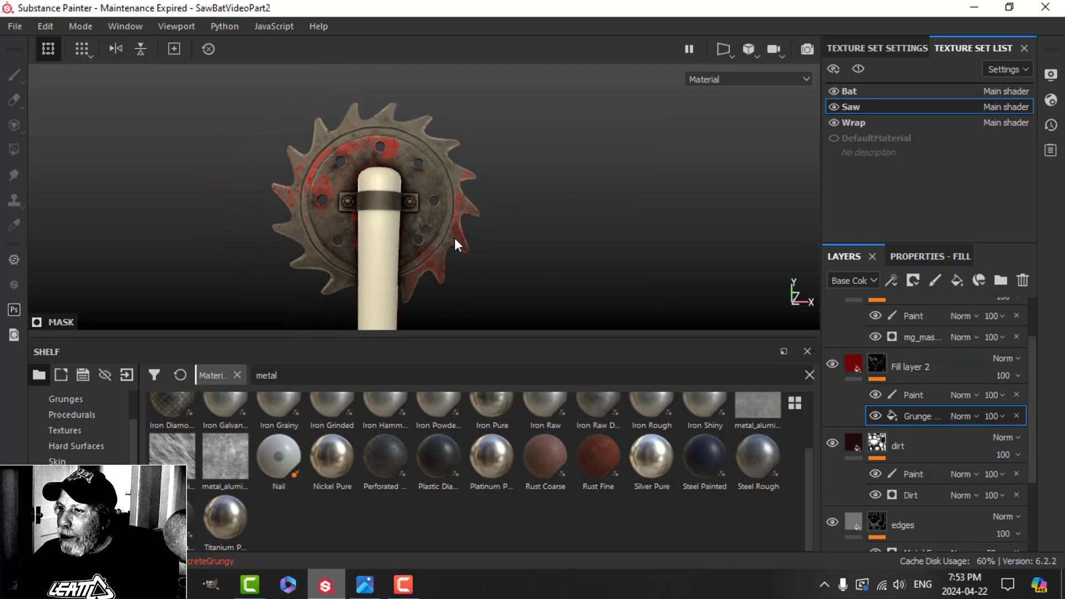
scroll(up, 3)
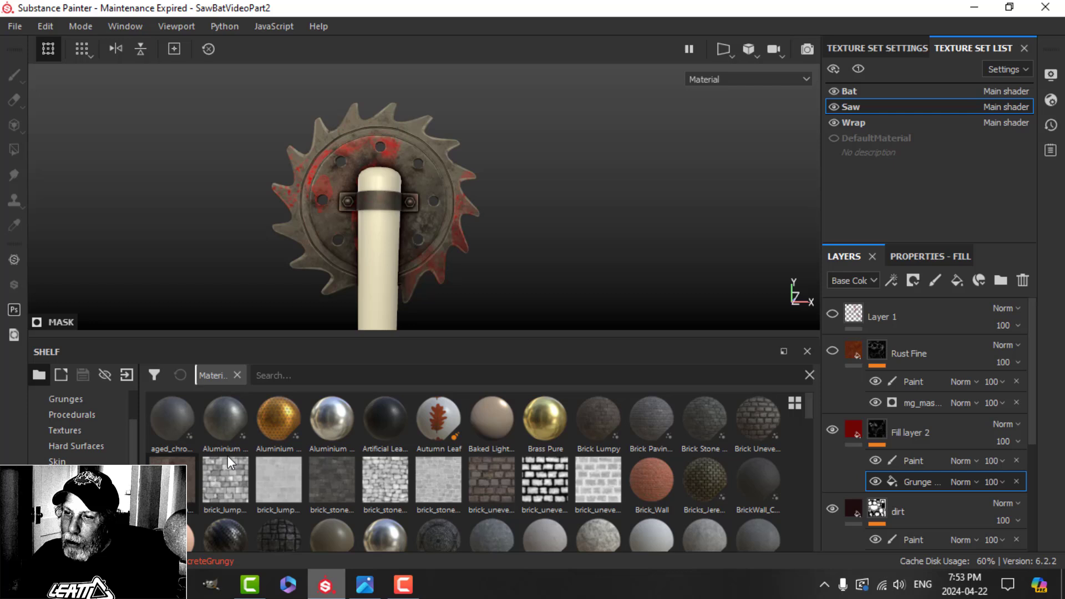
Search rust materials and select the Rust Fine layer's mask generator
text(rust)
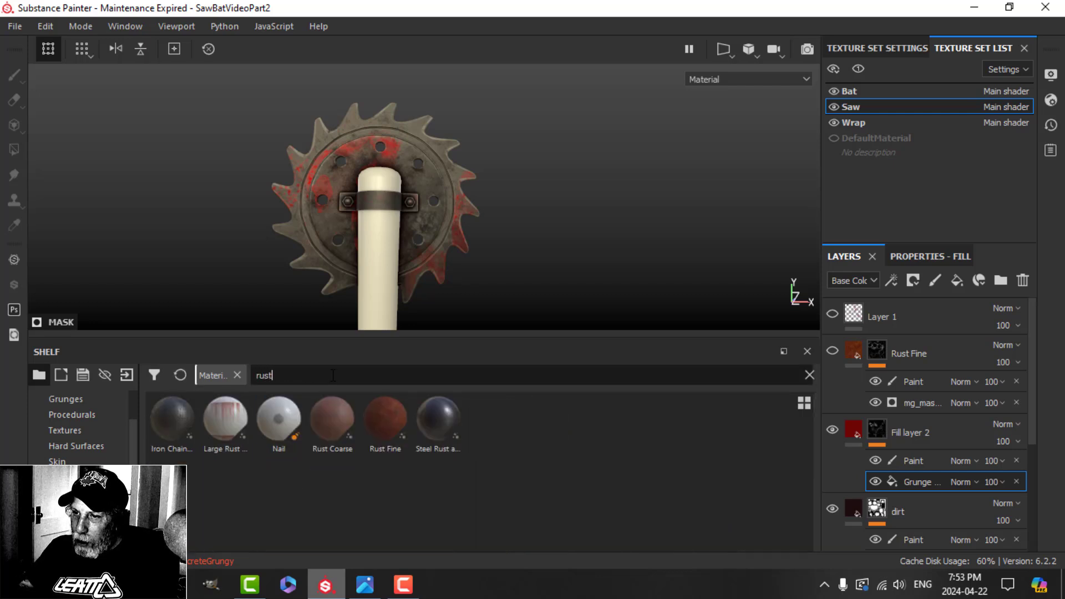
click(855, 349)
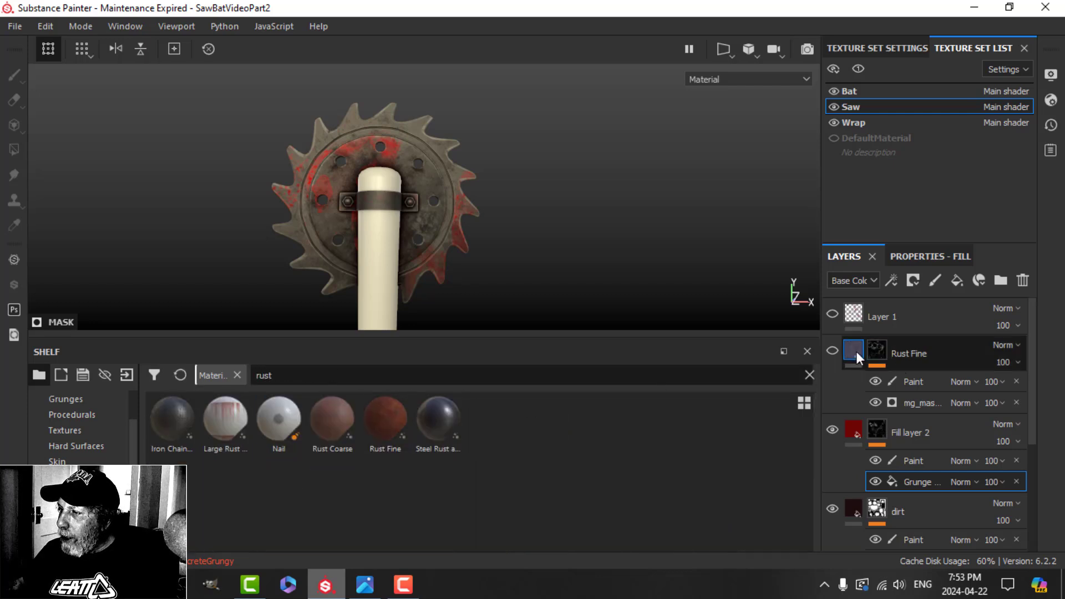
click(831, 351)
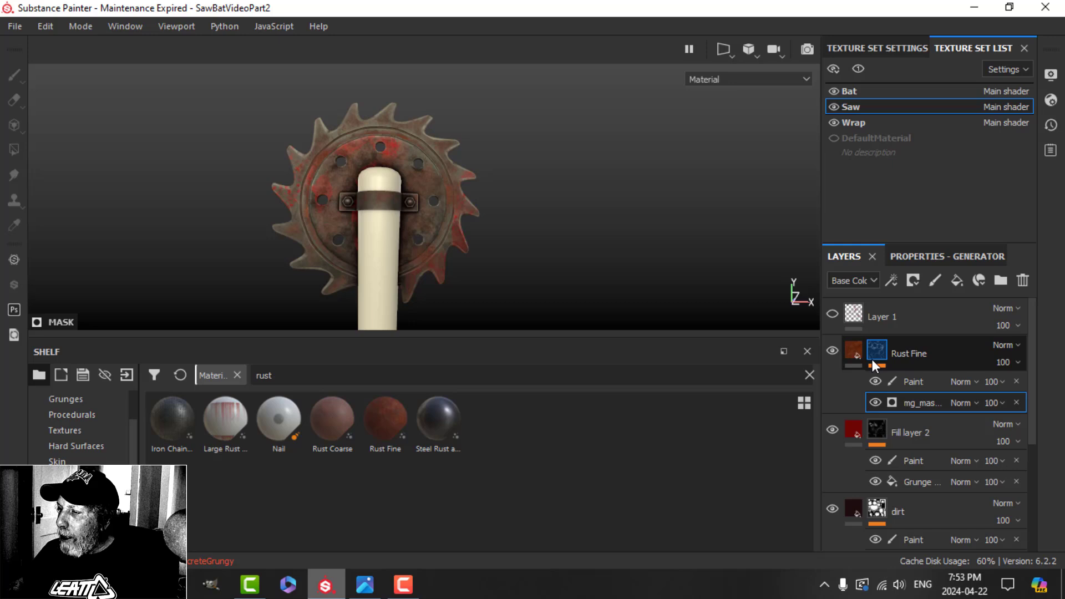
Review the fine rust mask generator's parameters and return to the layer list
scroll(down, 3)
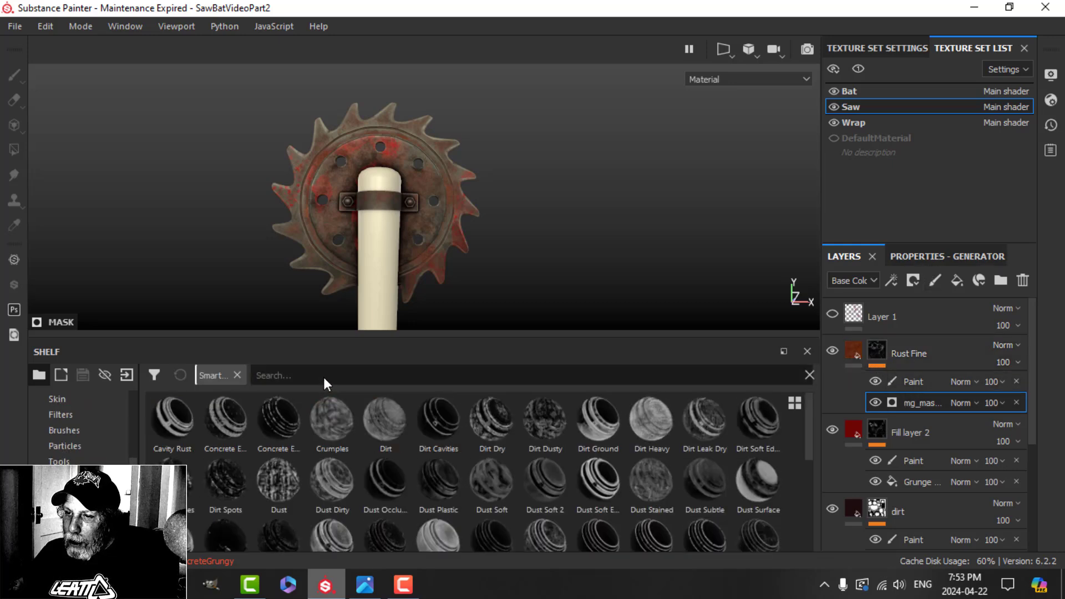
text(rust)
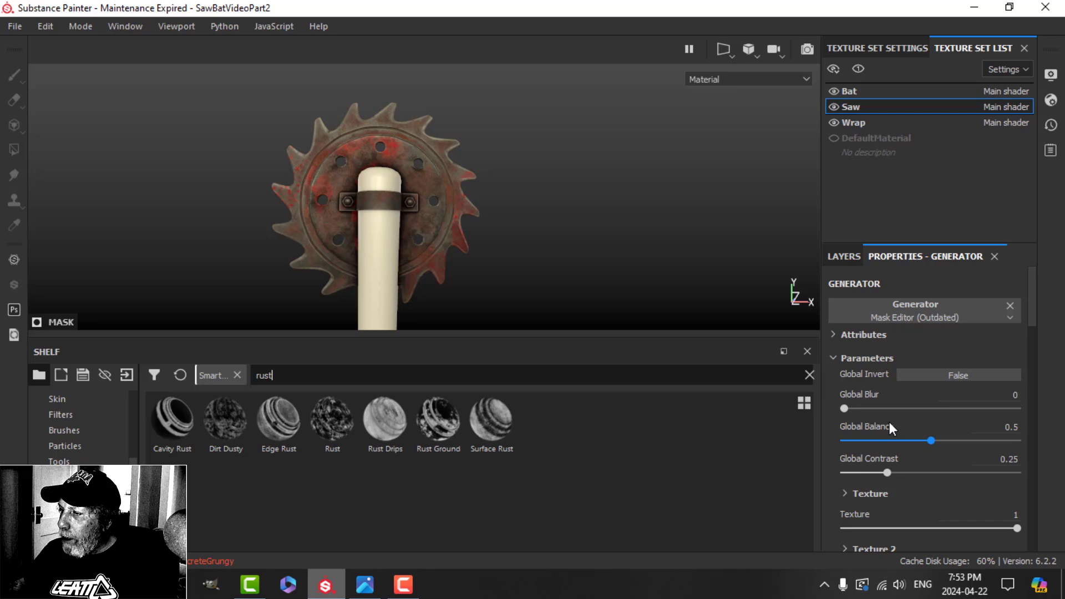
scroll(down, 3)
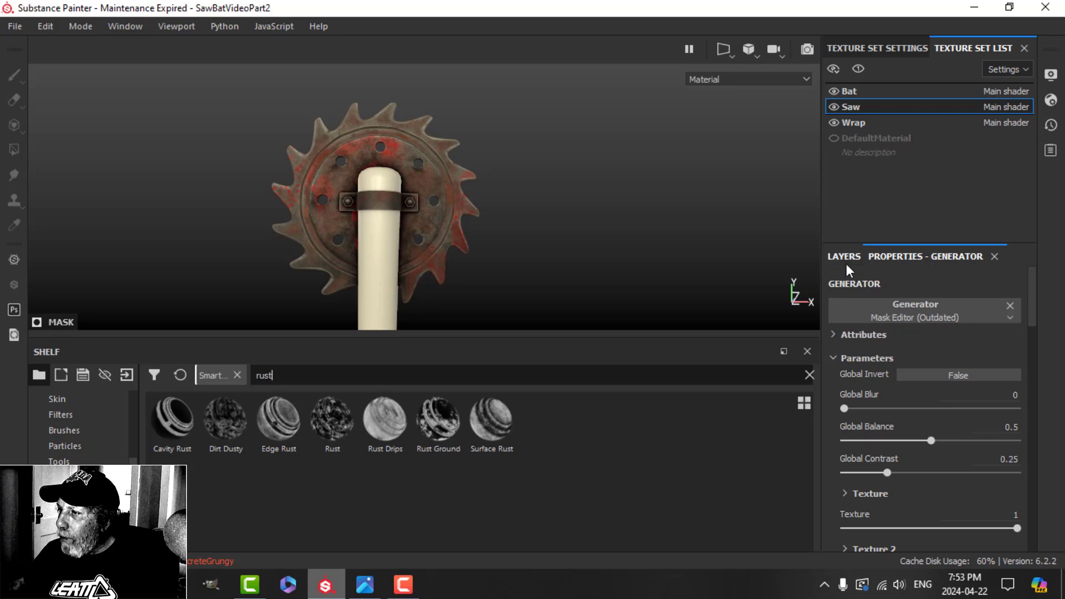
click(844, 256)
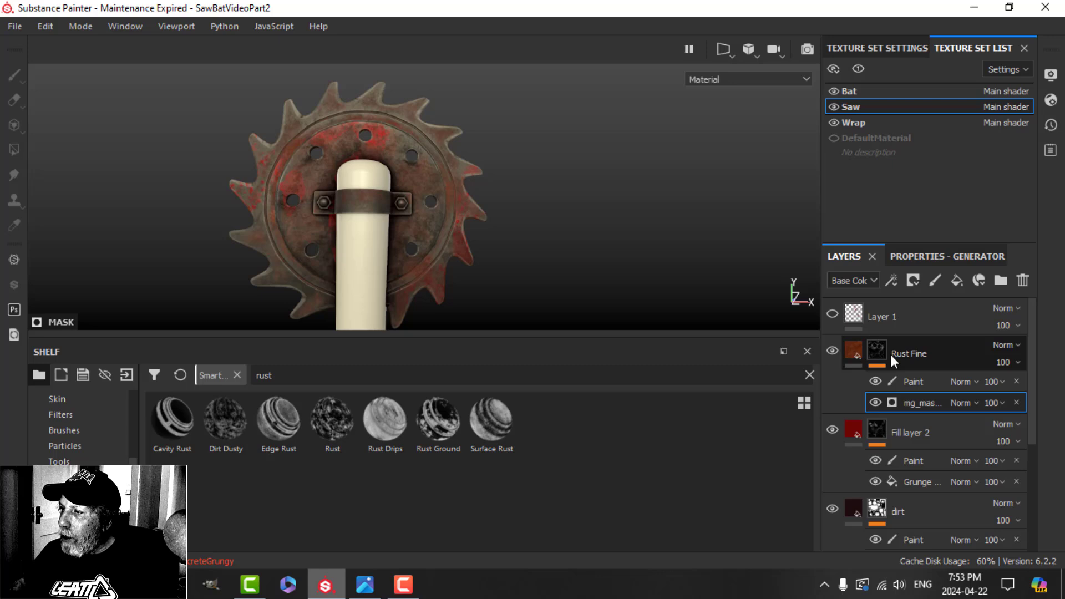
Add a paint effect to the fine rust layer and pick the Dirt 1 brush for the top dirt layer
click(891, 280)
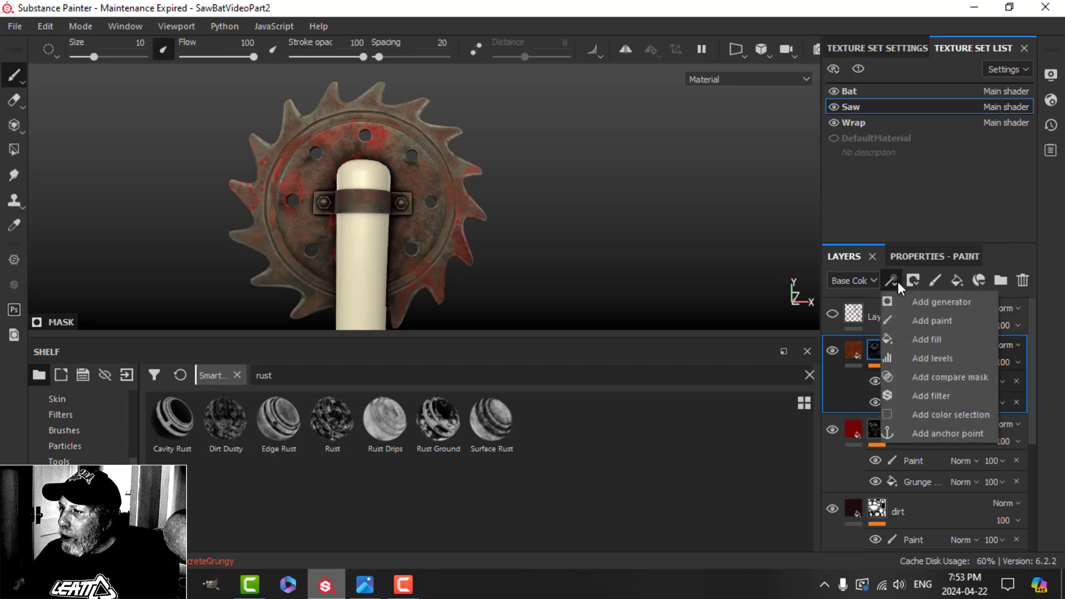
click(932, 320)
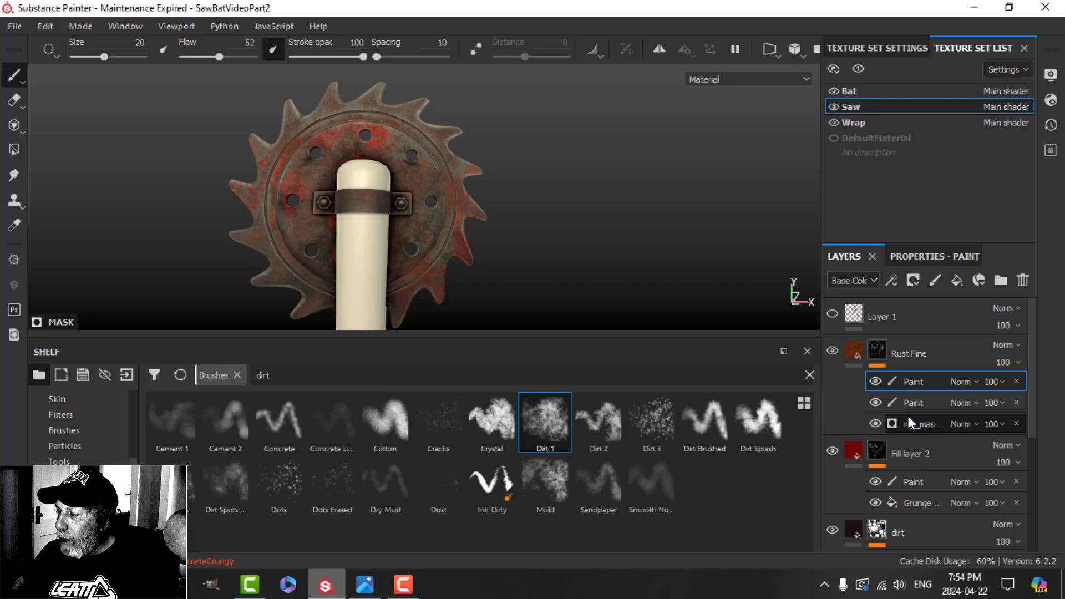
click(401, 255)
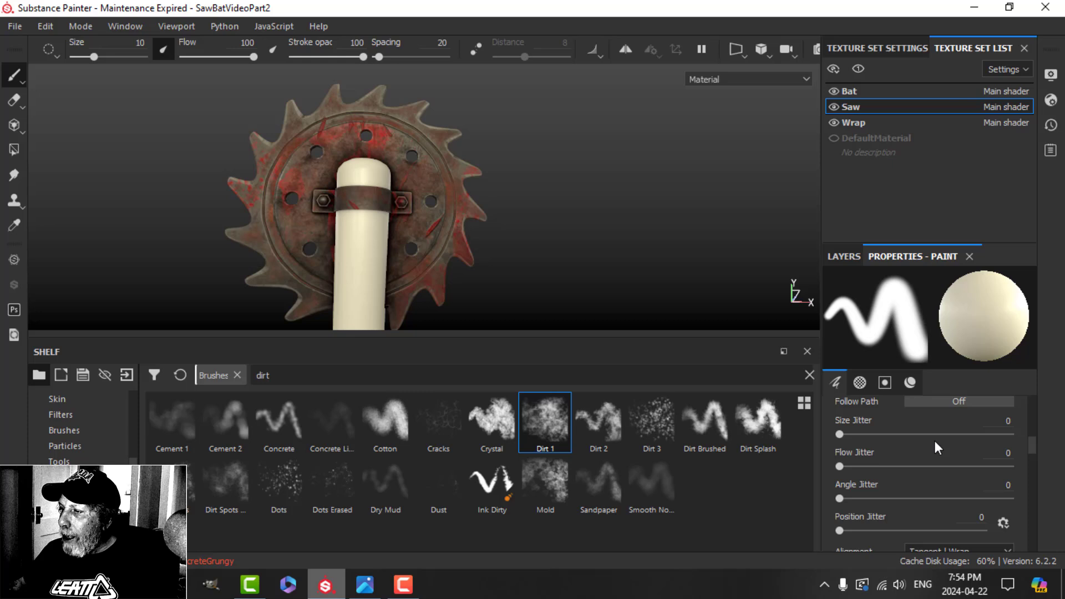
click(910, 383)
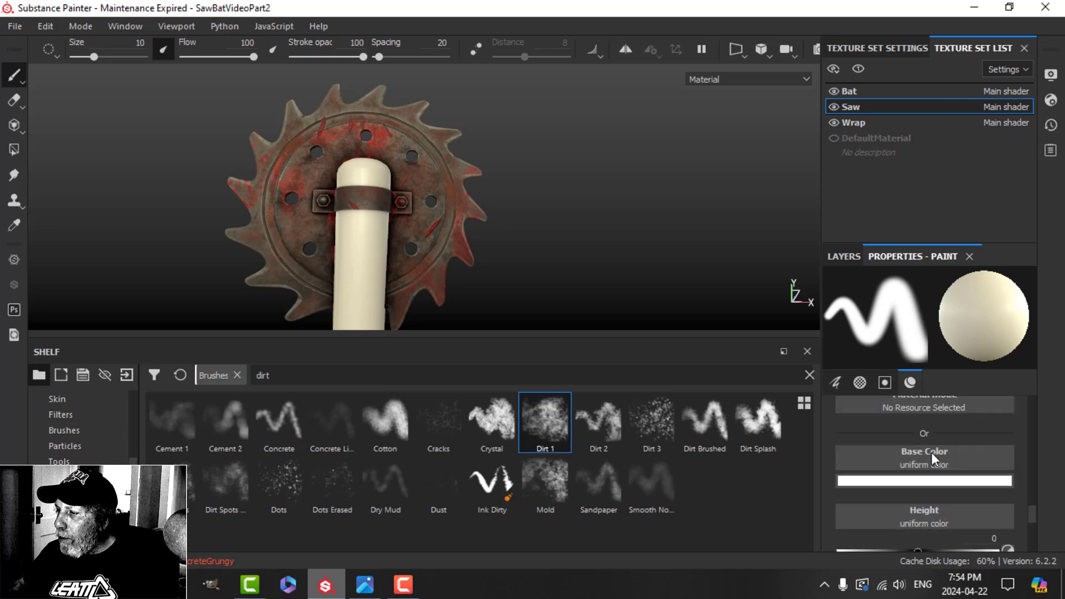
click(844, 256)
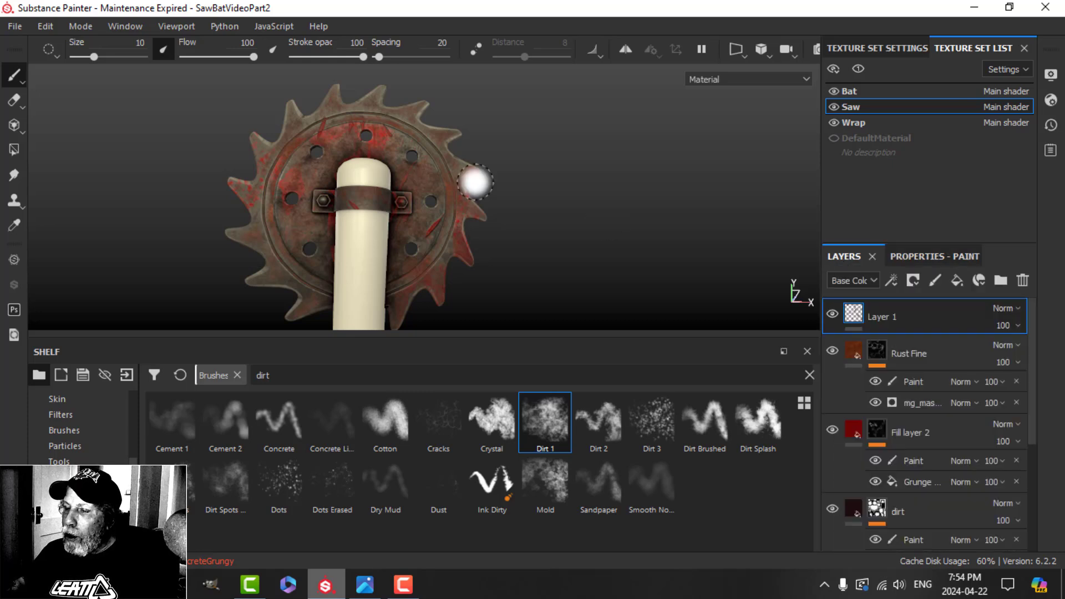
mouse_move(441, 248)
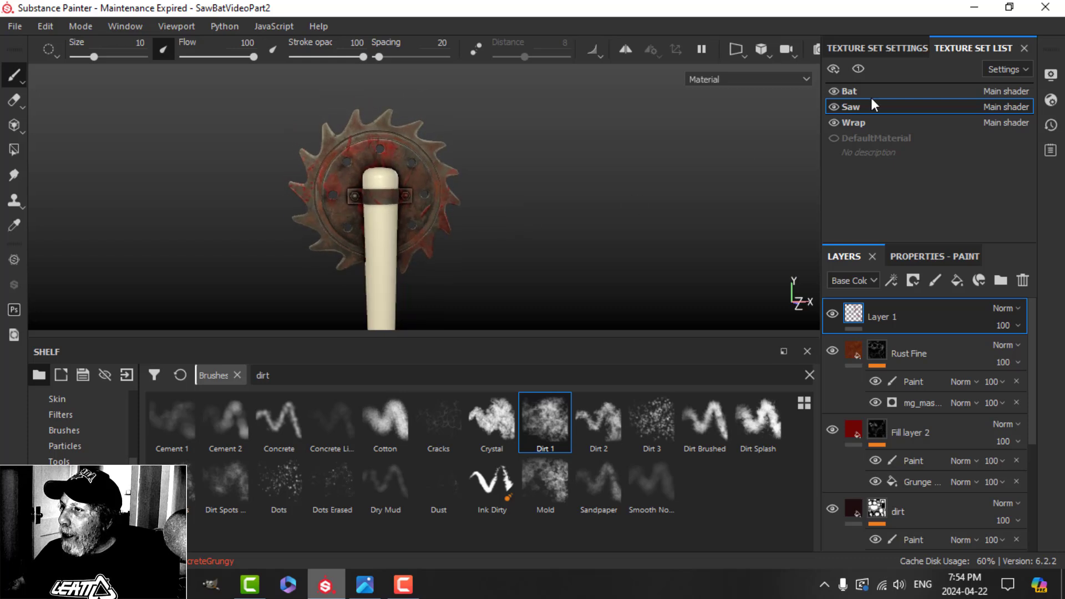
Switch to the Bat texture set and add a fill effect to the red stain Fill layer 4
click(847, 90)
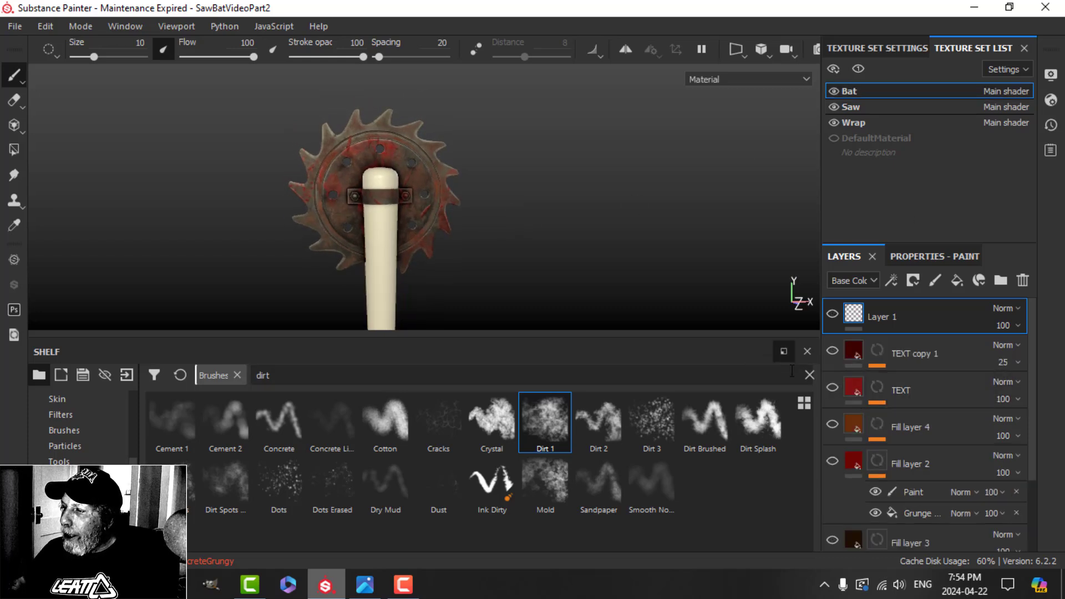
scroll(down, 3)
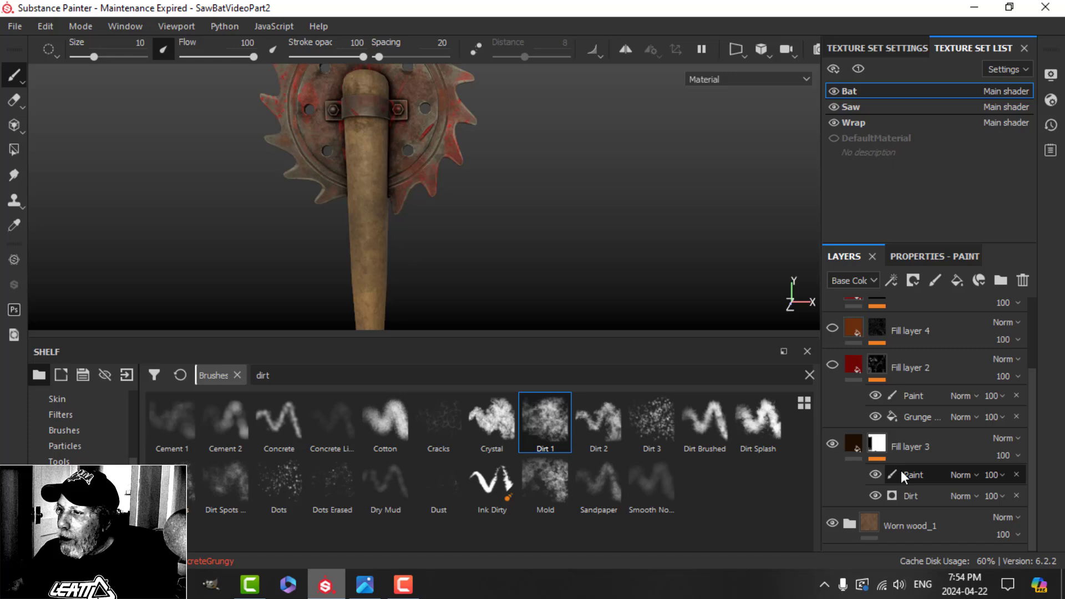
click(910, 496)
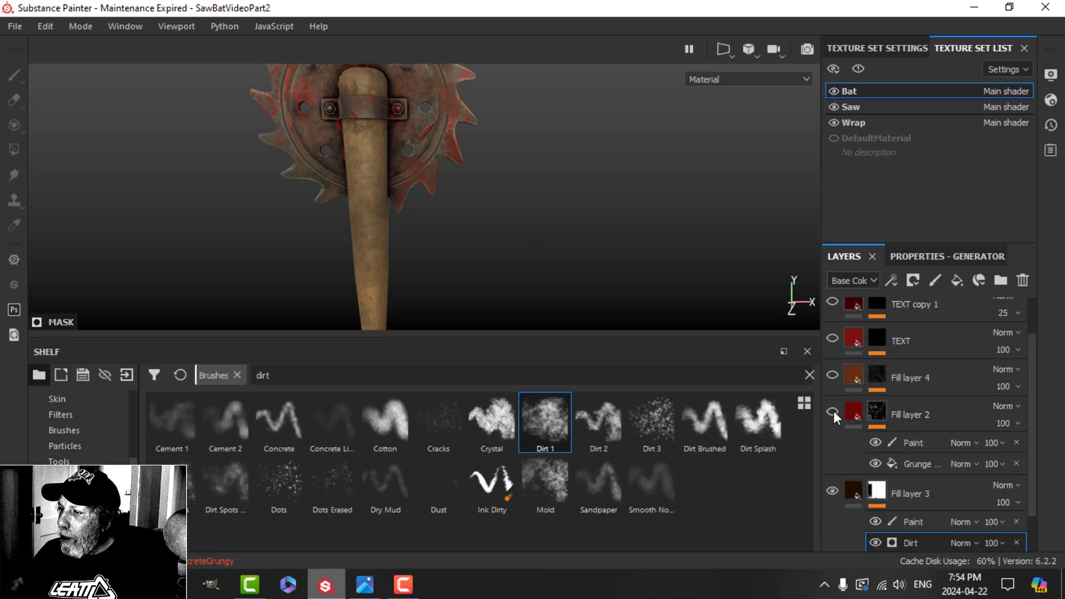
click(832, 414)
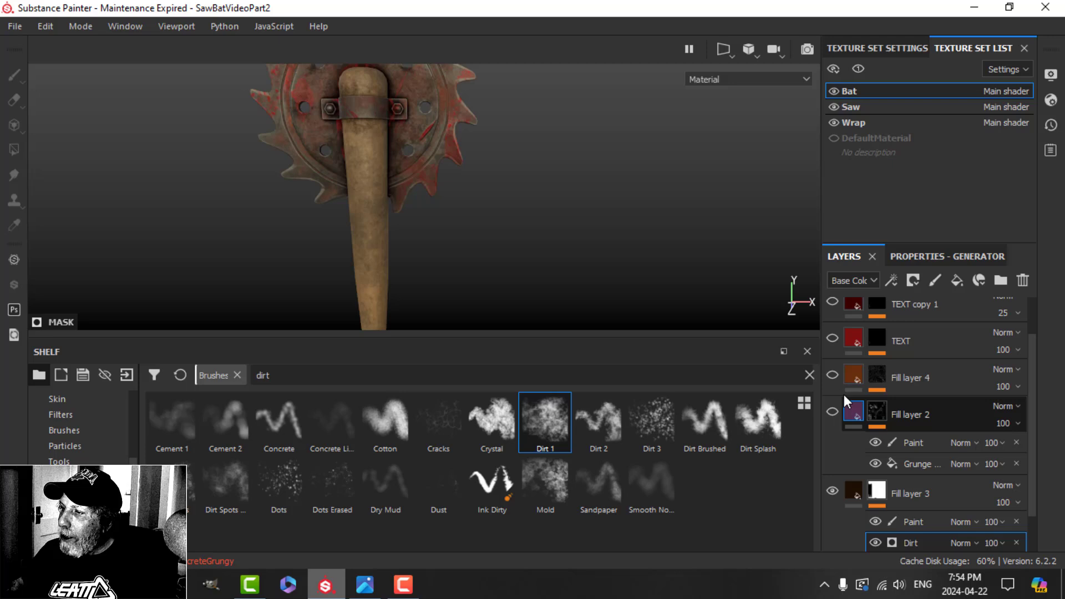
click(832, 415)
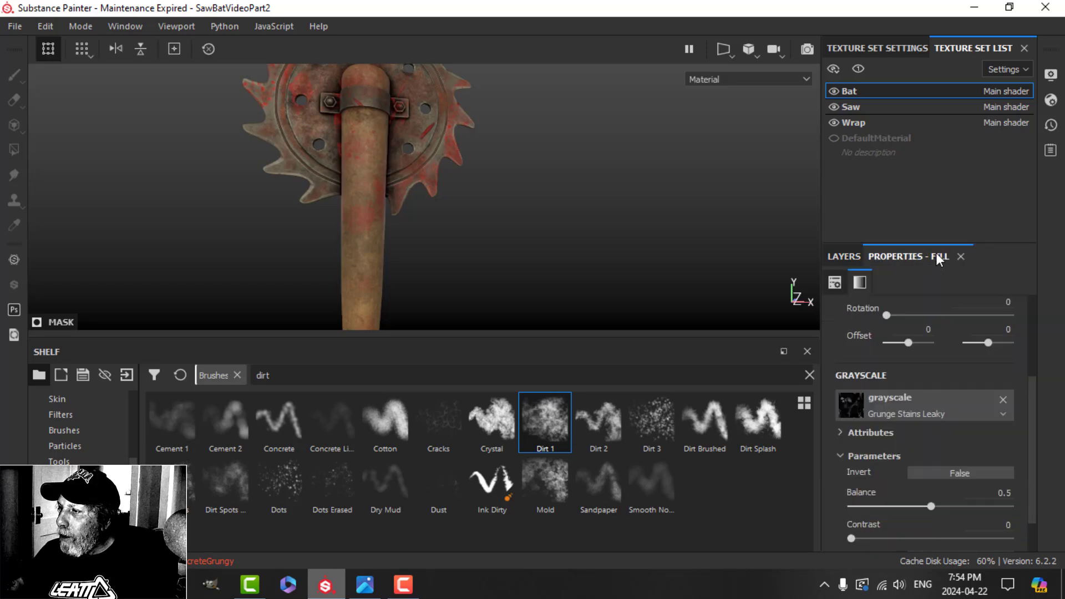
Set the stain fill's grayscale to Grunge Scratches Rough and return to the layer stack
scroll(down, 3)
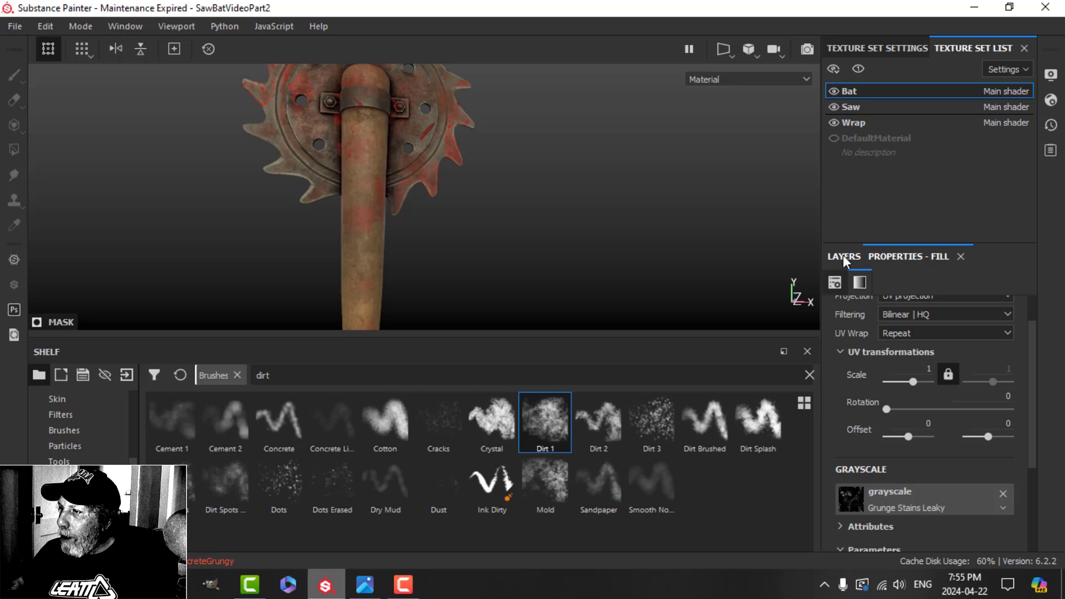
click(843, 256)
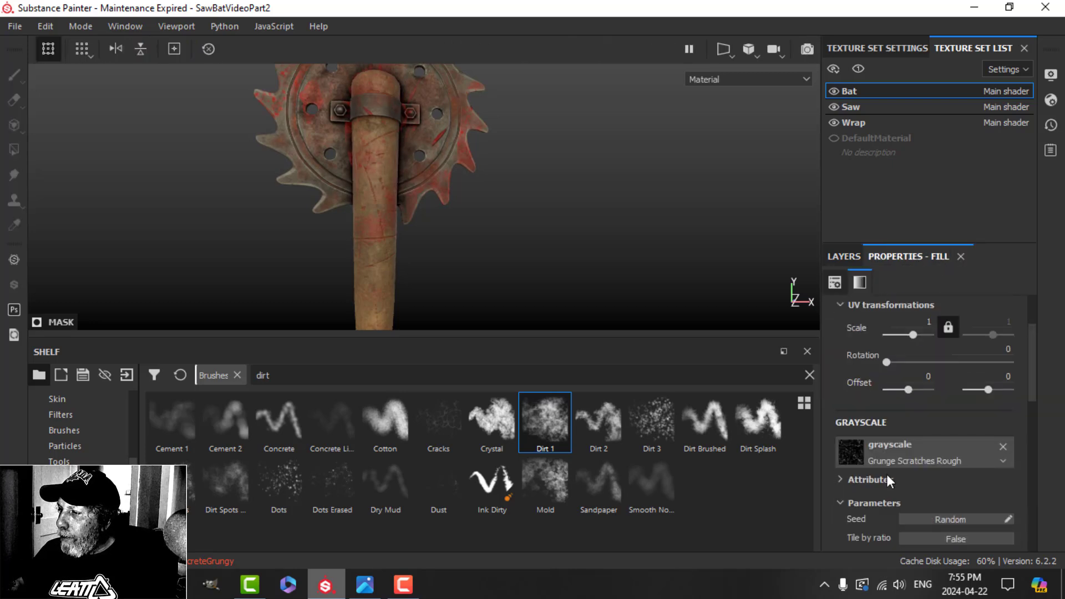
scroll(up, 3)
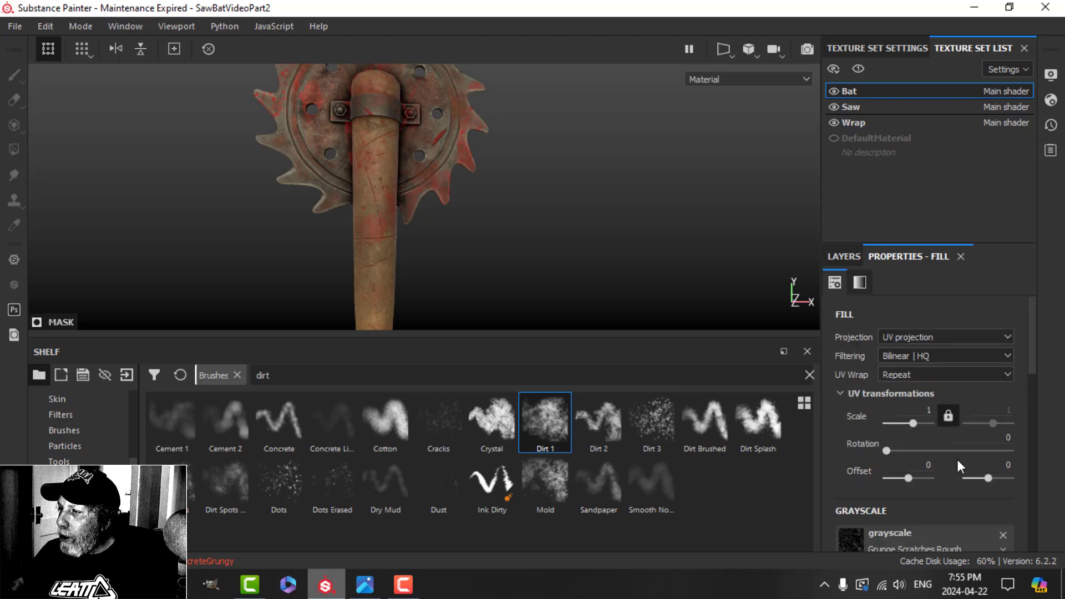
click(843, 257)
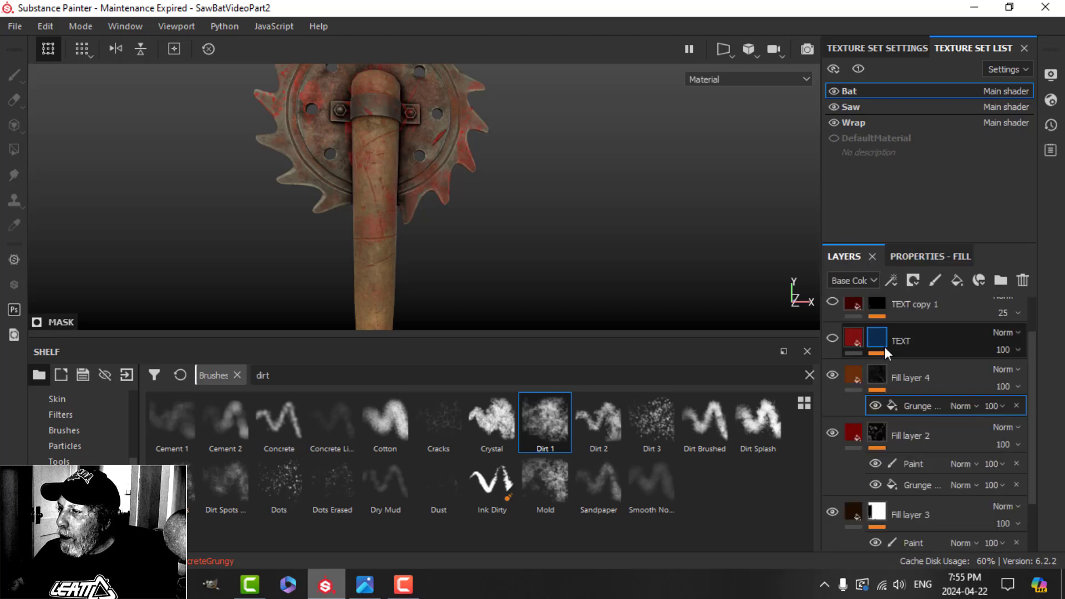
Set the TEXT layer's base color to bright red
click(930, 257)
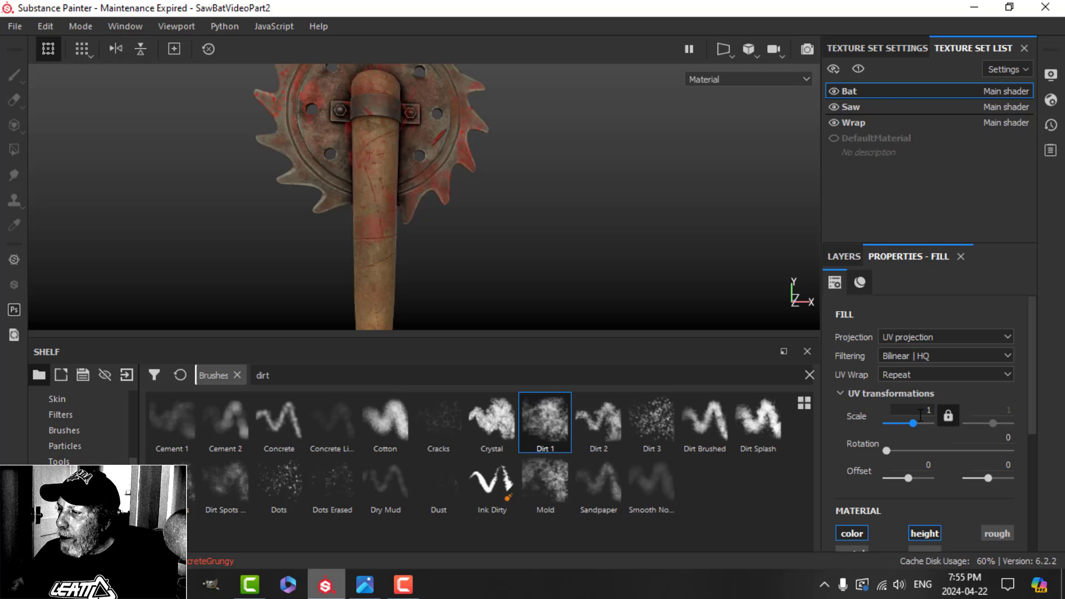
scroll(down, 3)
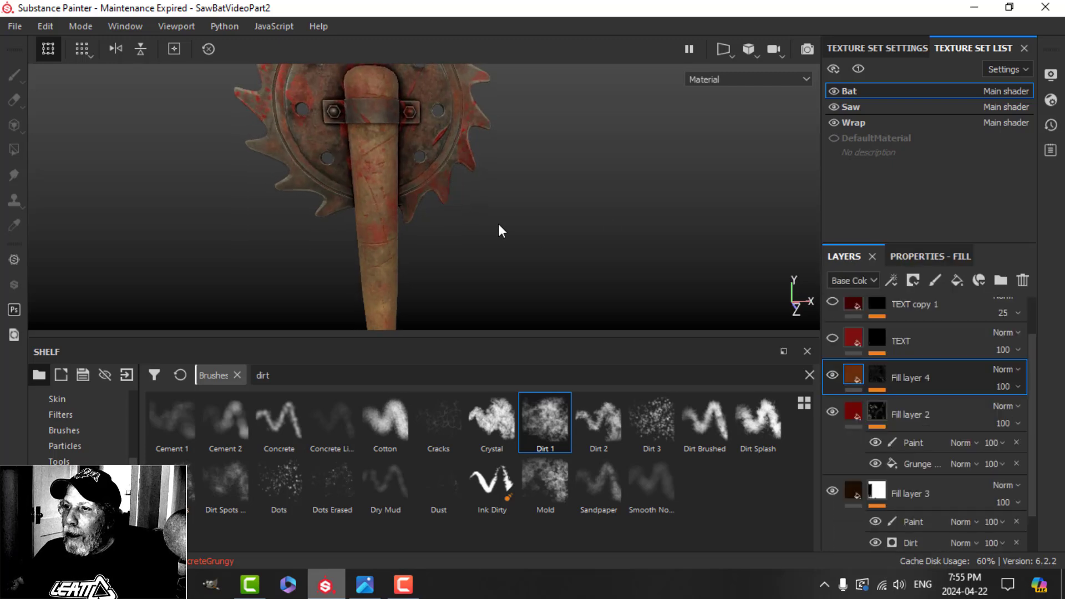
click(831, 340)
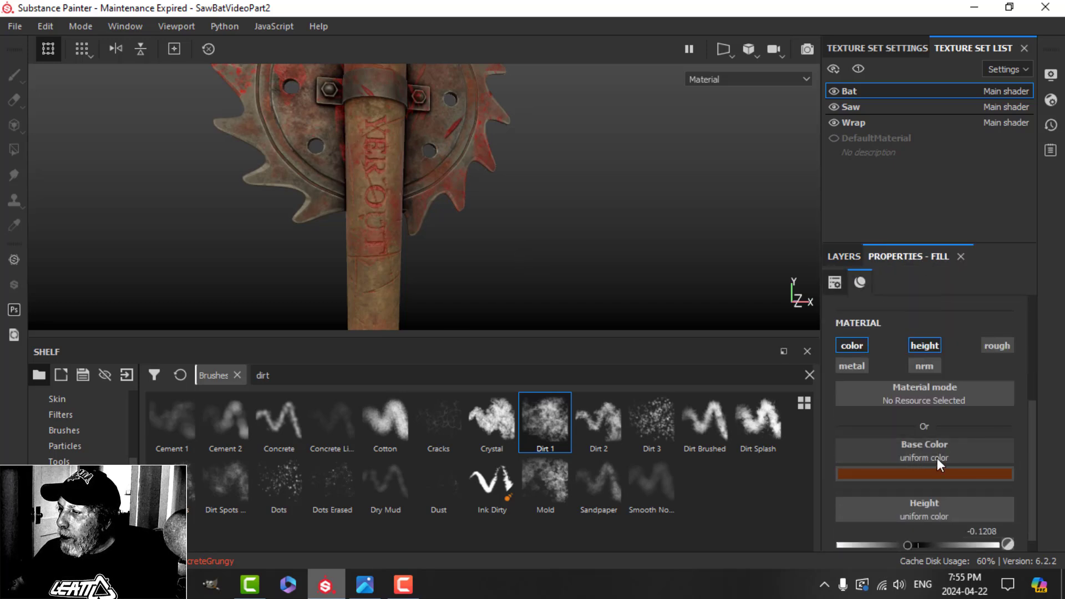
click(843, 256)
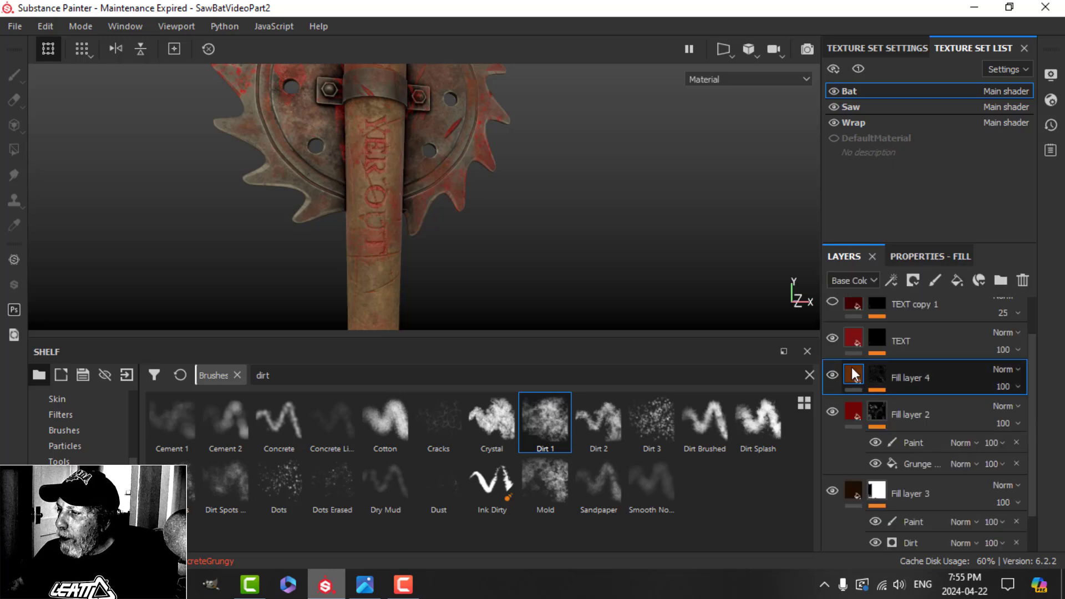
click(876, 374)
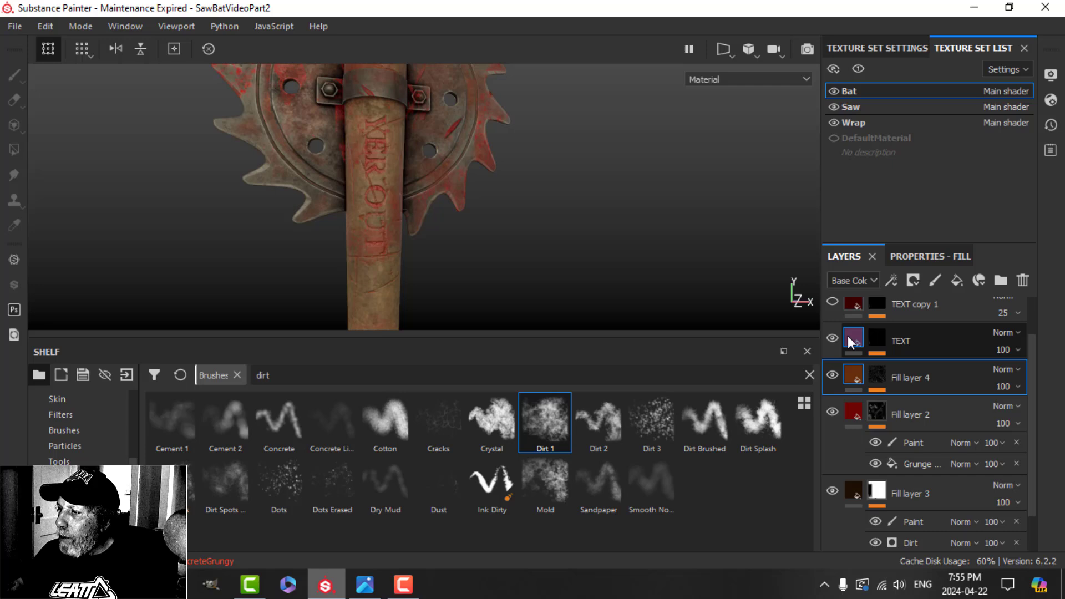
Lower the lettering's Height so it sinks into the wood and dab Dirt 1 below it on TEXT copy 1
click(853, 338)
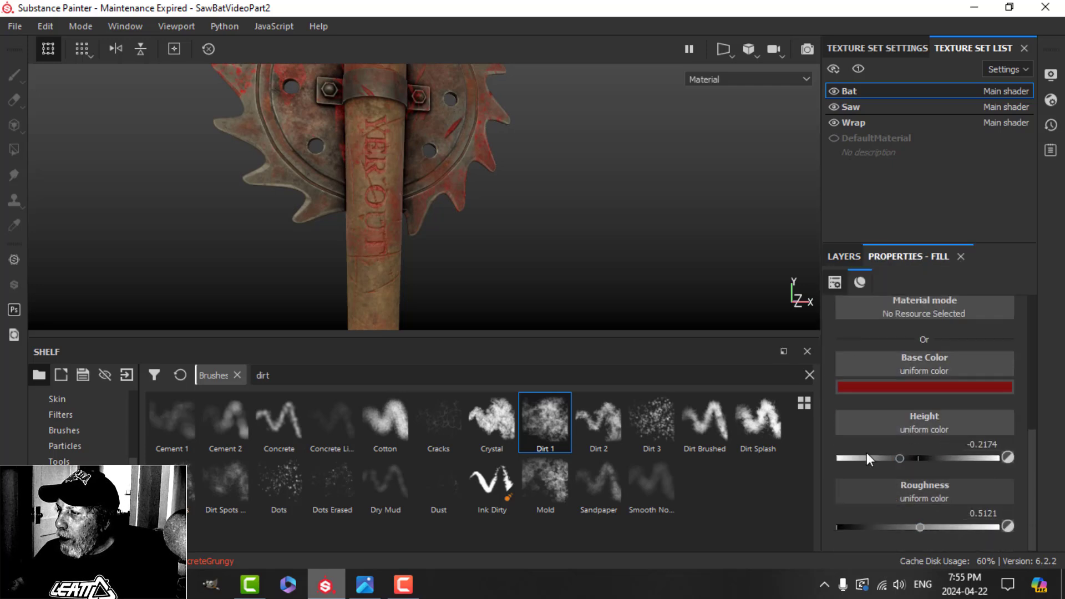
click(844, 256)
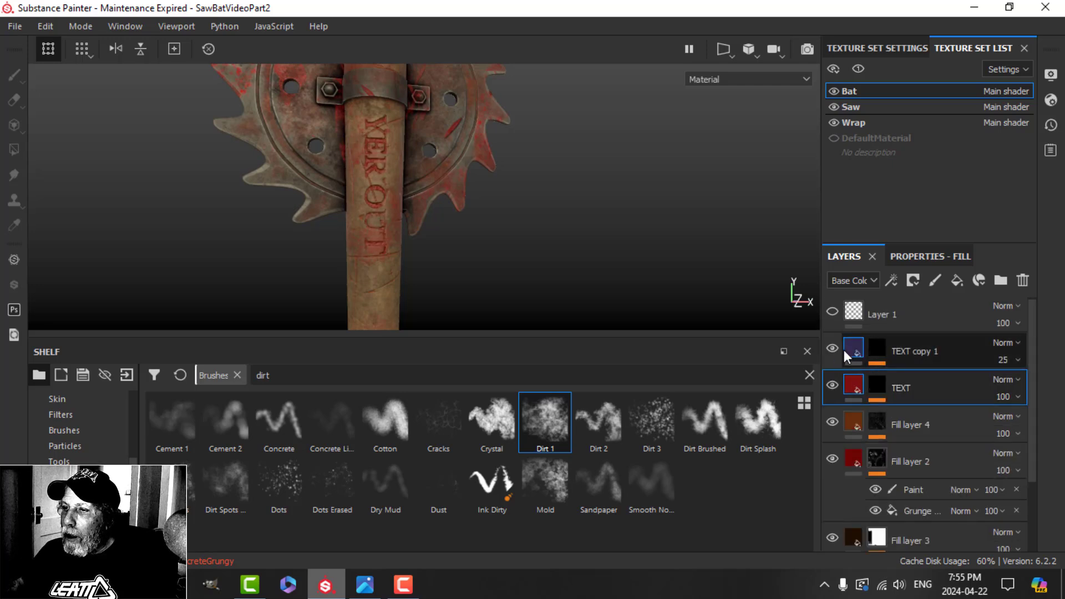
click(877, 348)
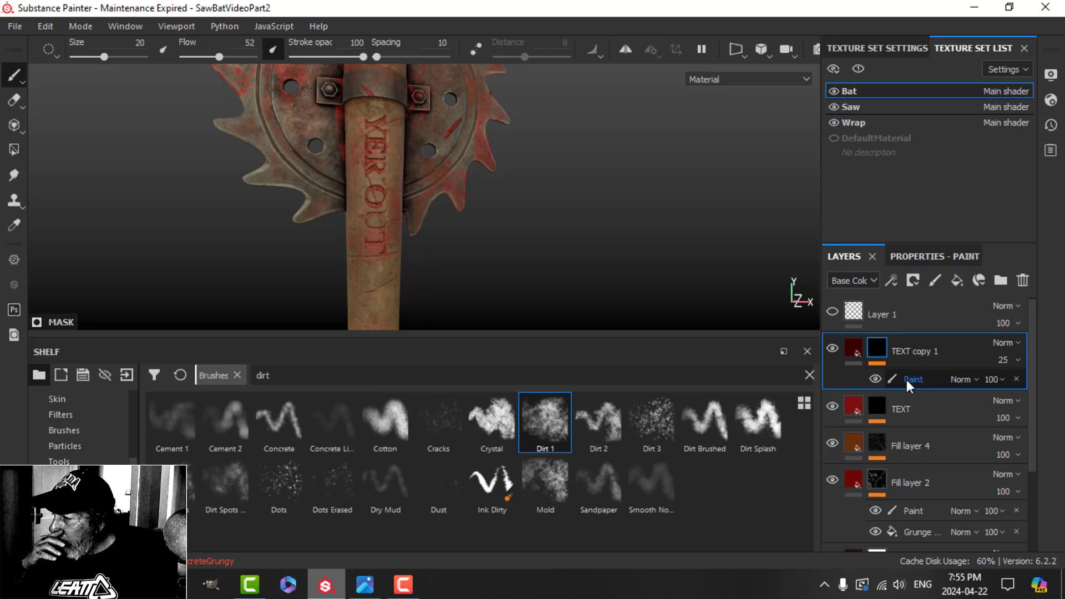
click(371, 262)
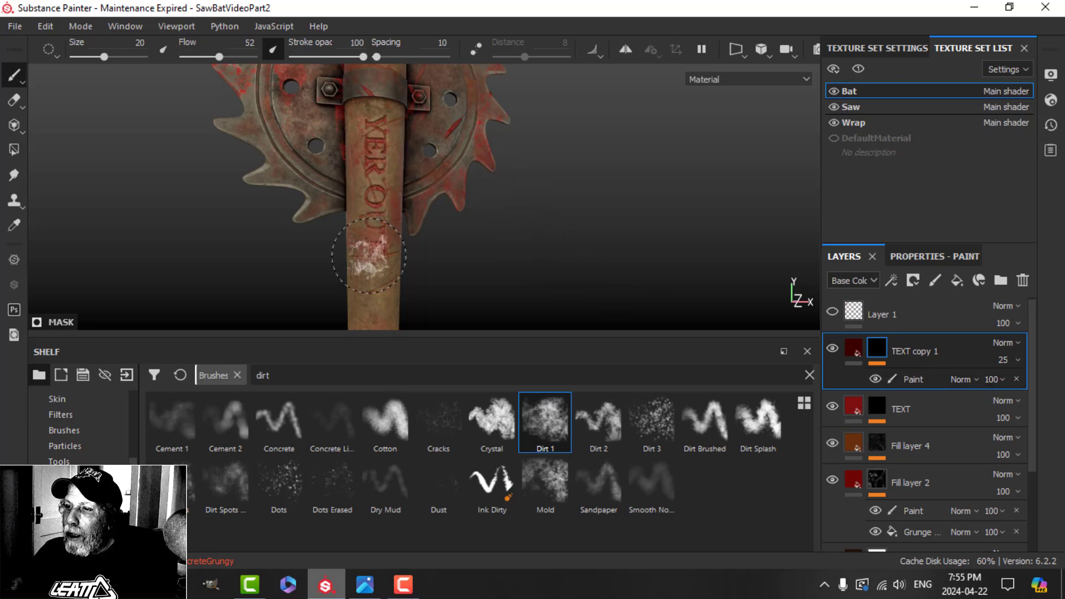
click(853, 349)
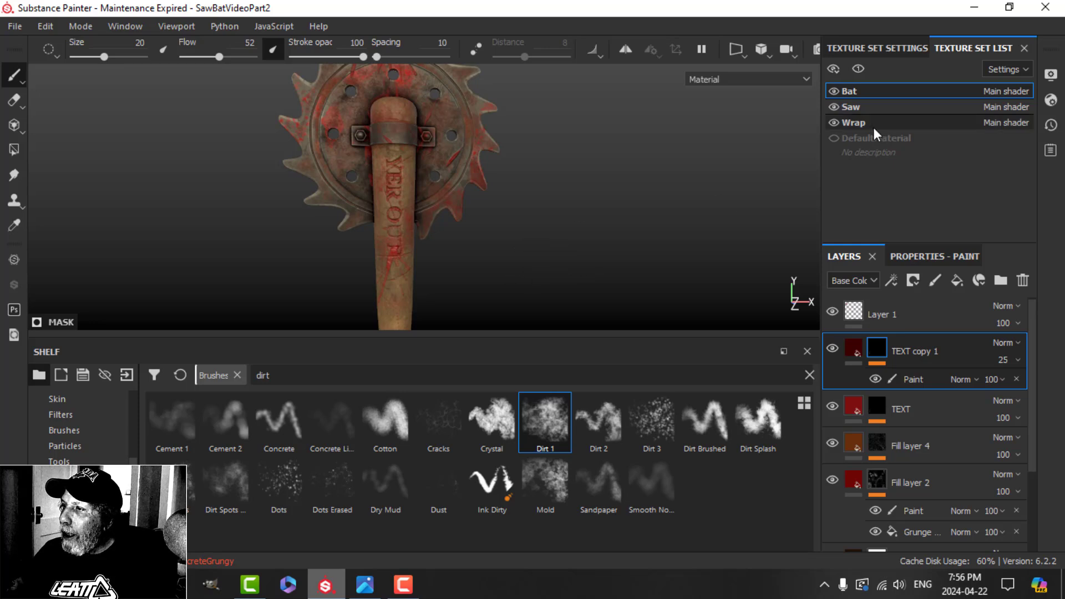
Switch to the Wrap set and apply the Fabric Dobby Aged smart material found by searching fabric
click(854, 122)
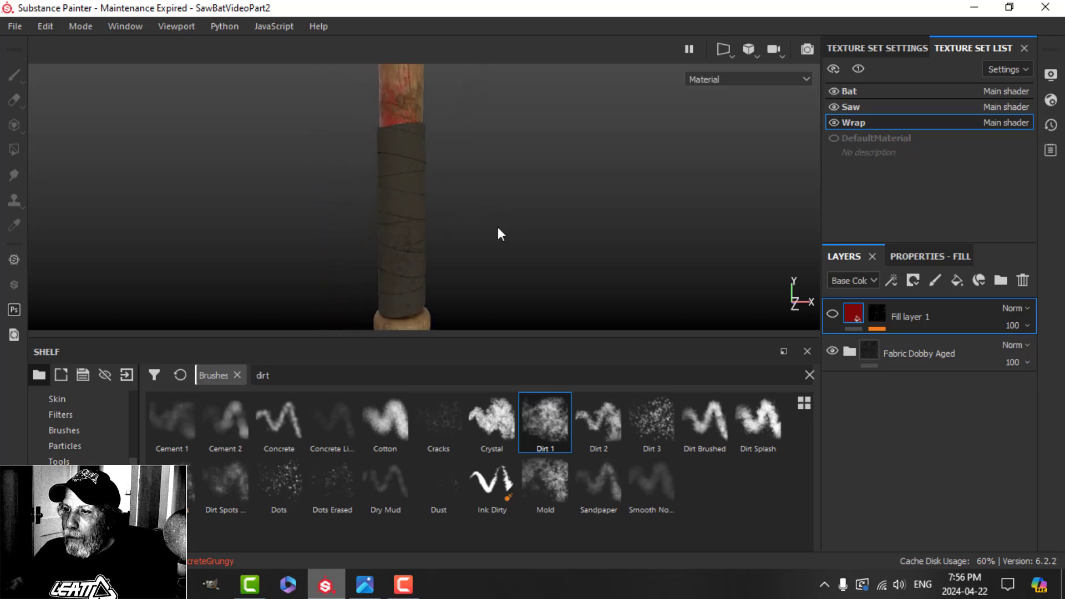
click(918, 353)
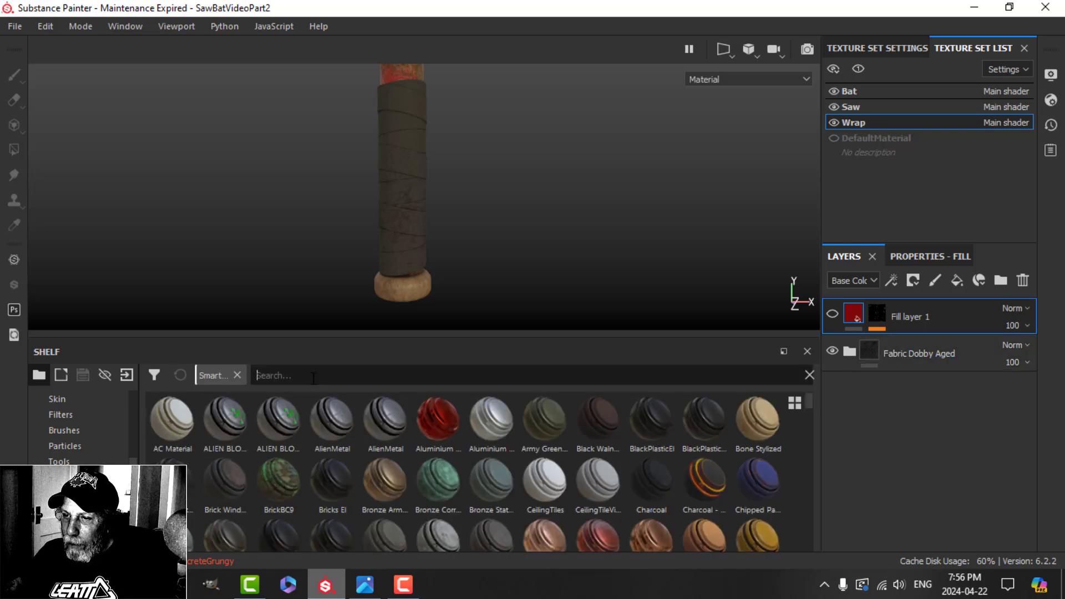
text(fabri)
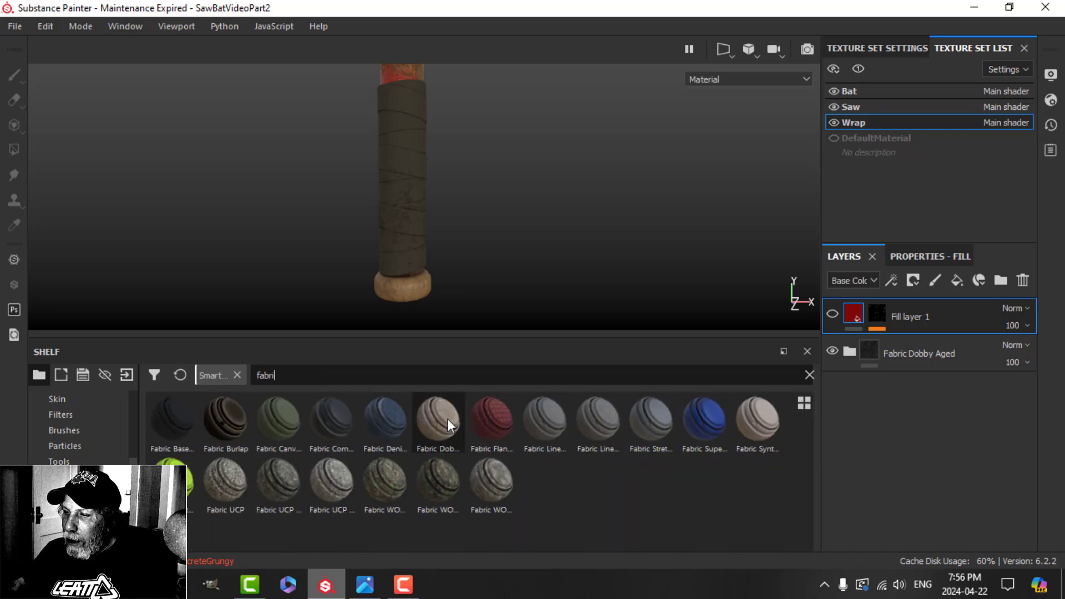
mouse_move(439, 418)
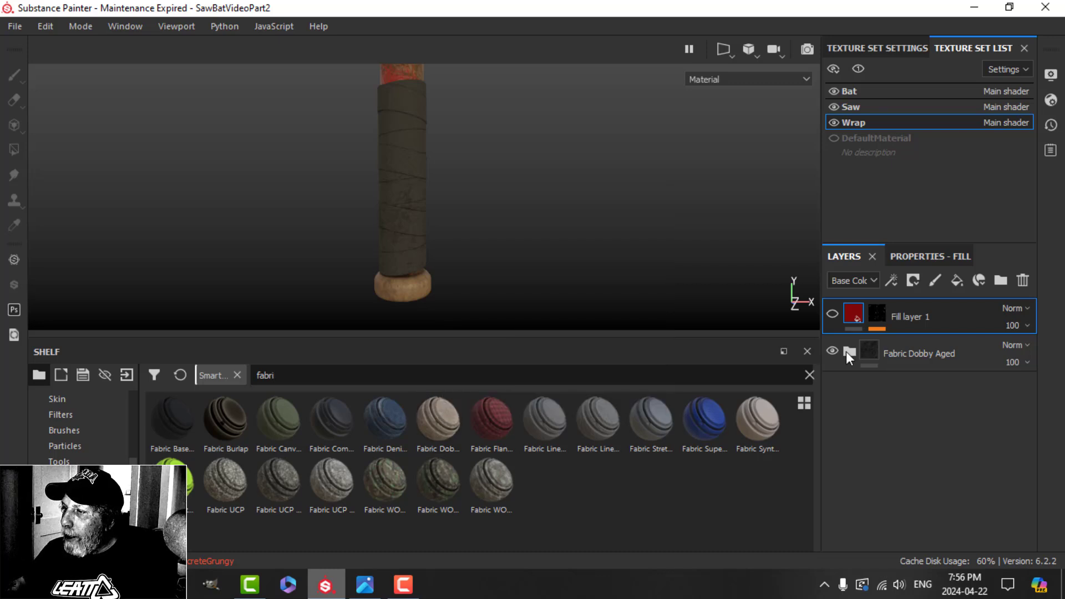
click(849, 352)
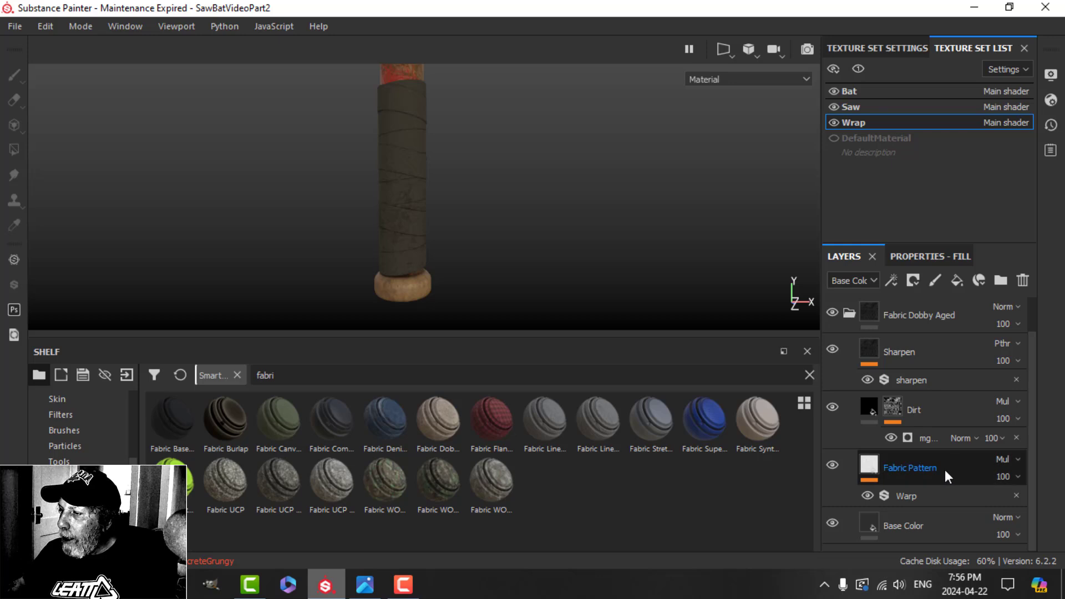
click(914, 410)
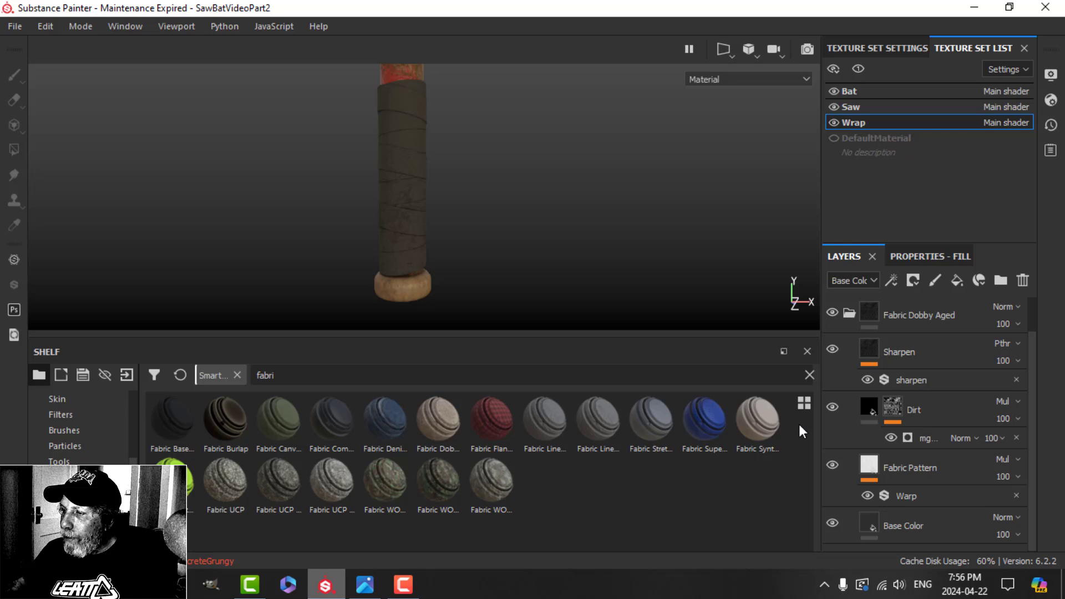
mouse_move(853, 280)
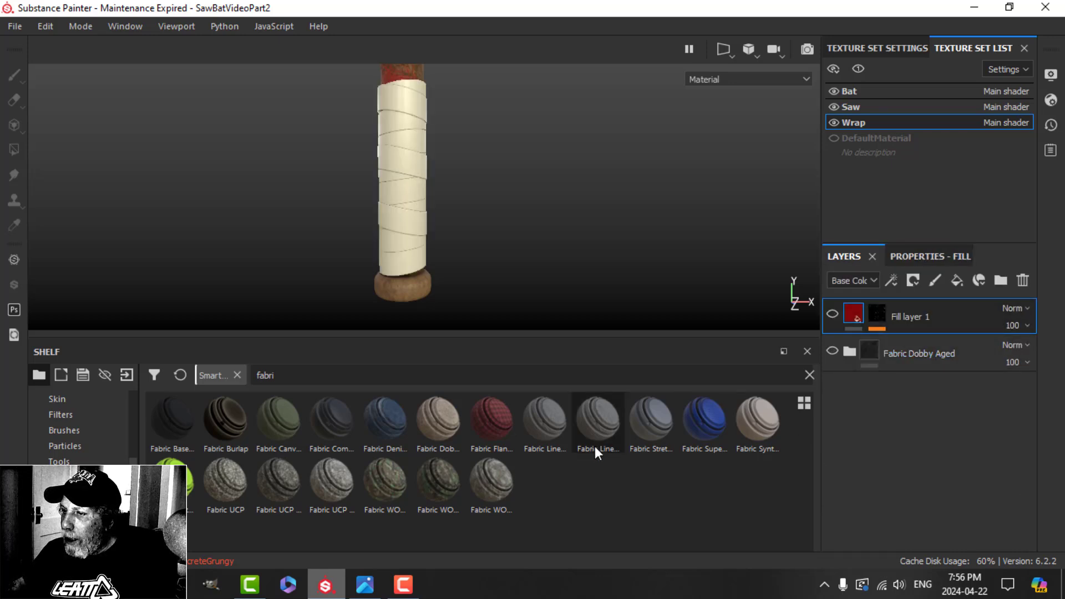
double_click(437, 420)
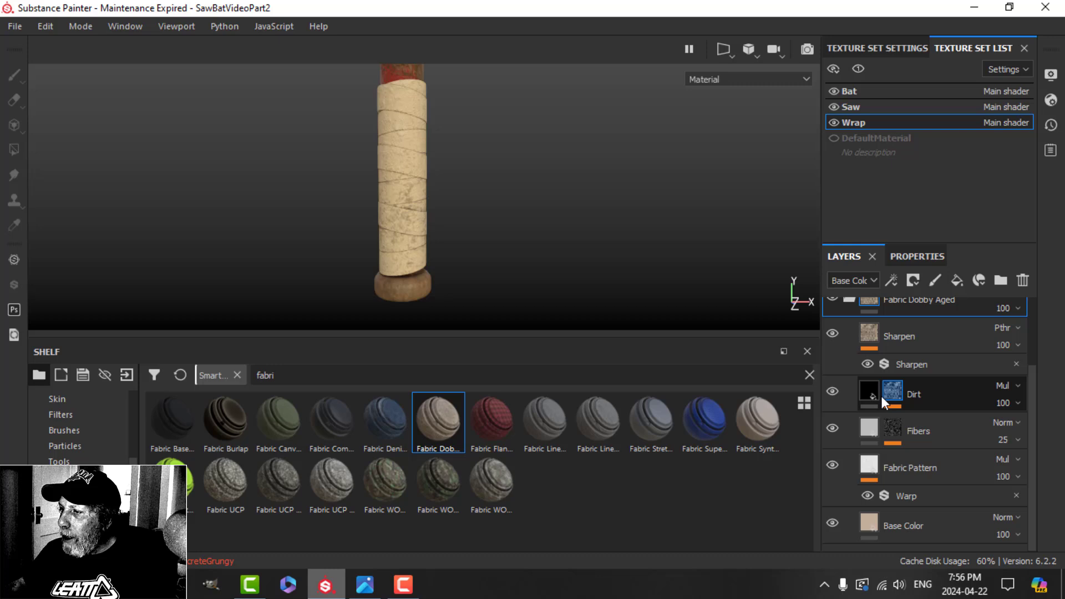
Set the fabric's Base Color nearly black and toggle the wrap's dirt layer
click(904, 525)
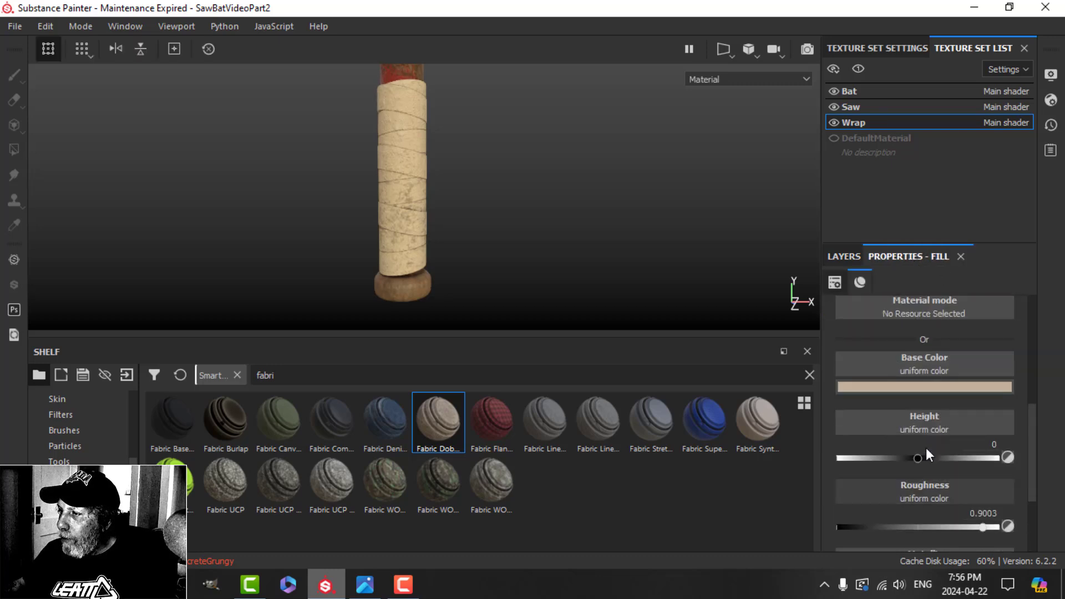
click(923, 388)
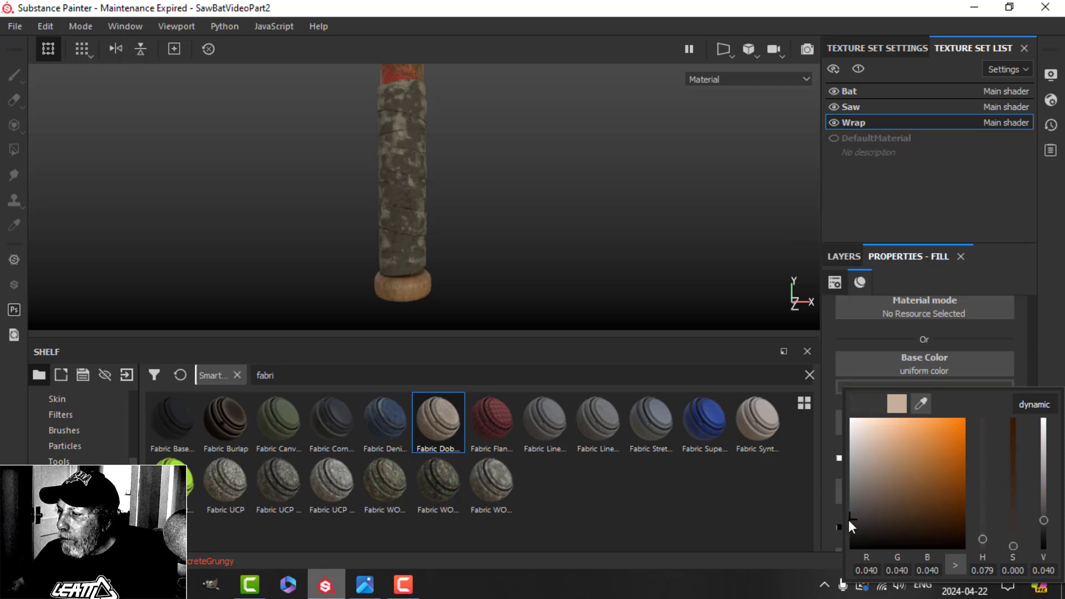
click(843, 256)
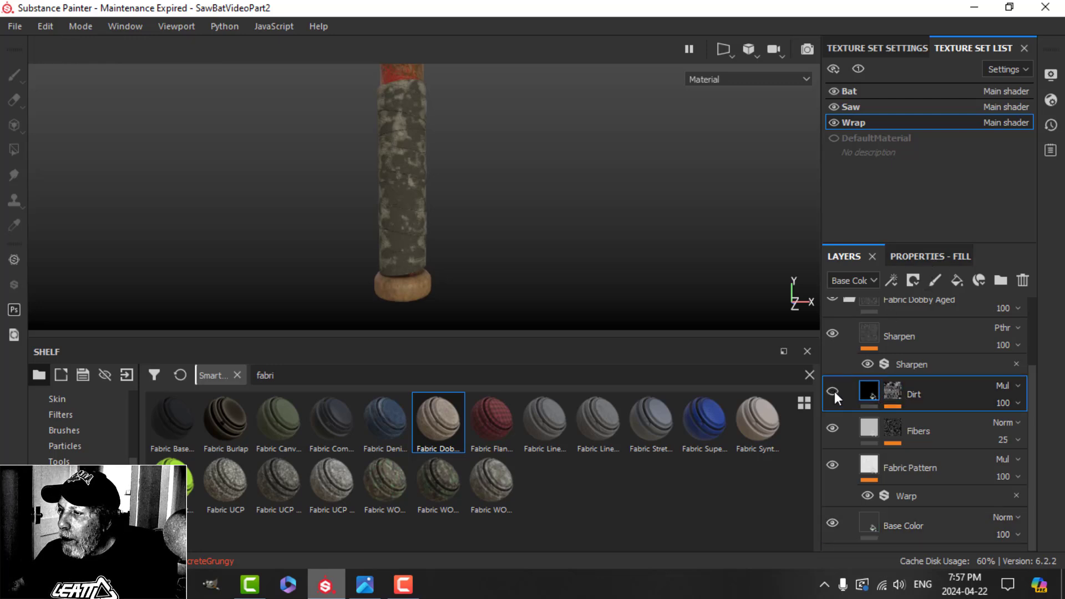
click(833, 394)
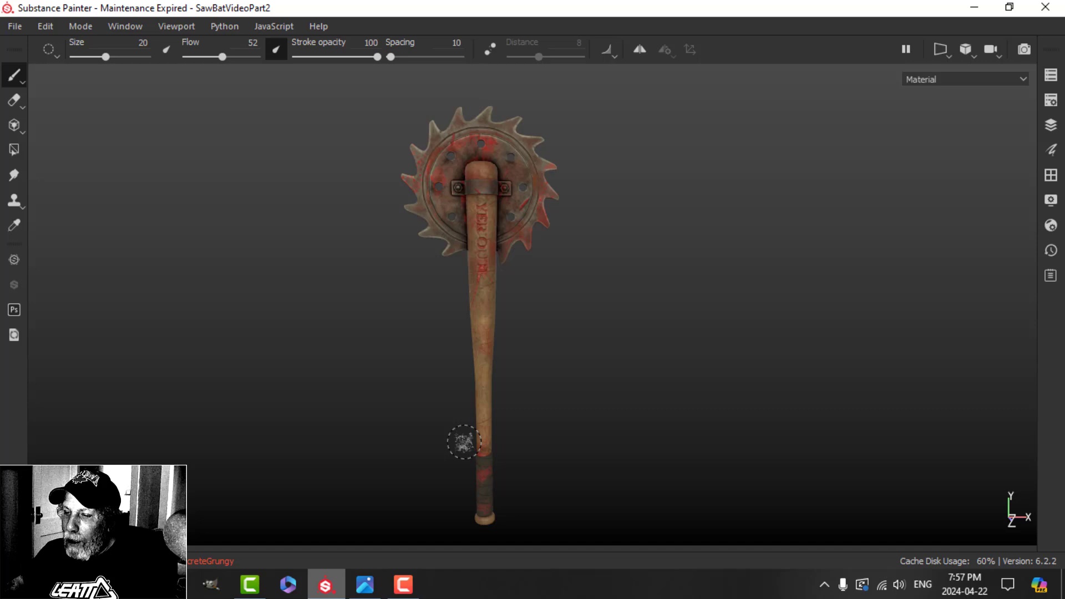
click(364, 585)
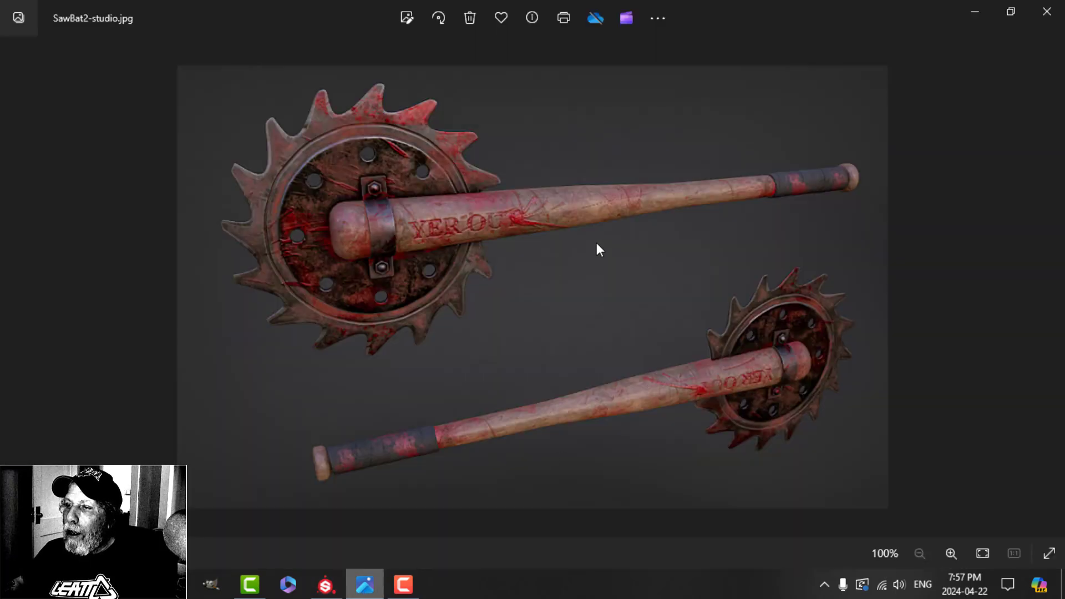
mouse_move(665, 392)
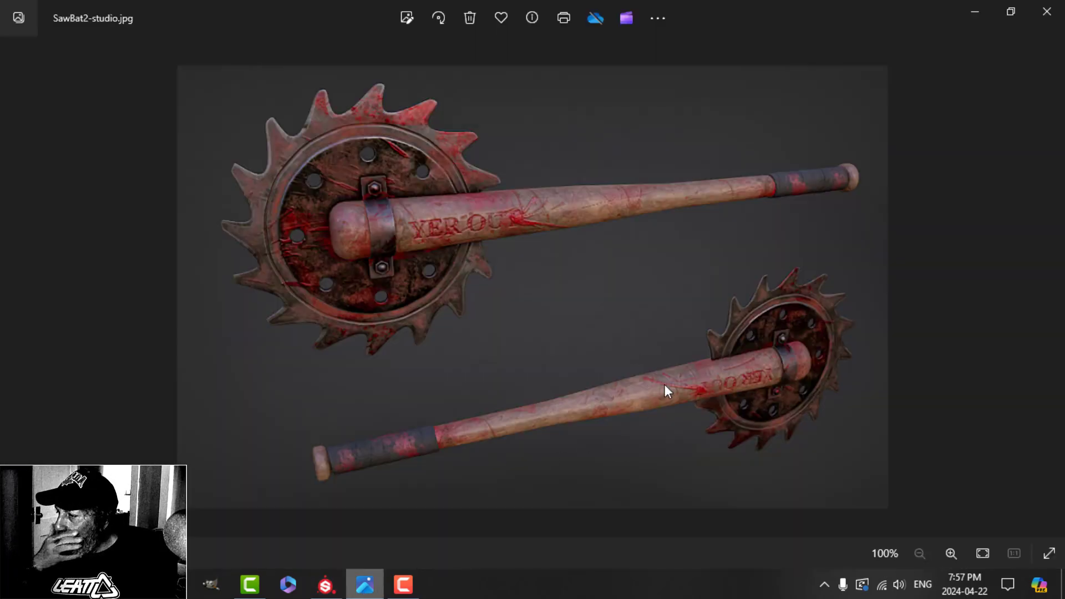
mouse_move(747, 198)
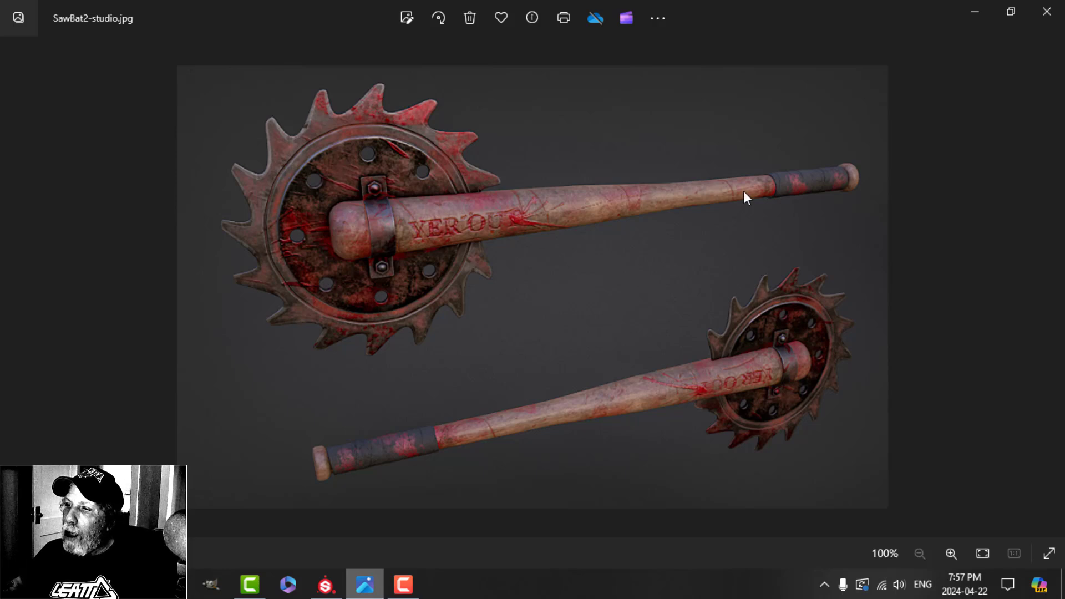
mouse_move(469, 231)
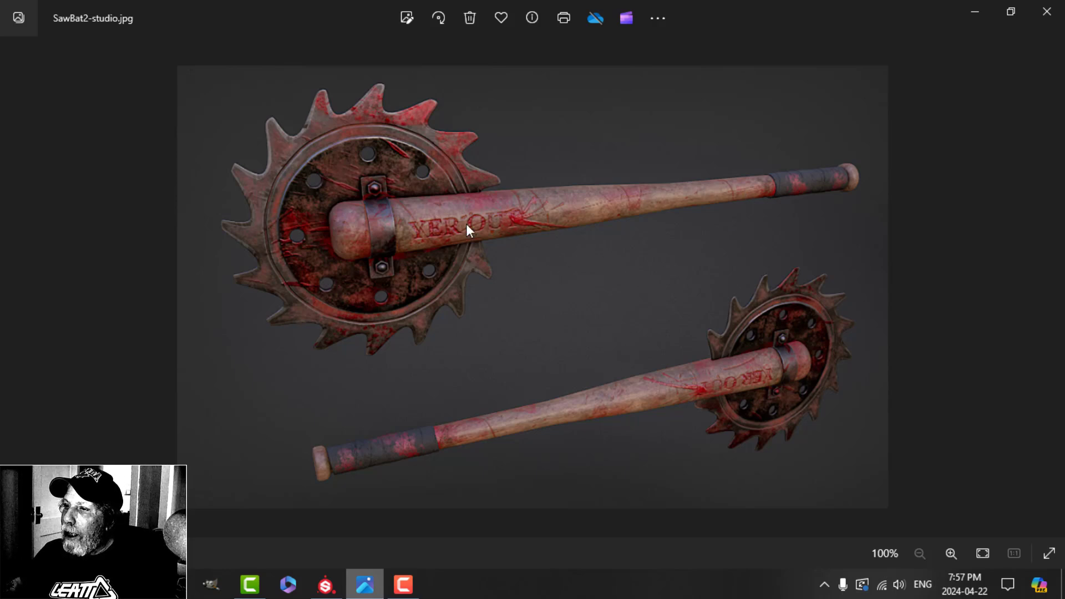
mouse_move(582, 223)
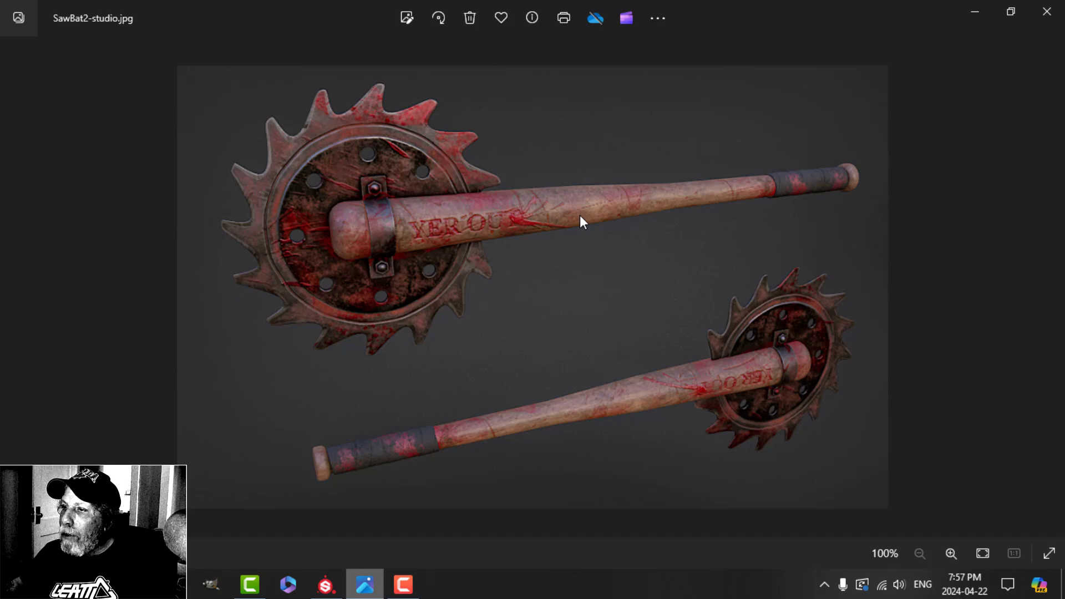
mouse_move(559, 230)
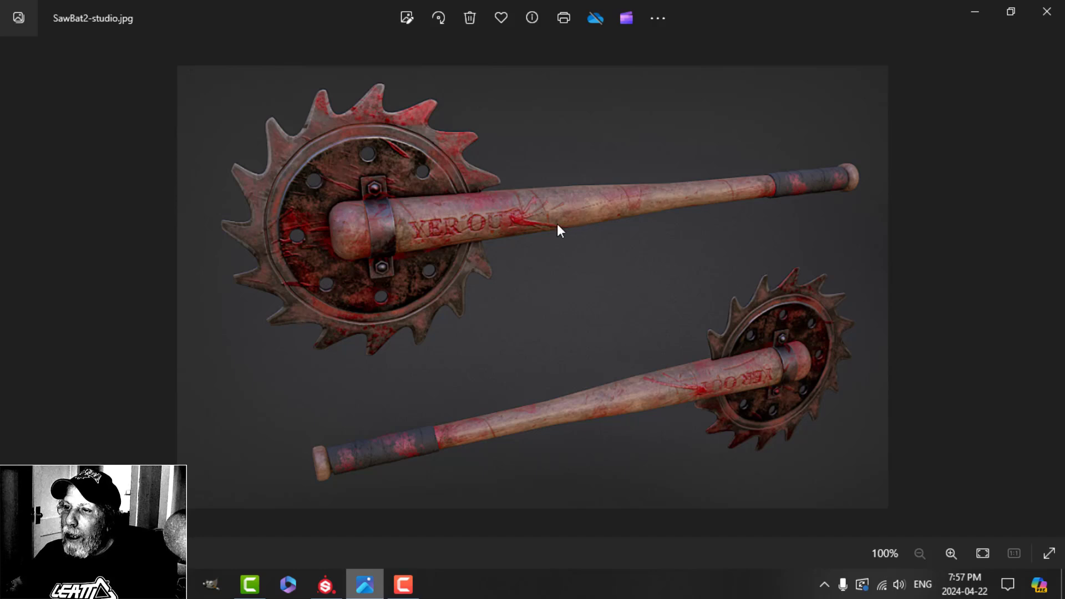
mouse_move(588, 141)
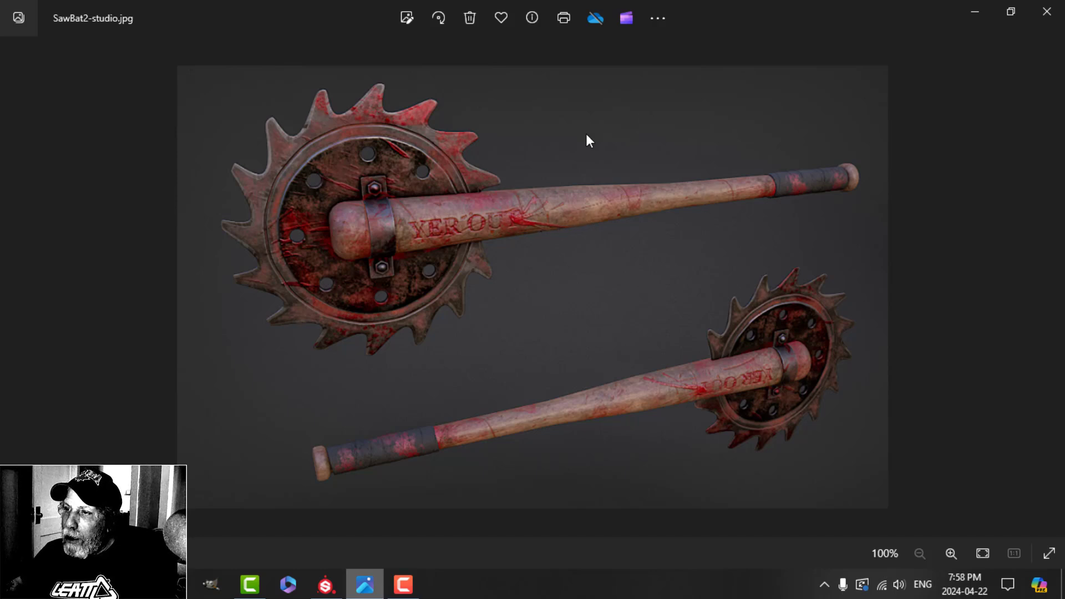
mouse_move(551, 243)
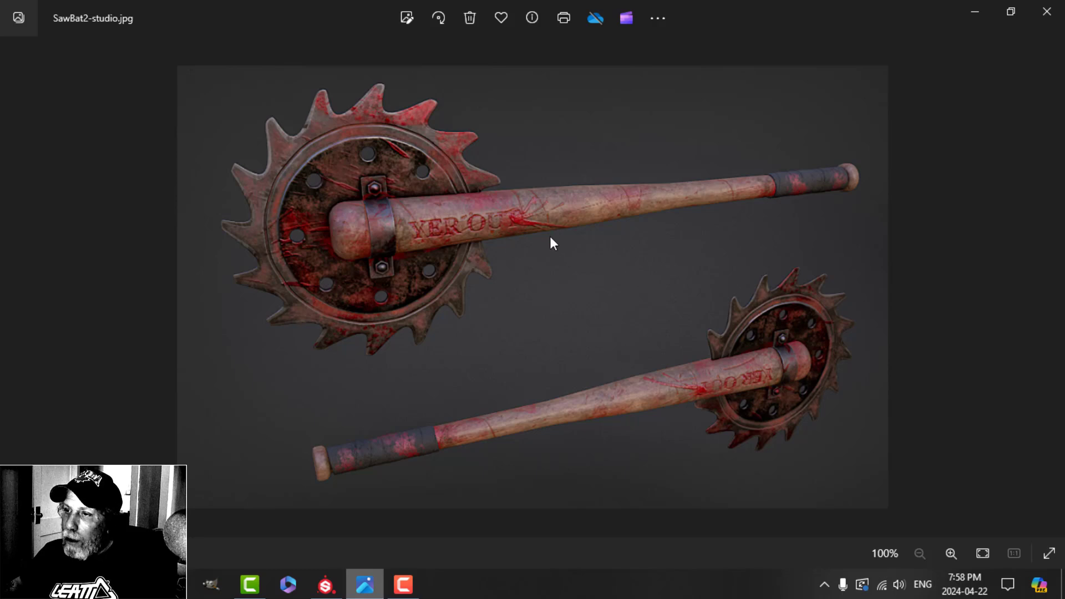
mouse_move(489, 161)
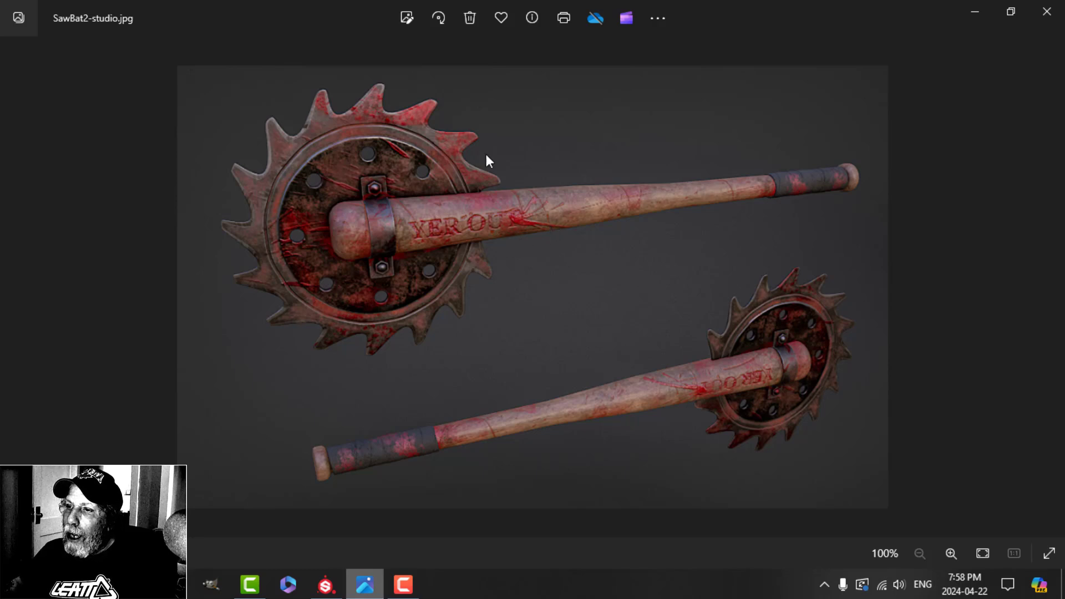
mouse_move(342, 238)
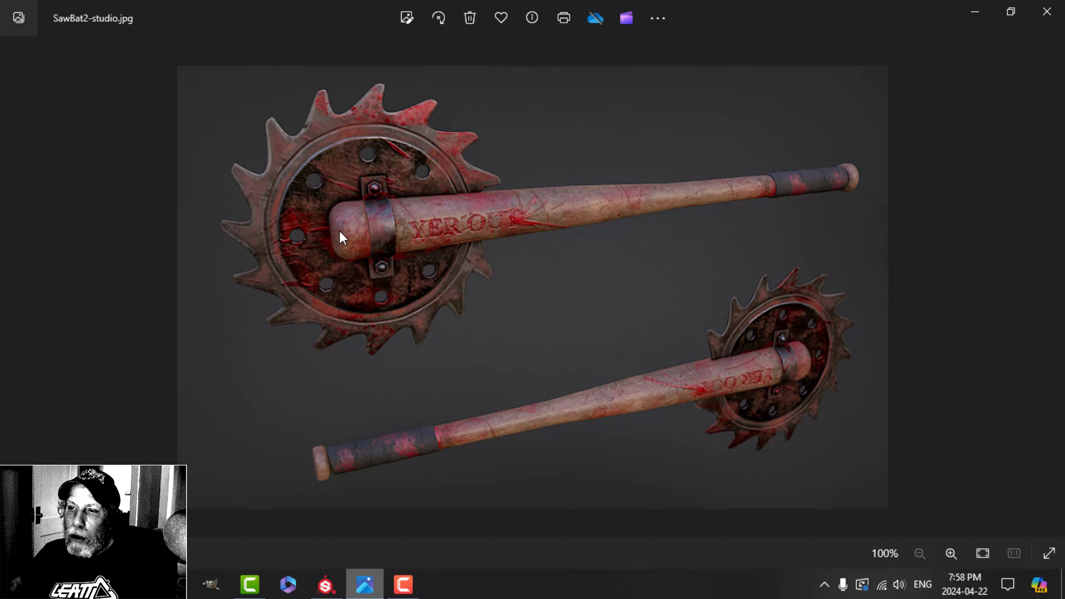
mouse_move(373, 244)
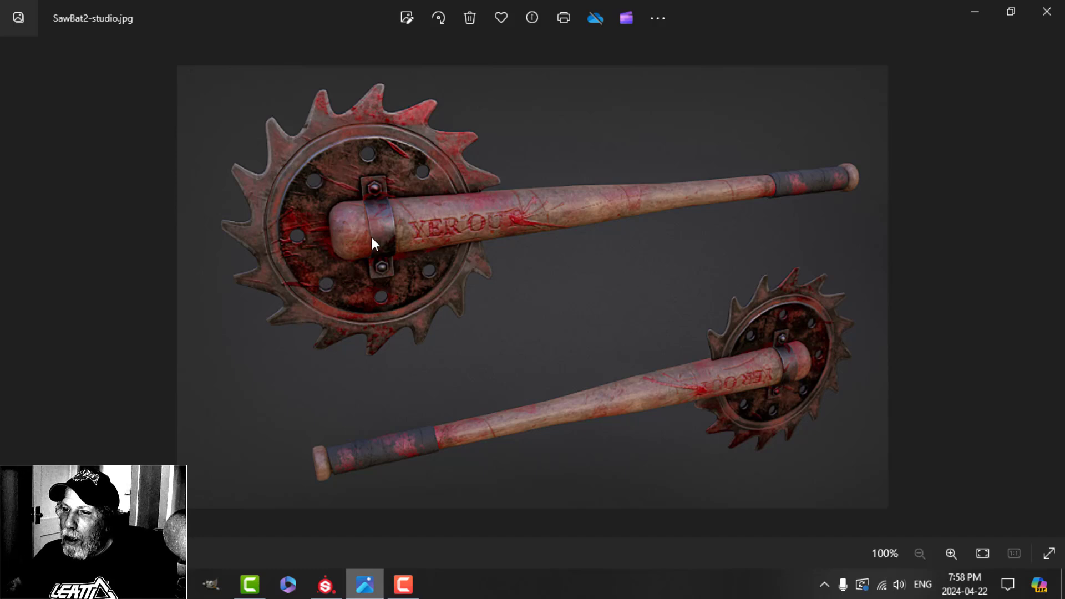
mouse_move(386, 233)
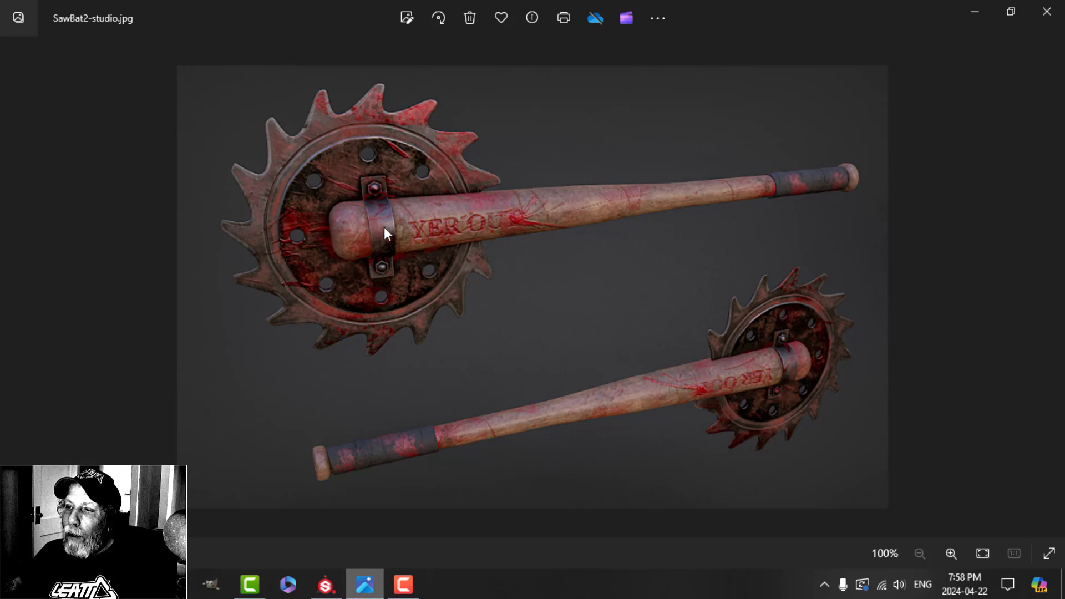
mouse_move(567, 198)
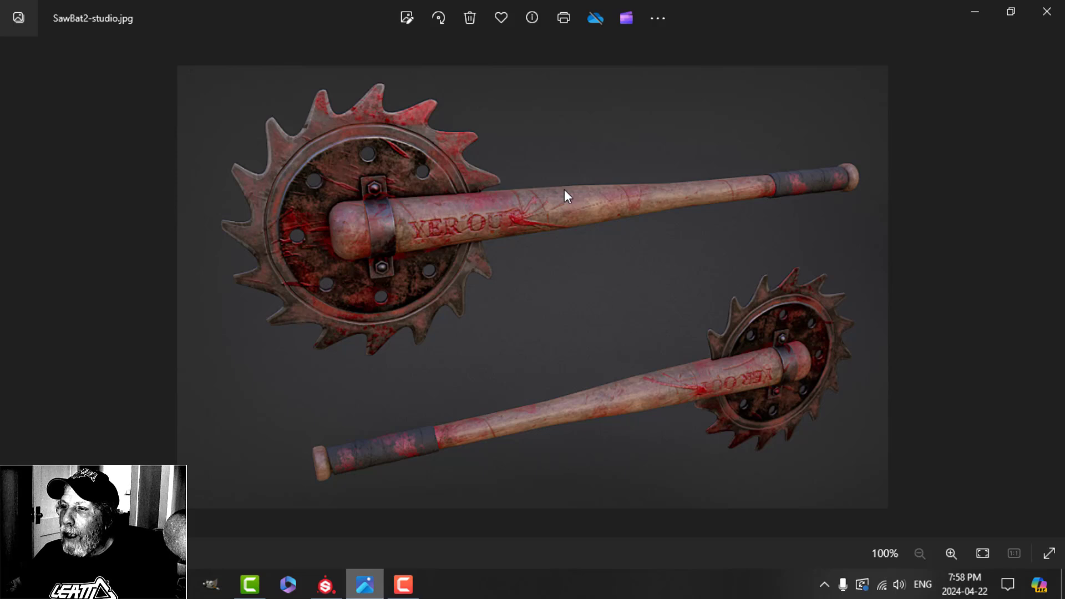
mouse_move(626, 305)
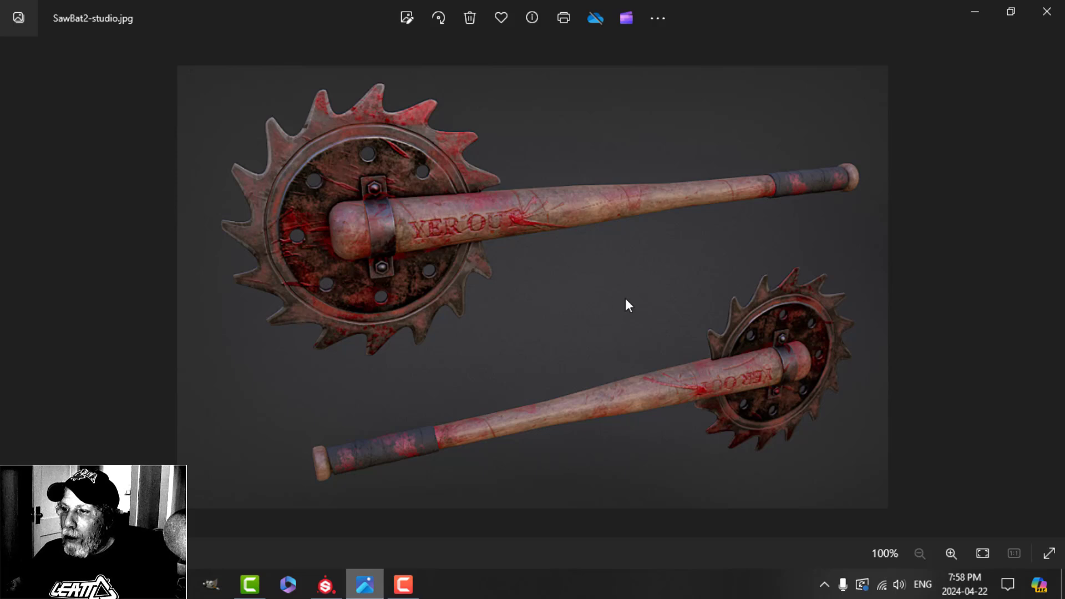
mouse_move(733, 401)
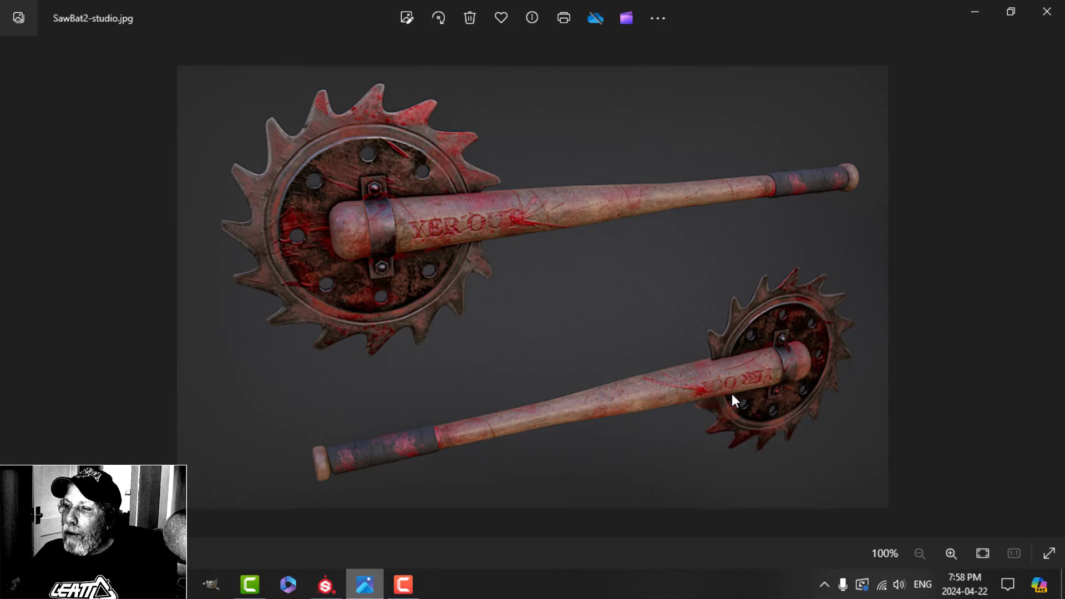
mouse_move(383, 209)
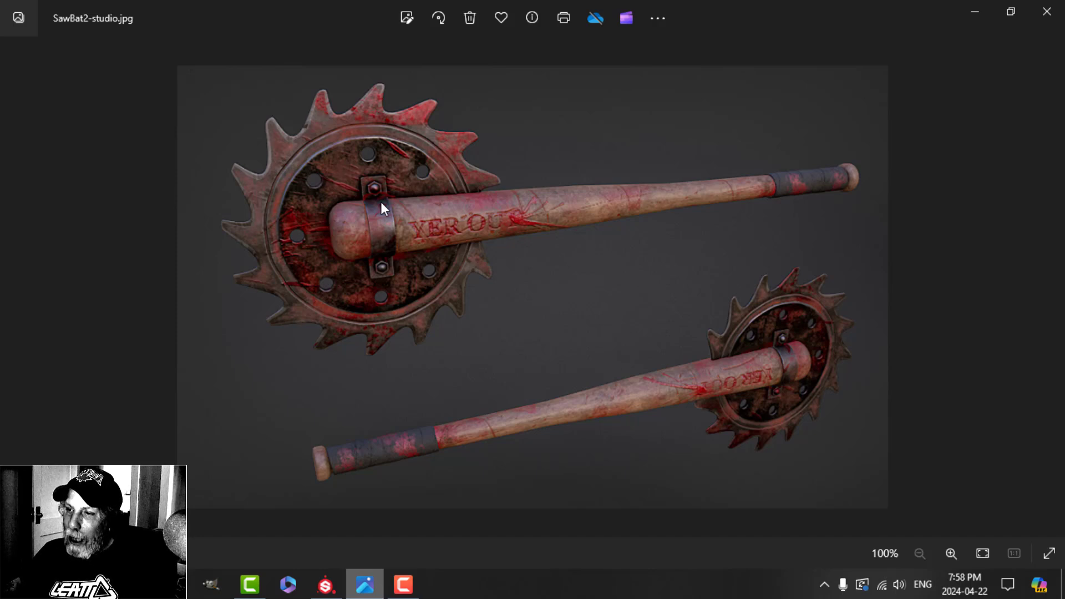
mouse_move(422, 221)
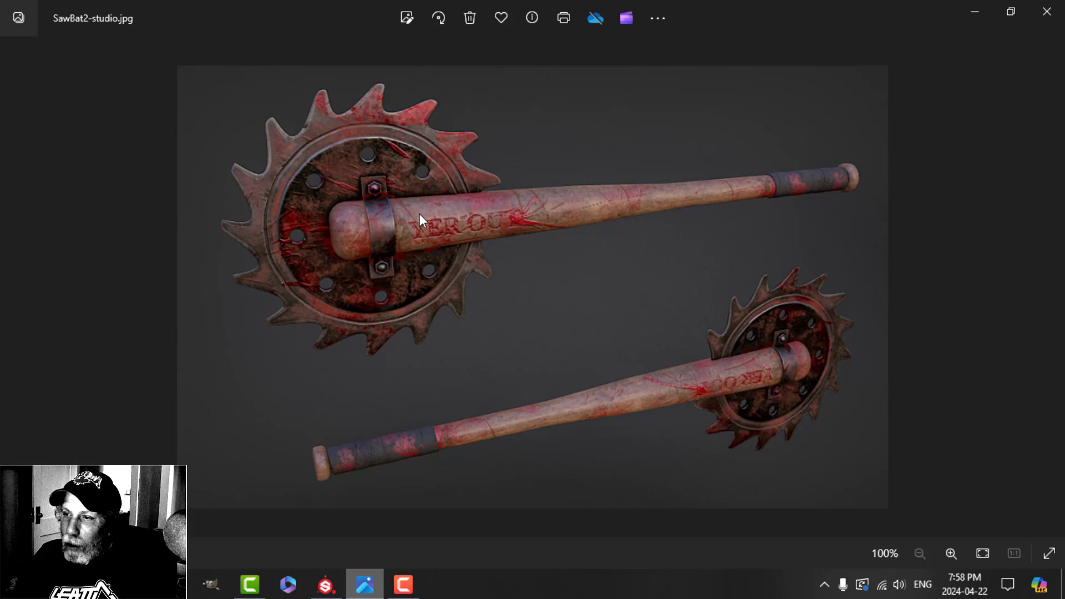
mouse_move(550, 260)
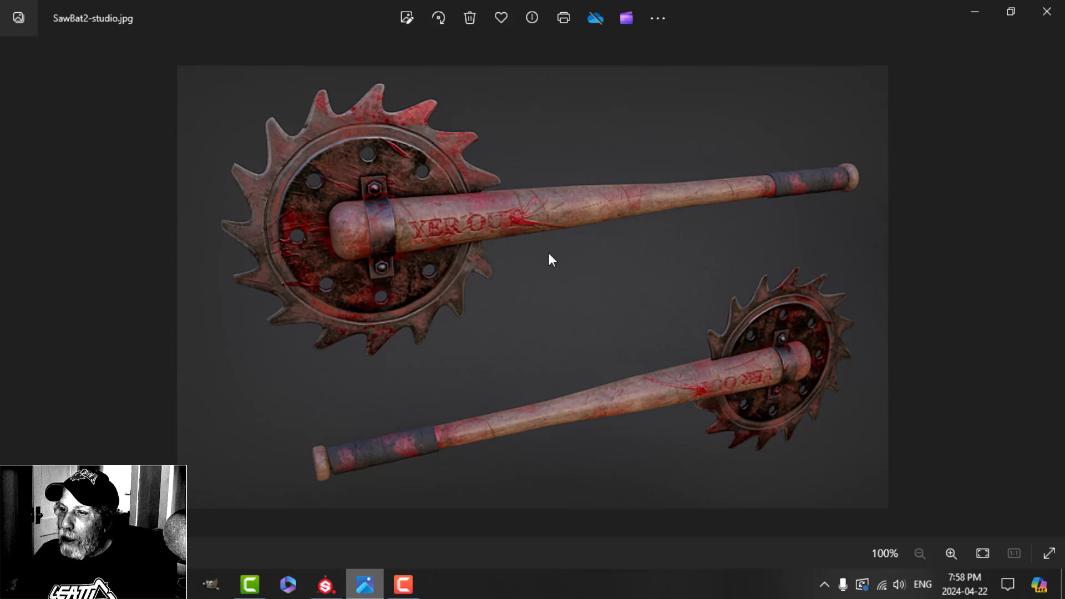
mouse_move(438, 329)
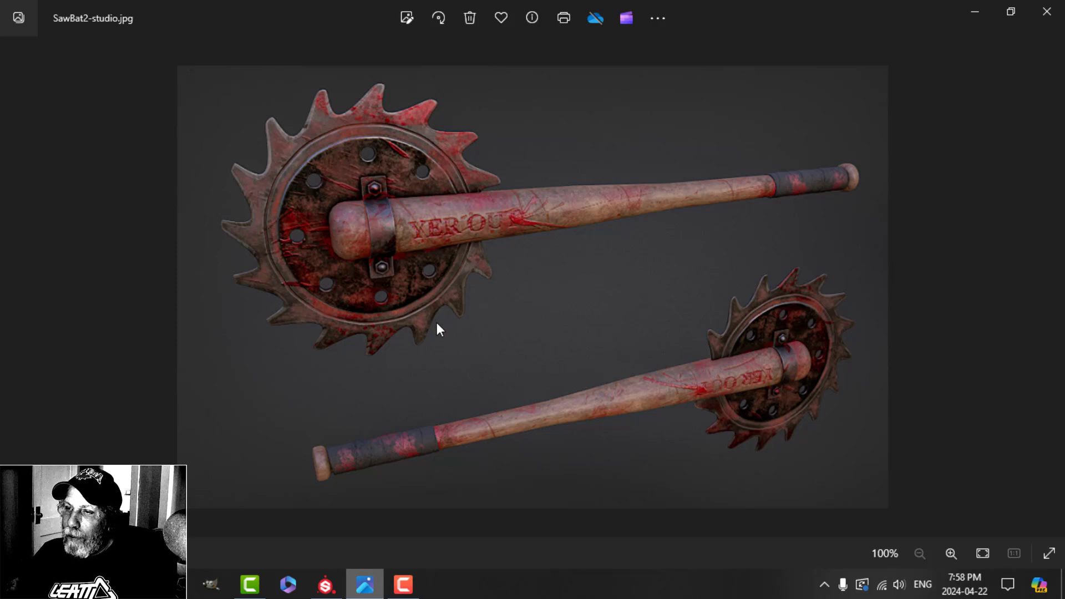
mouse_move(365, 313)
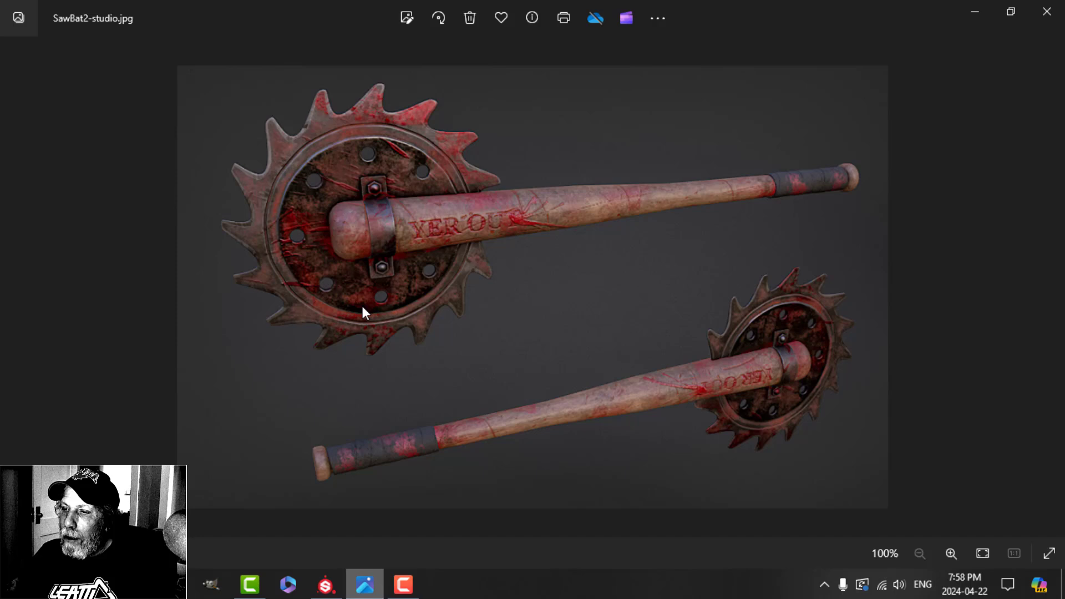
mouse_move(326, 226)
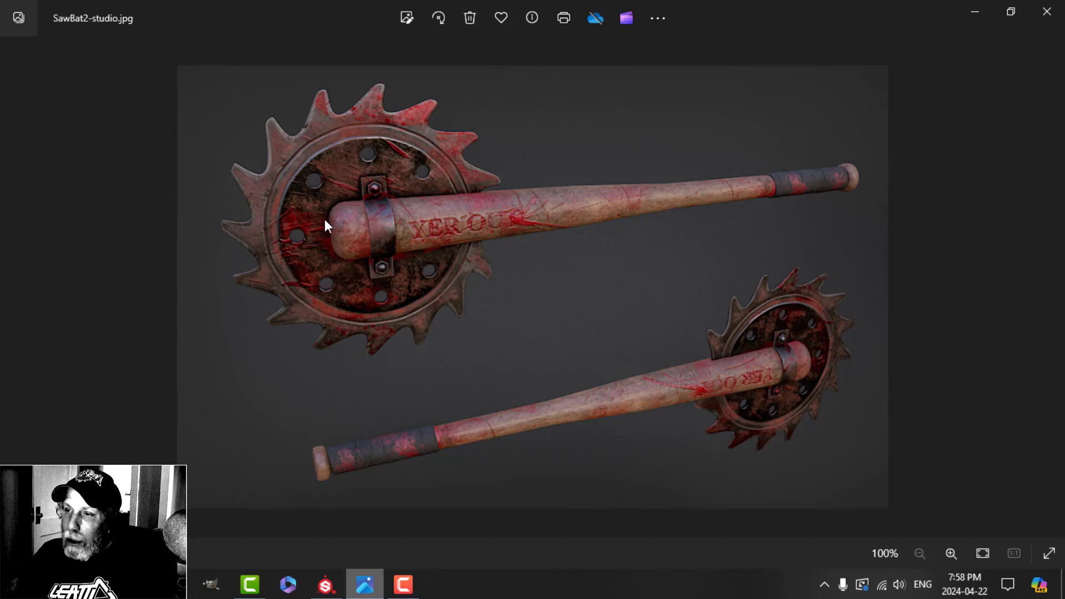
mouse_move(345, 264)
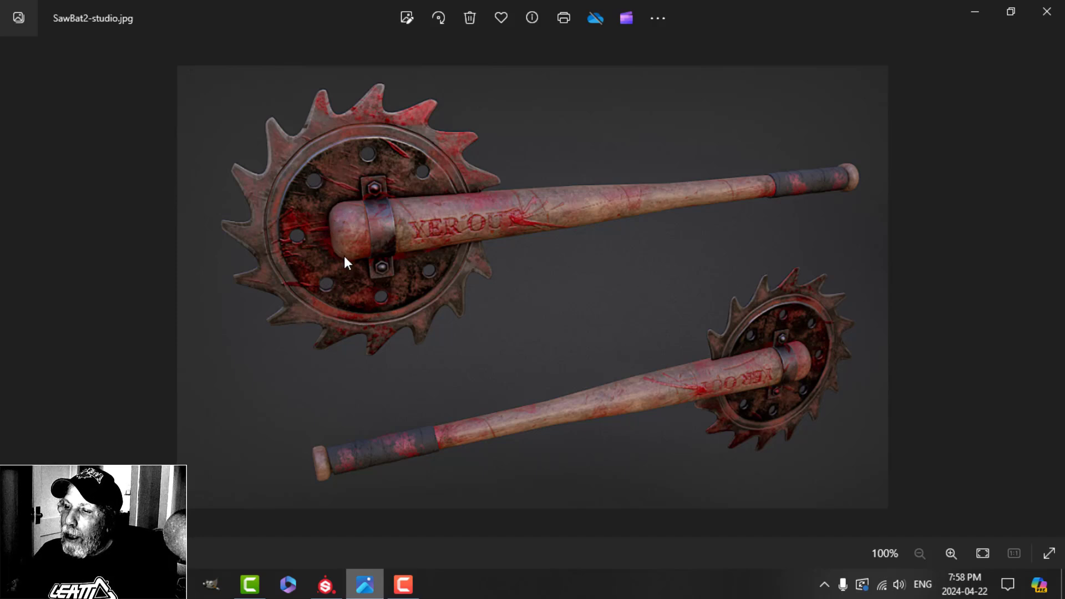
mouse_move(364, 293)
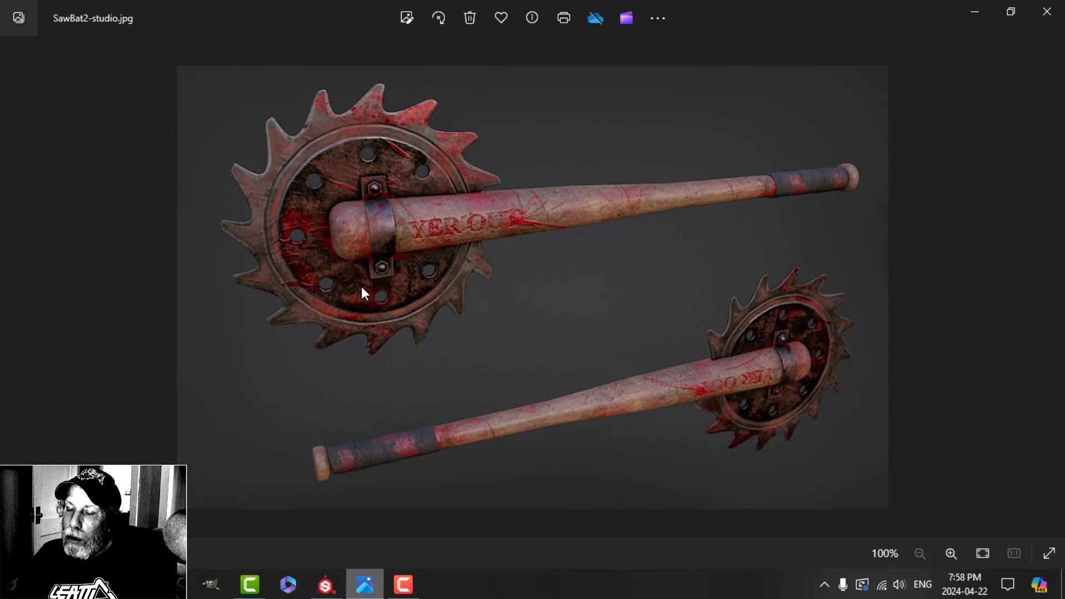
mouse_move(397, 102)
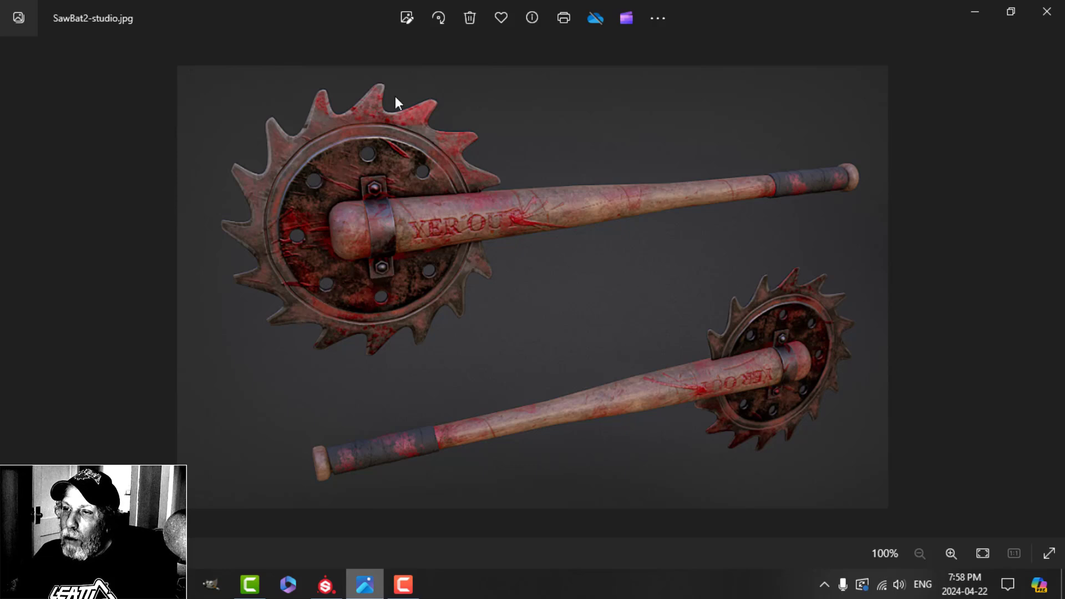
mouse_move(630, 208)
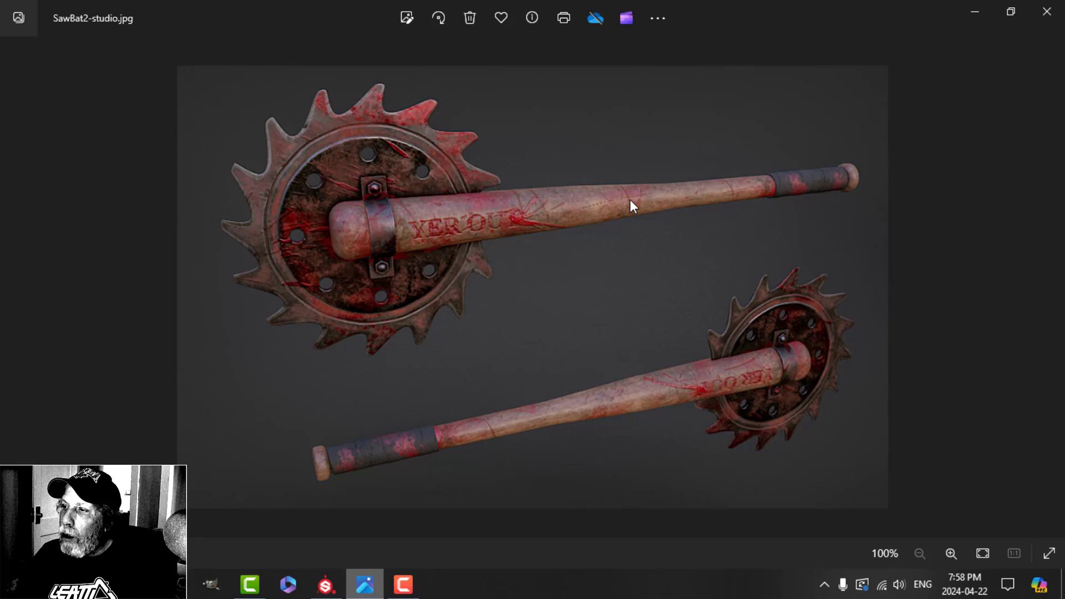
mouse_move(806, 198)
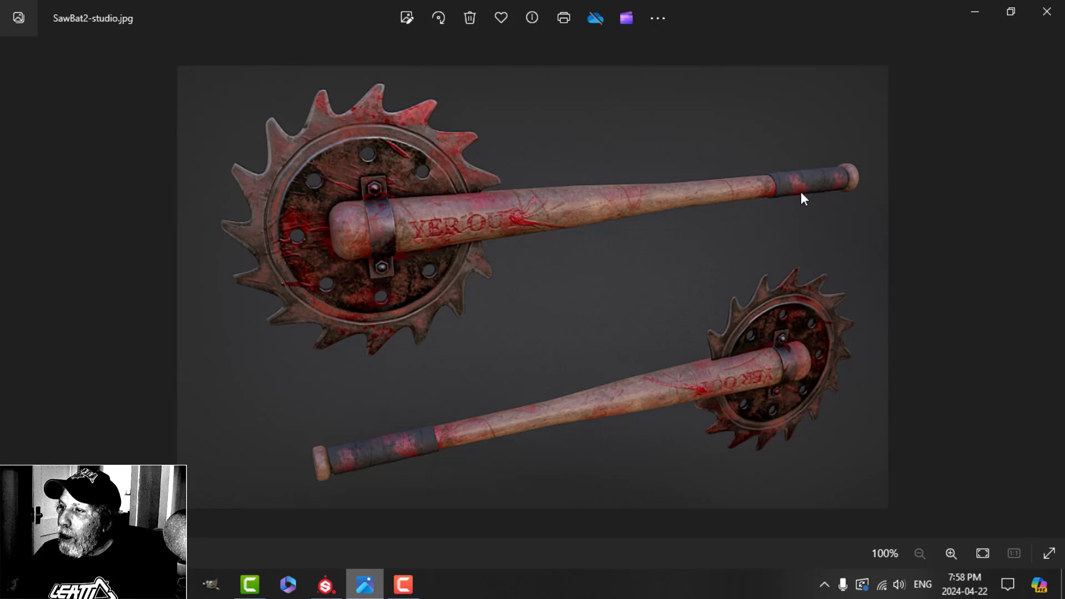
mouse_move(719, 202)
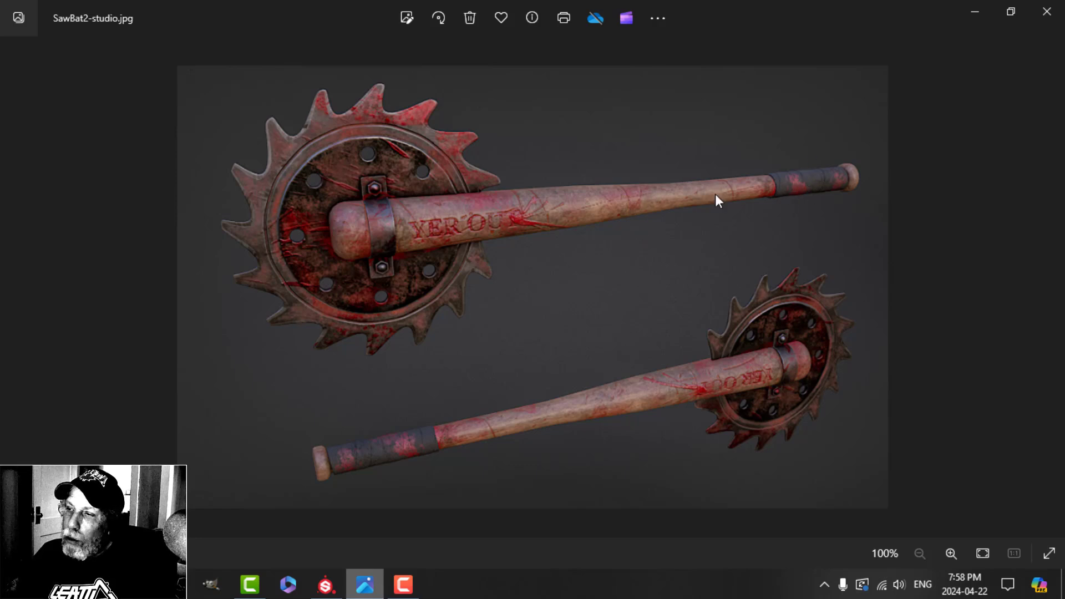
mouse_move(361, 141)
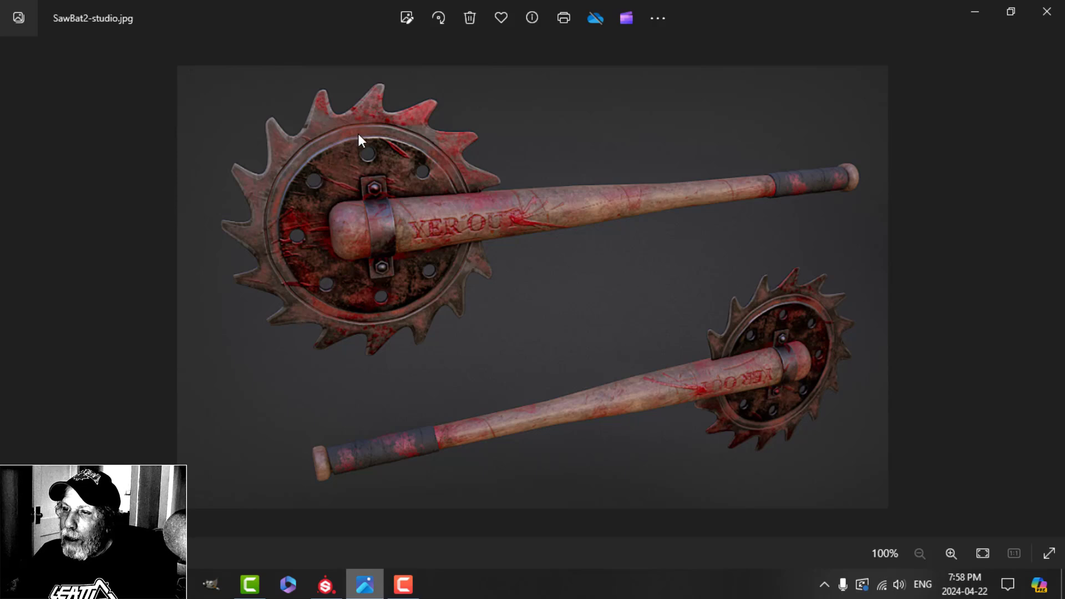
mouse_move(826, 193)
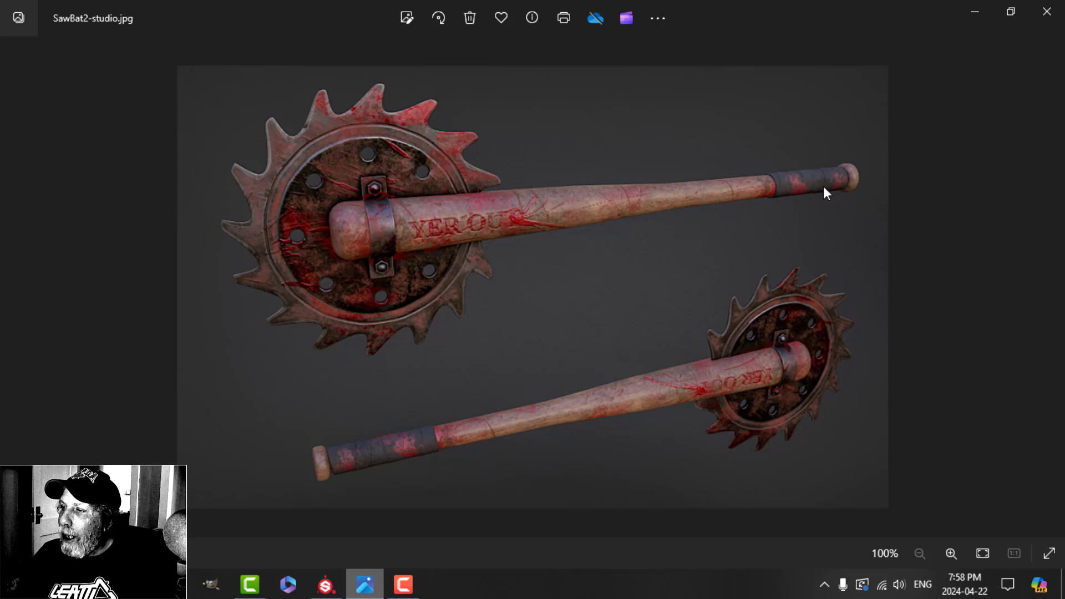
mouse_move(820, 176)
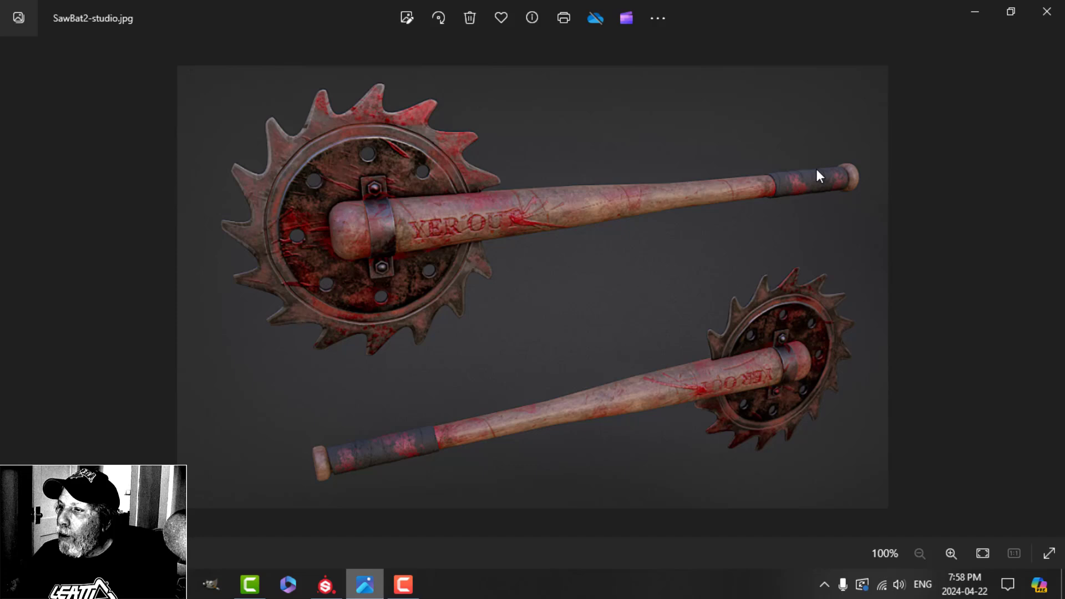
mouse_move(642, 274)
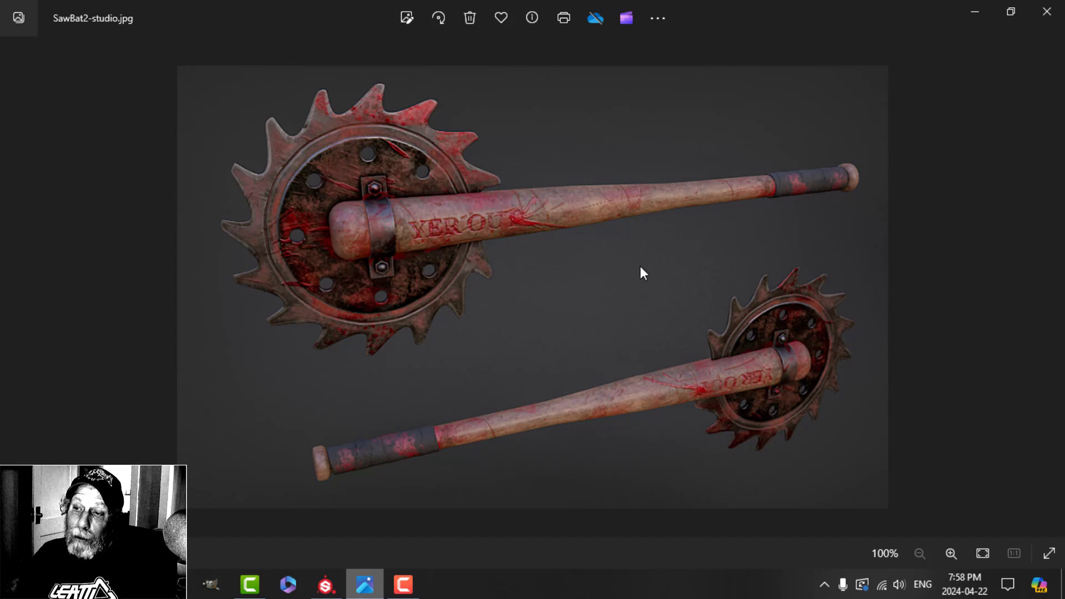